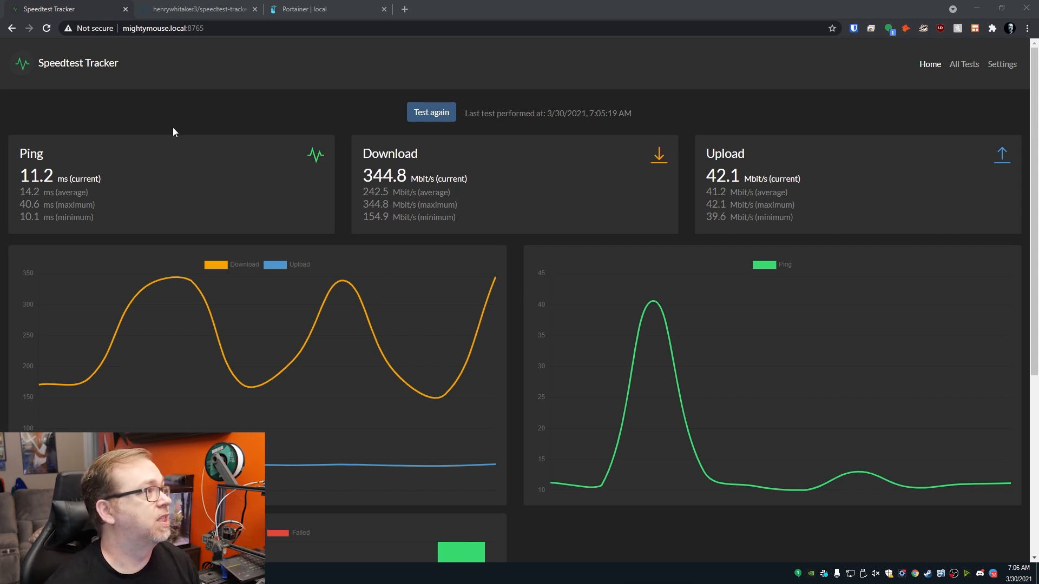
pyautogui.moveTo(122, 144)
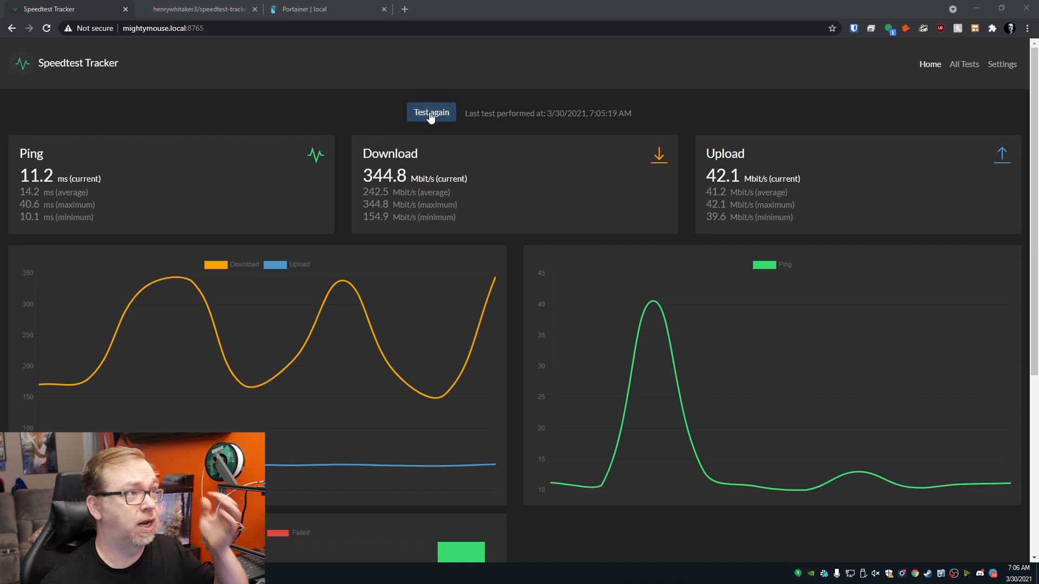
pyautogui.moveTo(555, 126)
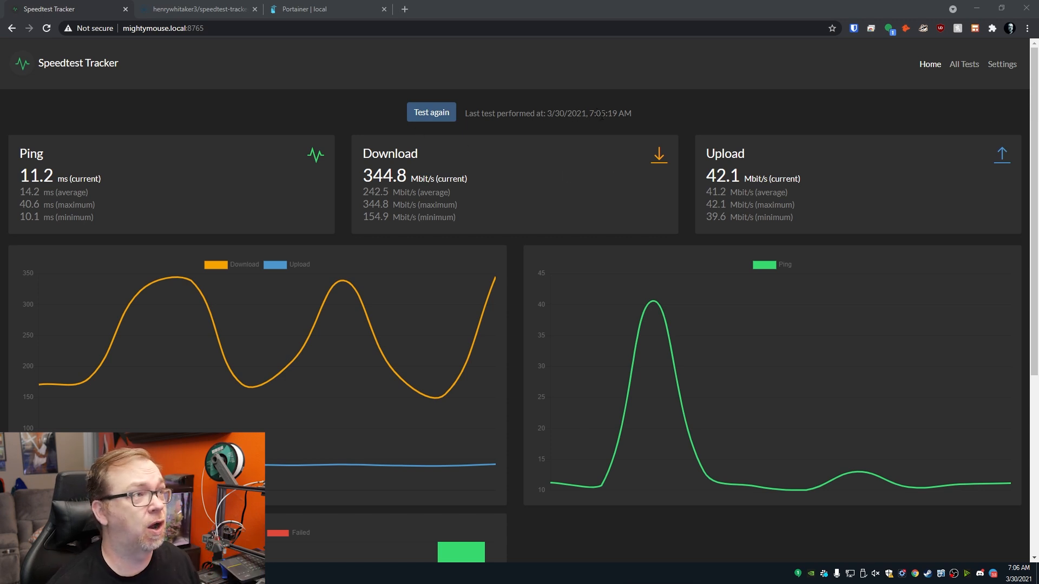
# Review the dashboard, highlighting the ping reading and changing how many days of results show.
pyautogui.moveTo(496, 113); pyautogui.dragTo(582, 113)
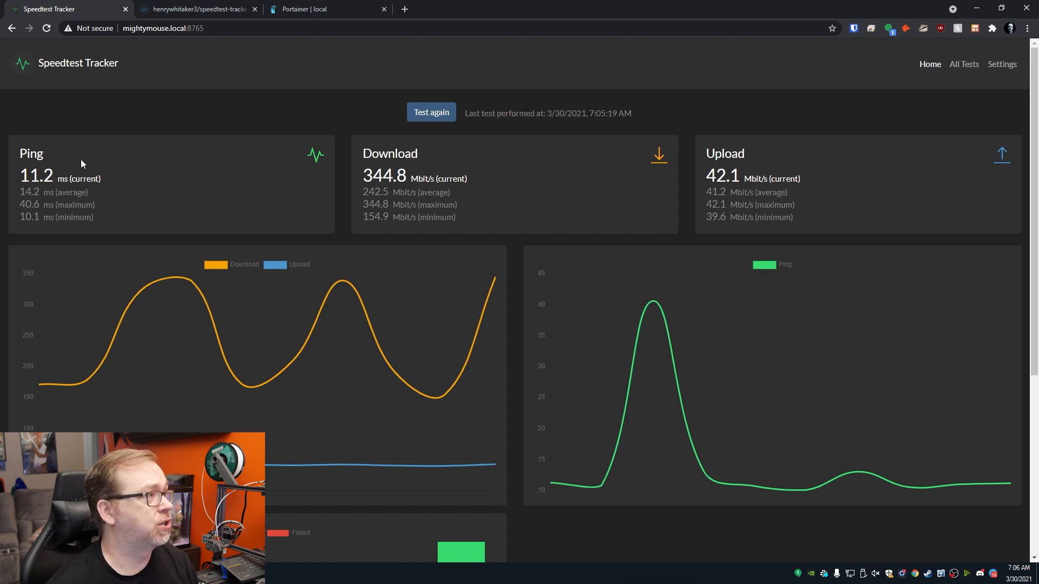
pyautogui.moveTo(22, 177); pyautogui.dragTo(86, 177)
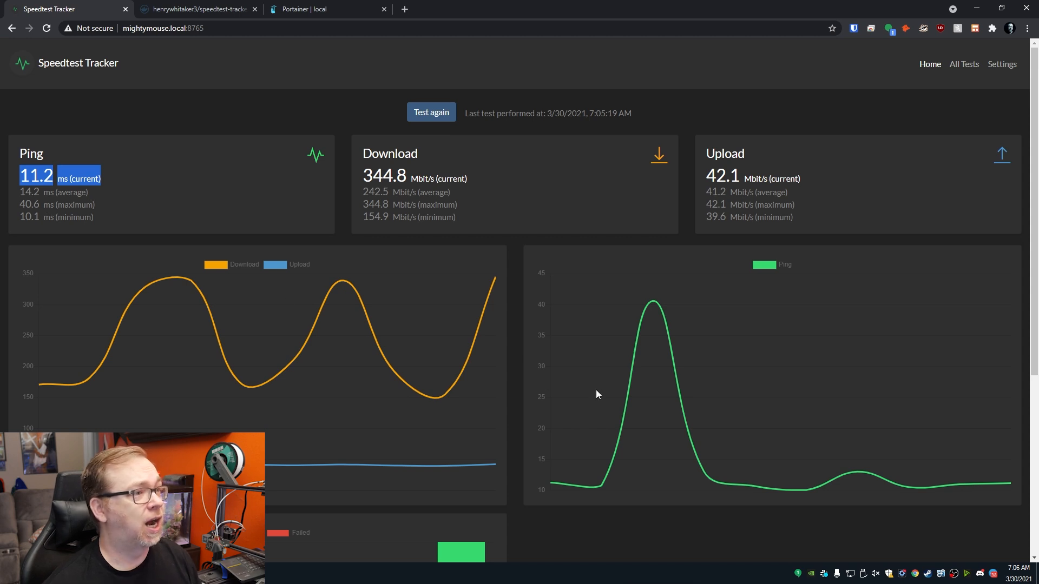
pyautogui.moveTo(654, 342)
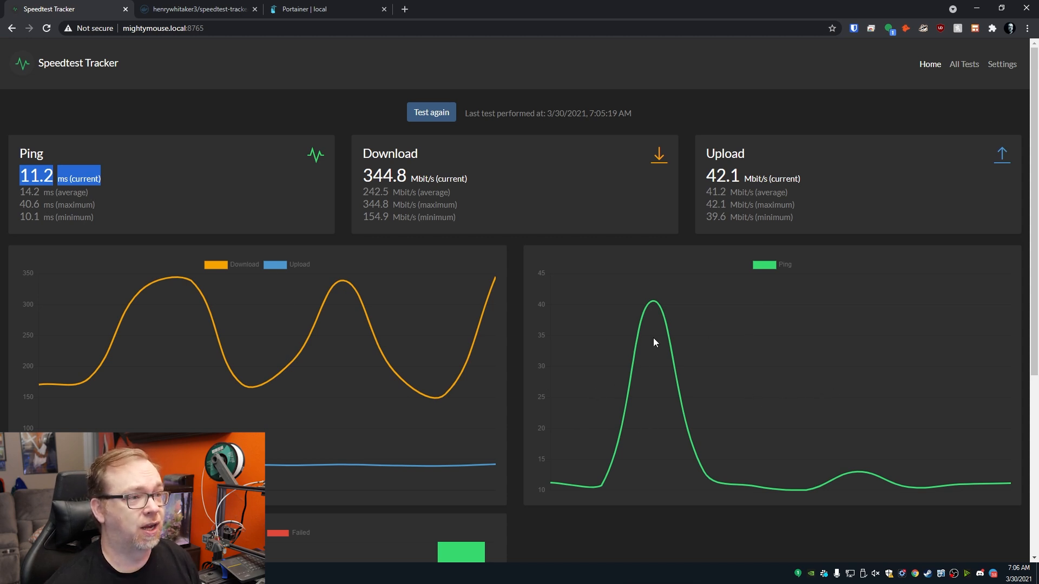
pyautogui.moveTo(661, 306)
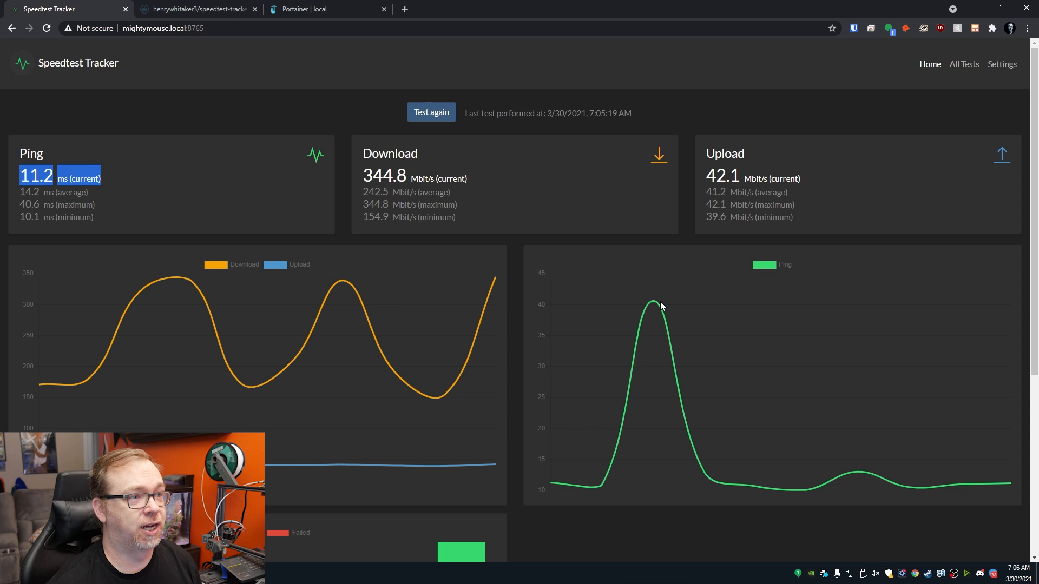
pyautogui.moveTo(653, 304)
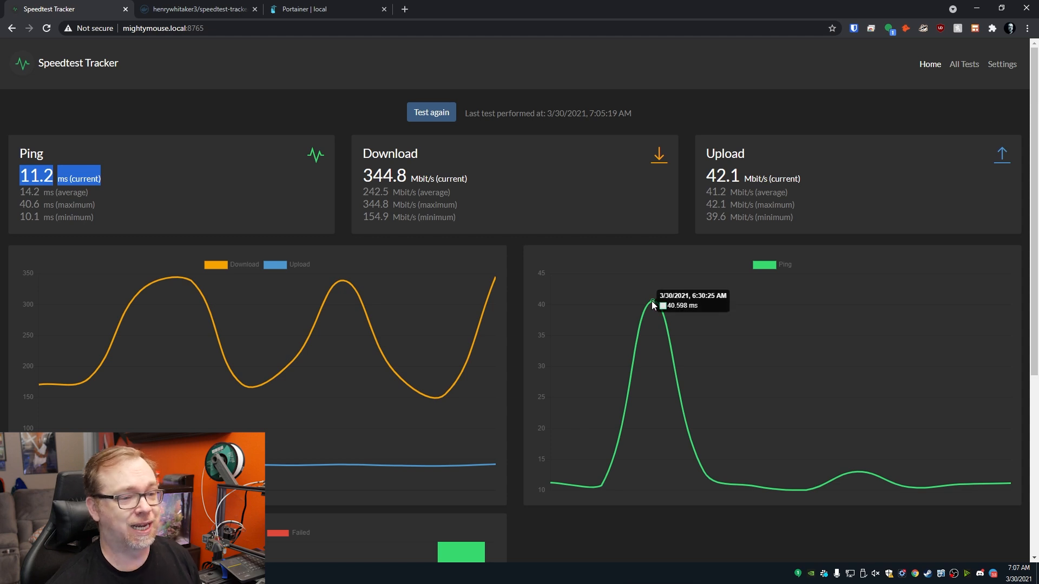
pyautogui.moveTo(843, 476)
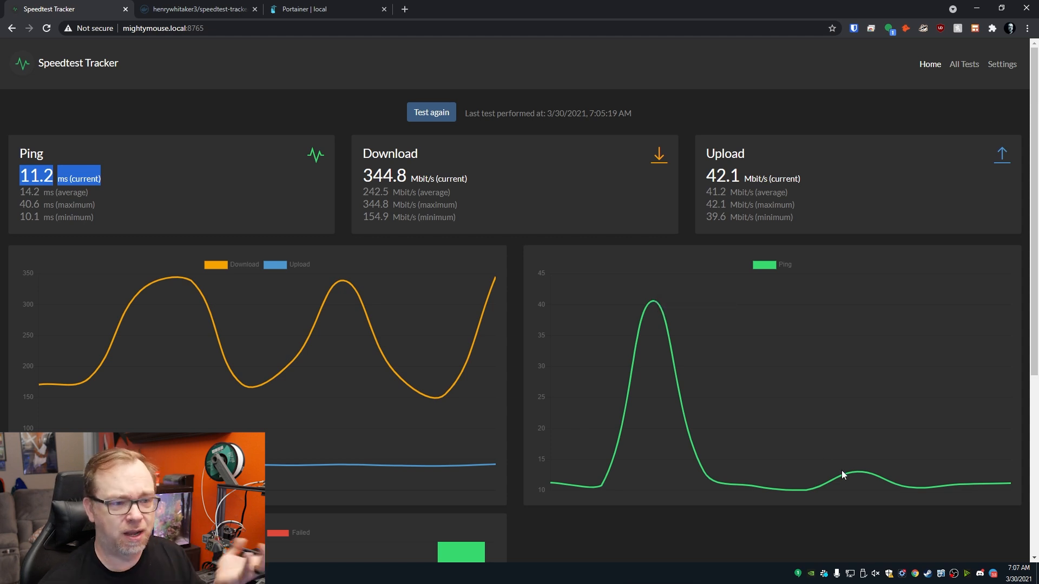
pyautogui.moveTo(859, 473)
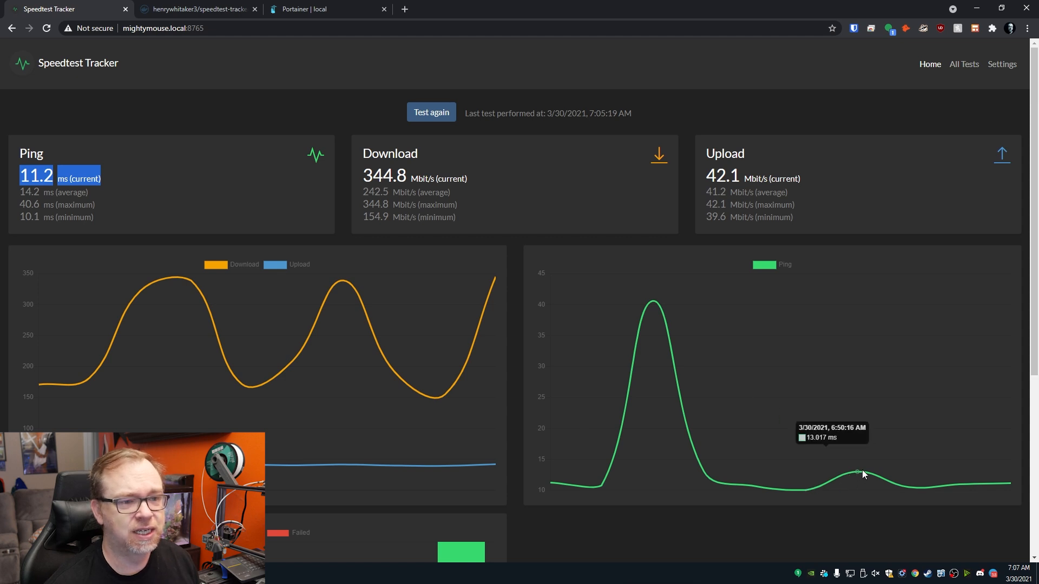
pyautogui.moveTo(862, 474)
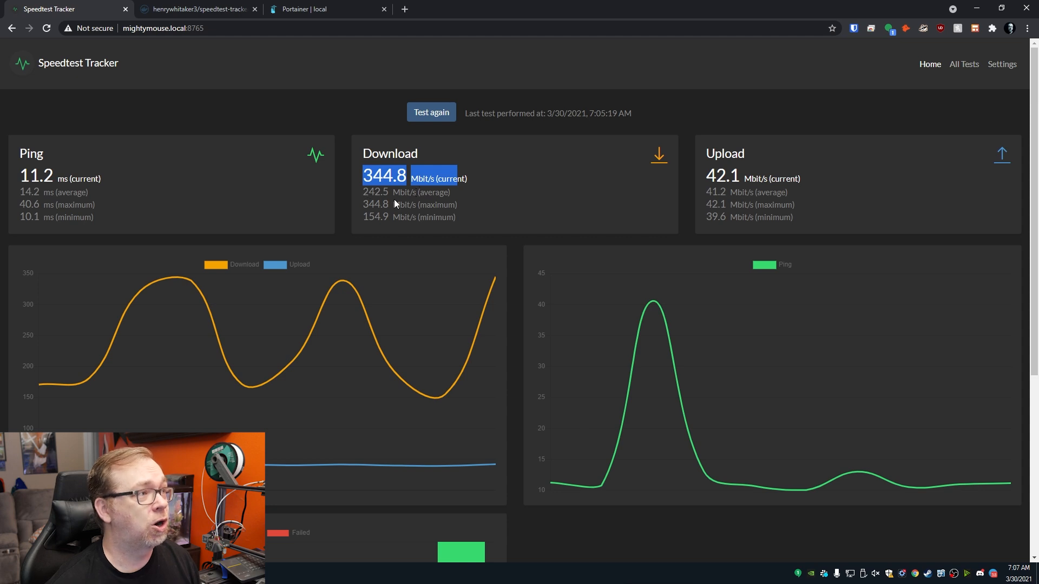
pyautogui.moveTo(126, 337)
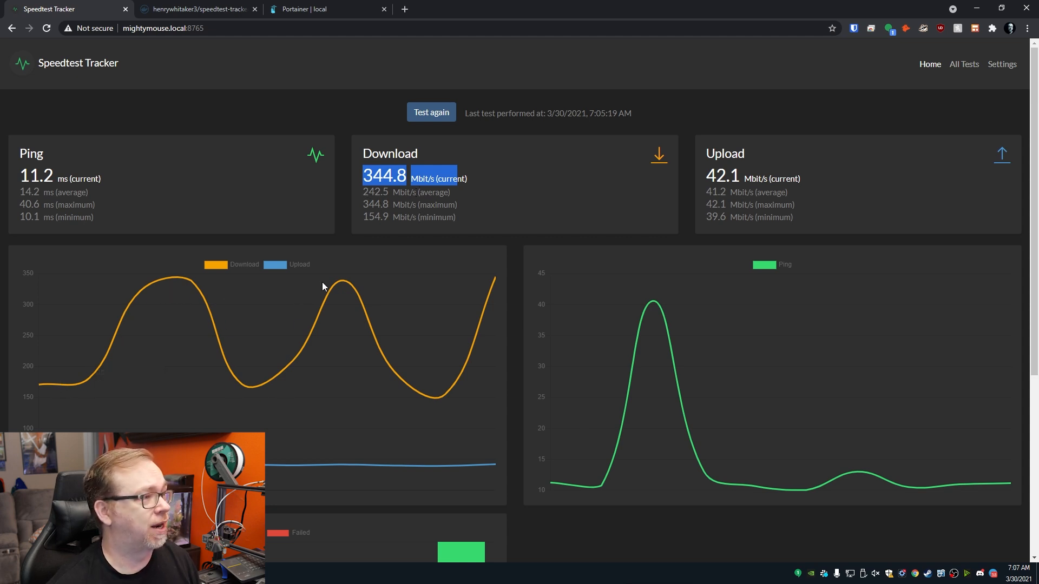
pyautogui.moveTo(337, 286)
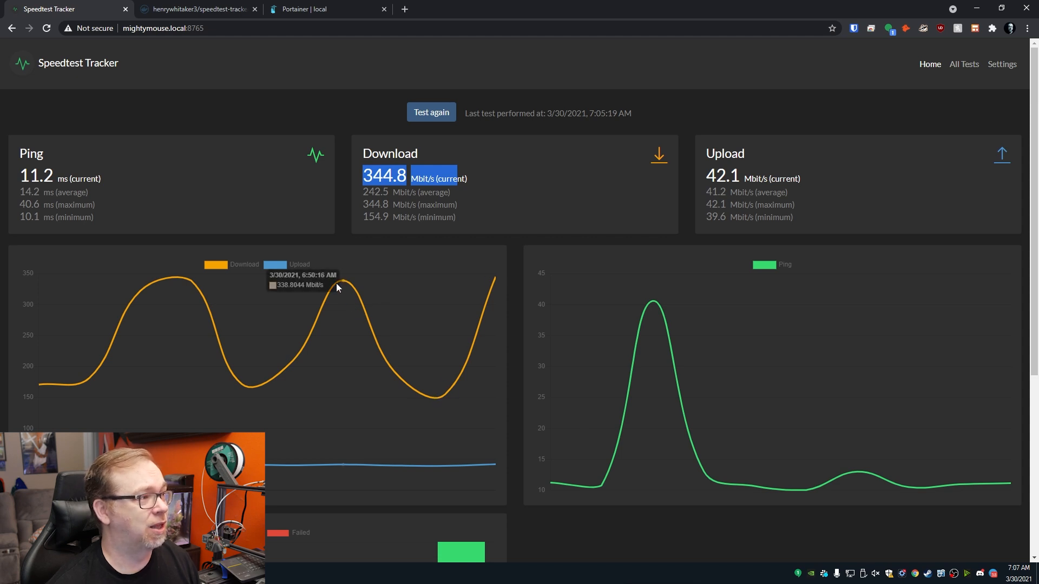
pyautogui.moveTo(714, 157)
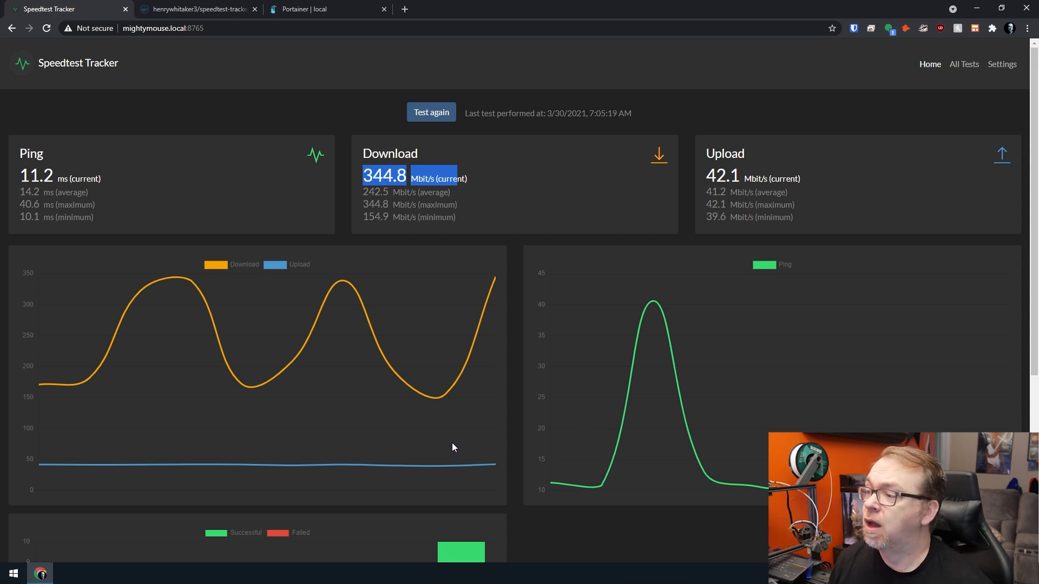
pyautogui.scroll(-3)
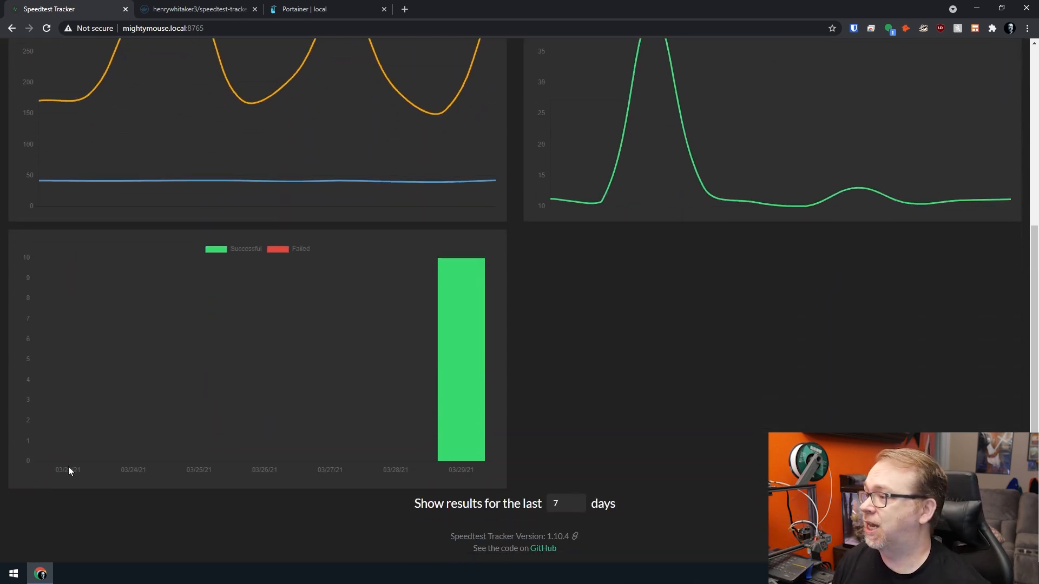
pyautogui.moveTo(104, 416)
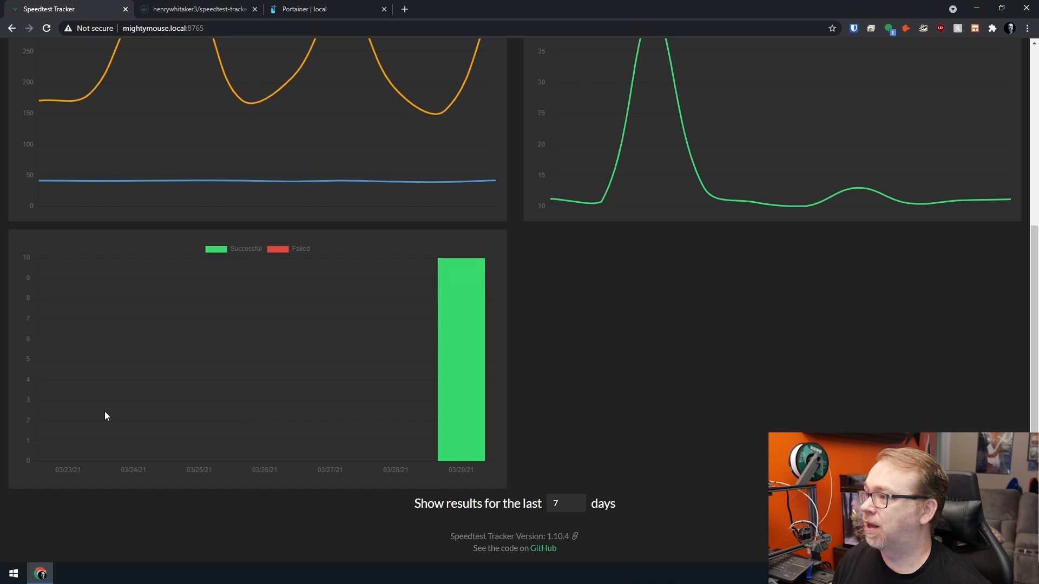
pyautogui.moveTo(455, 326)
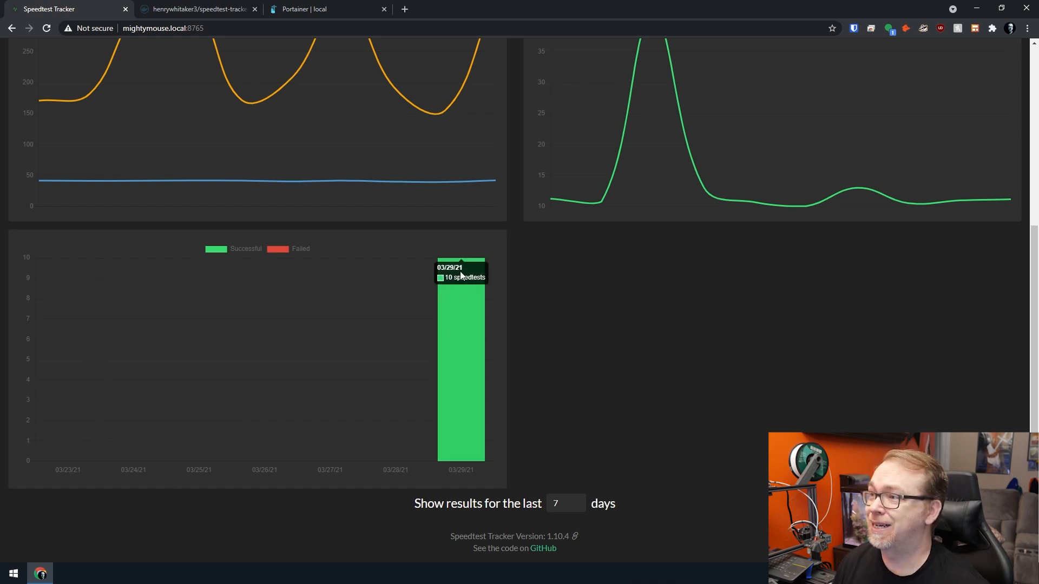
pyautogui.moveTo(466, 362)
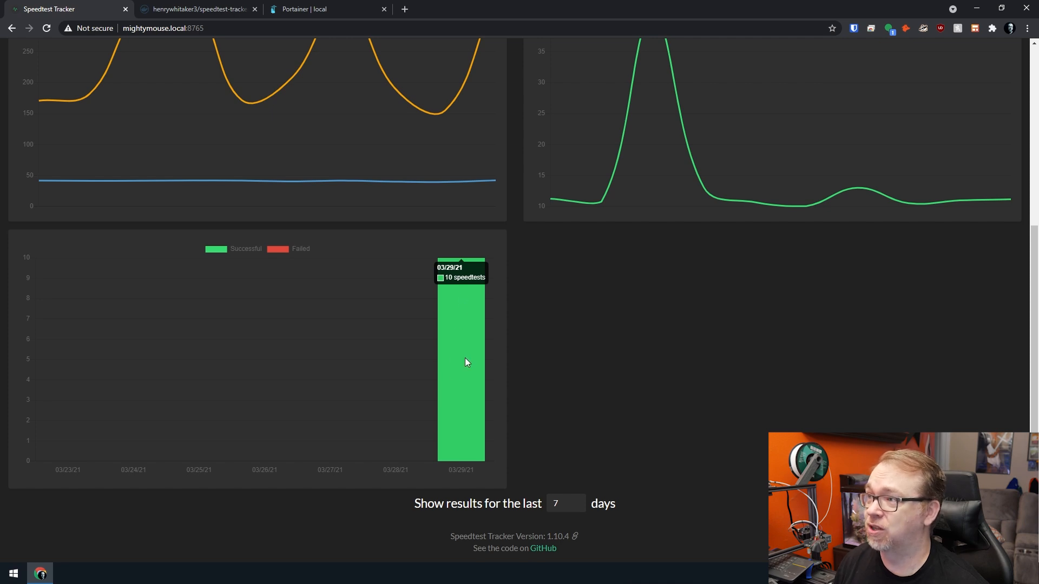
pyautogui.moveTo(470, 396)
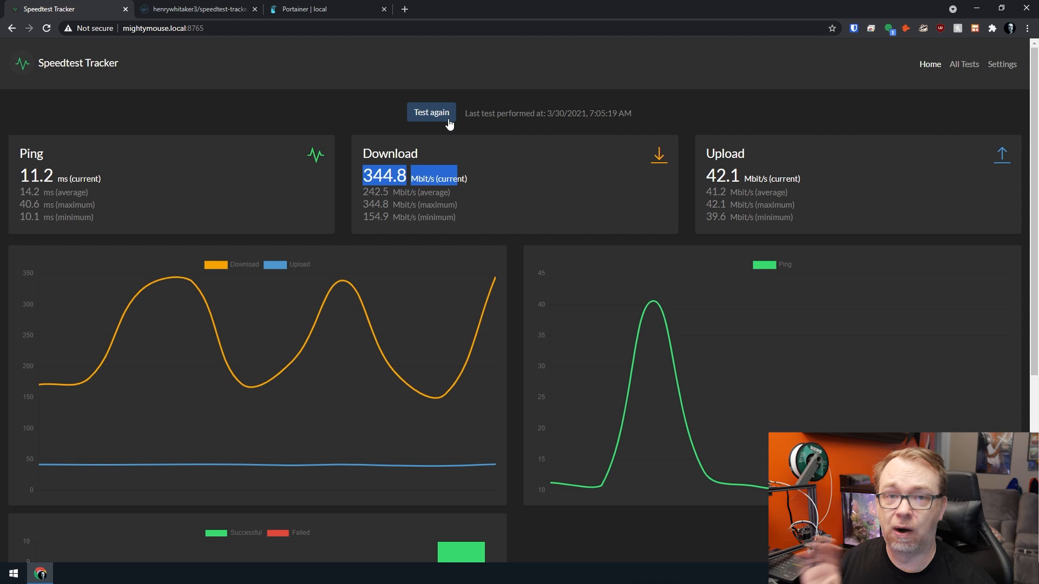
pyautogui.moveTo(547, 97)
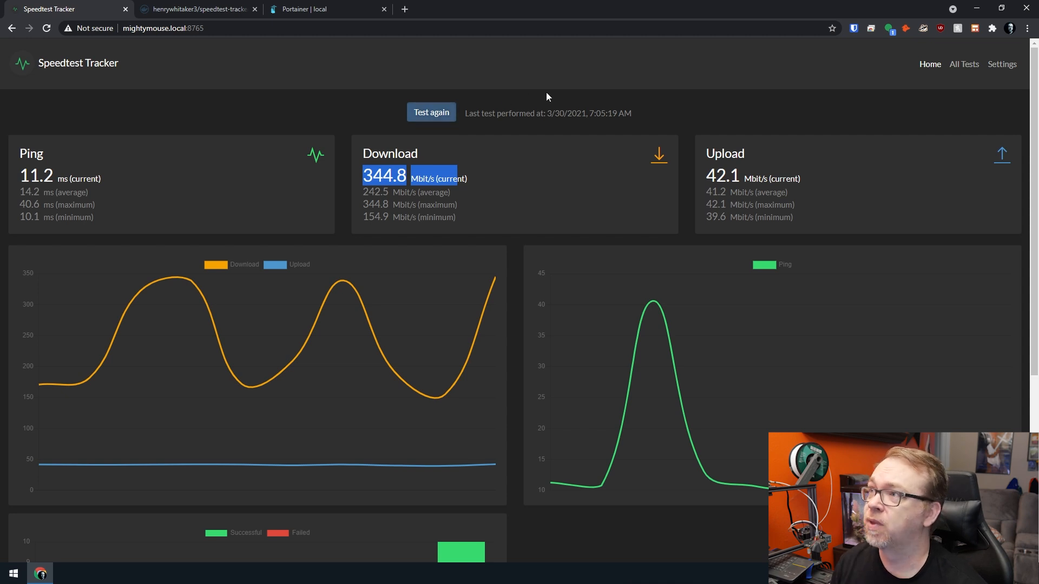
pyautogui.moveTo(406, 140)
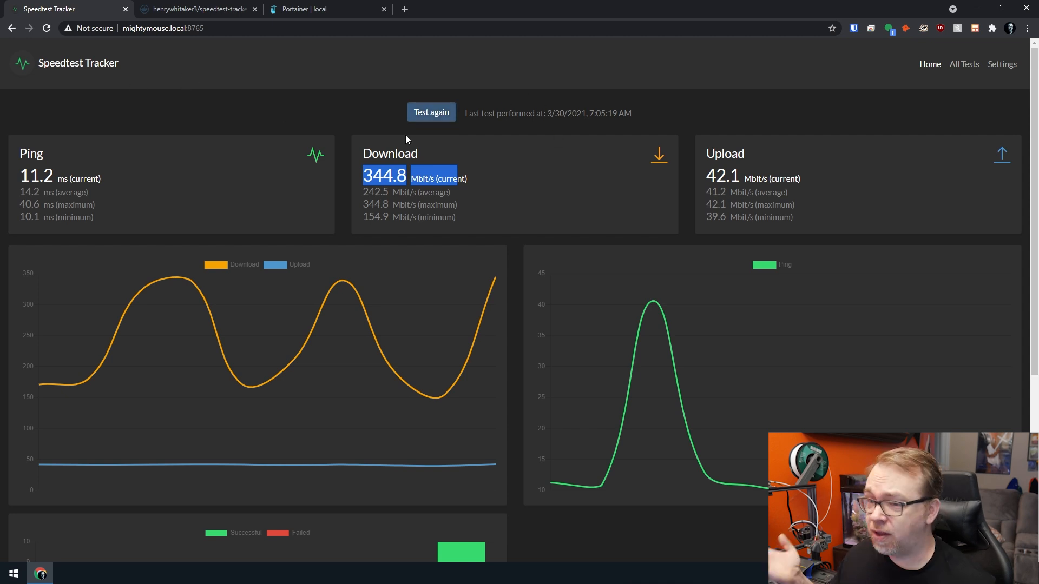
pyautogui.scroll(-3)
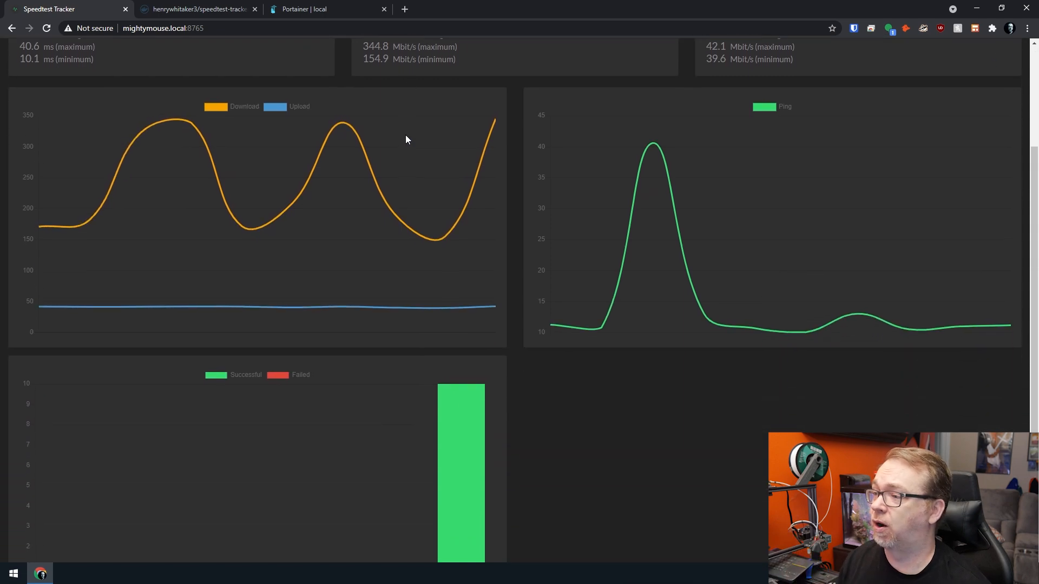
pyautogui.scroll(-3)
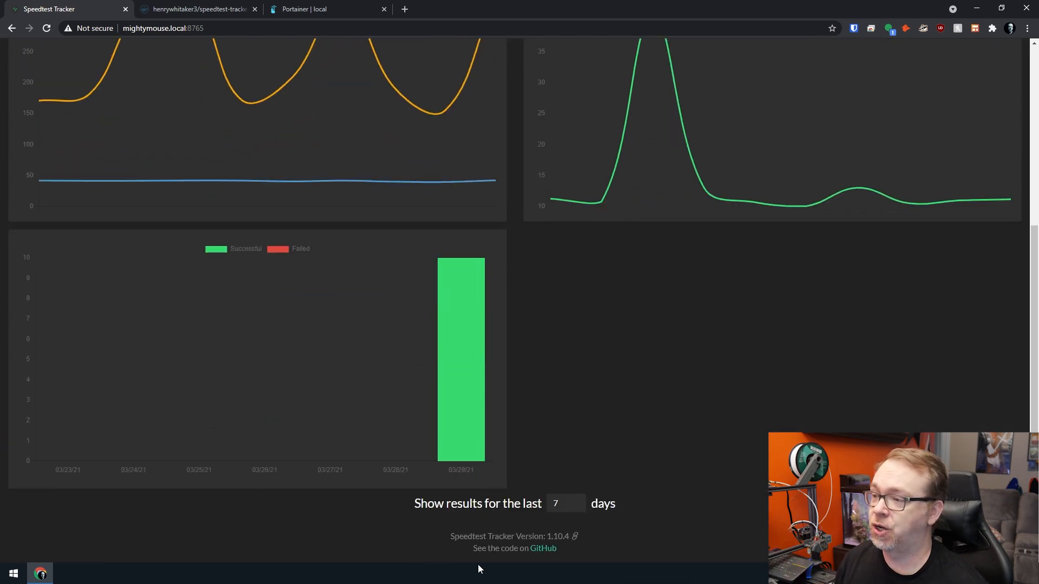
pyautogui.click(564, 504)
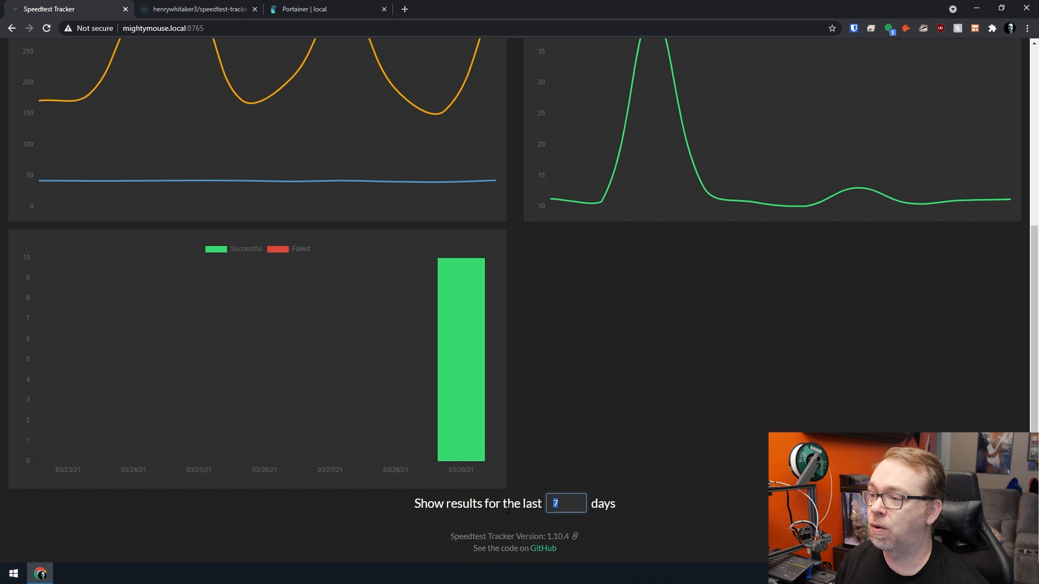
pyautogui.write('2')
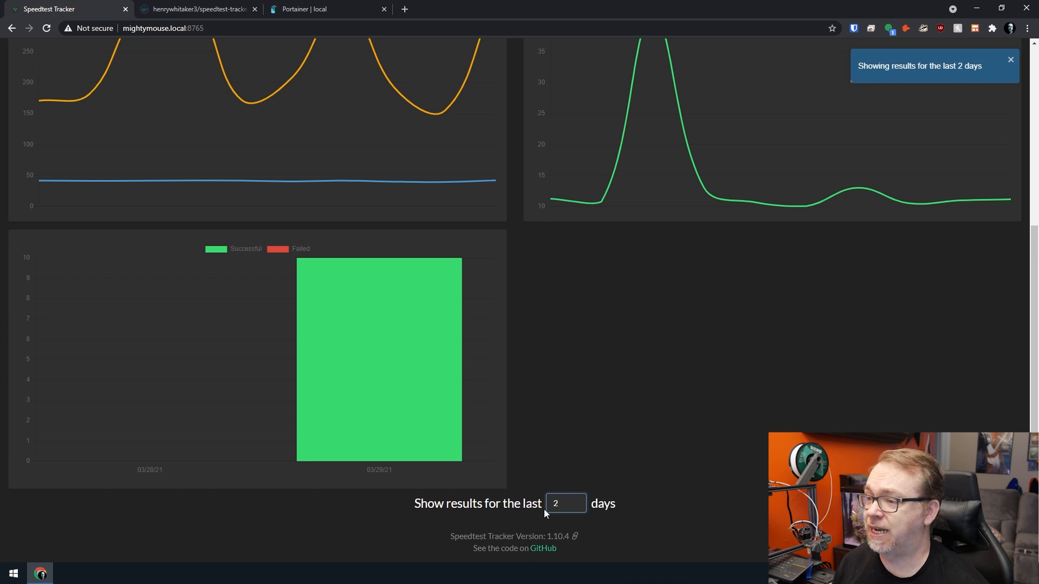
pyautogui.write('7')
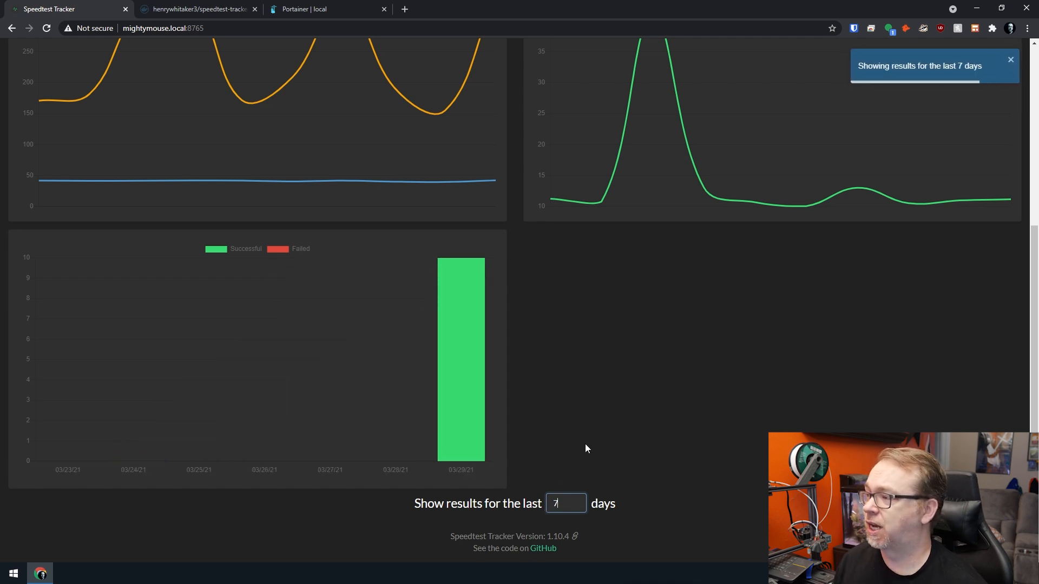
pyautogui.scroll(3)
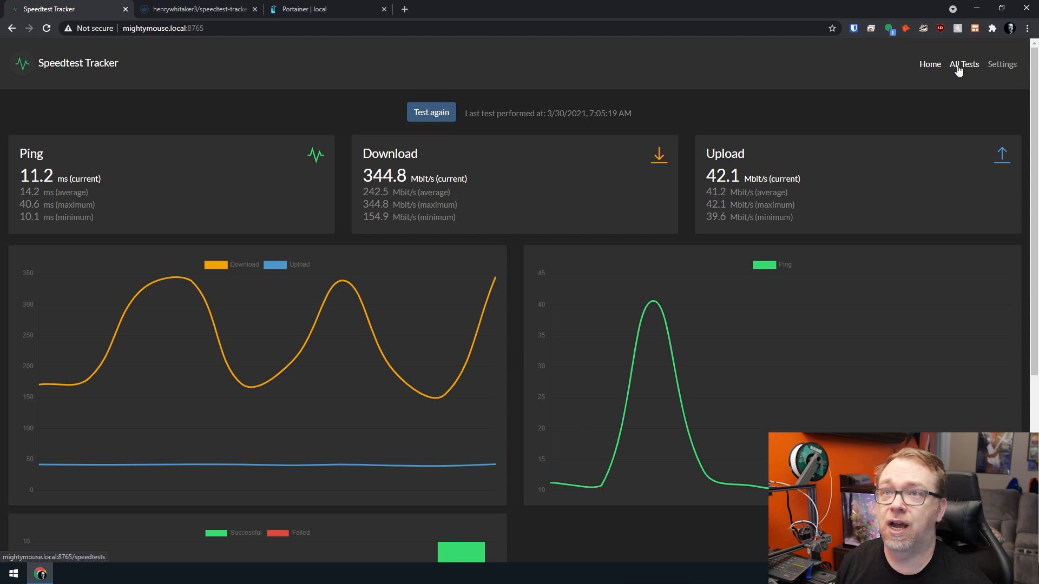
# Browse the speed test list and inspect one test's server details.
pyautogui.click(963, 64)
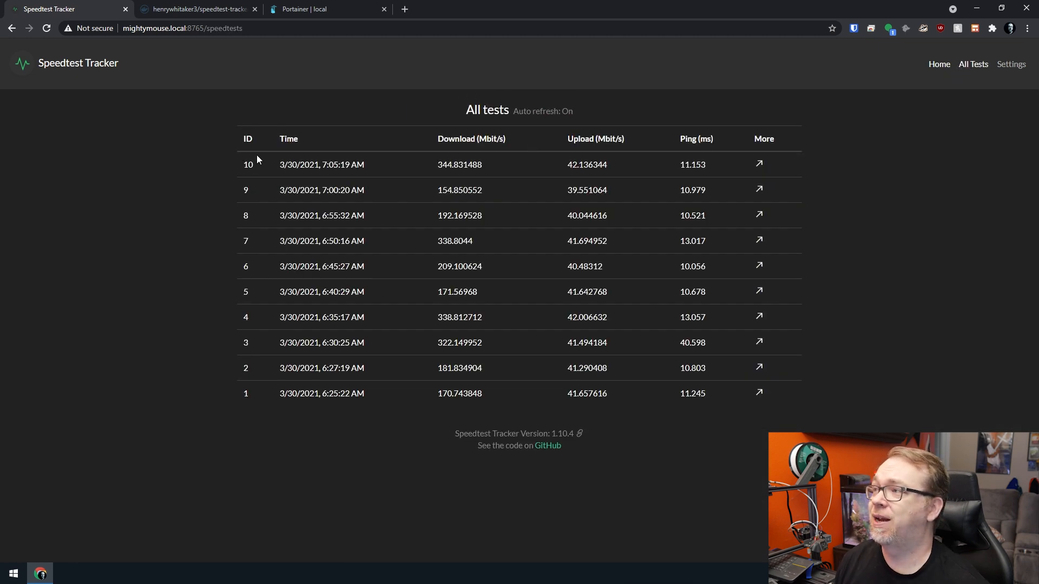
pyautogui.moveTo(324, 358)
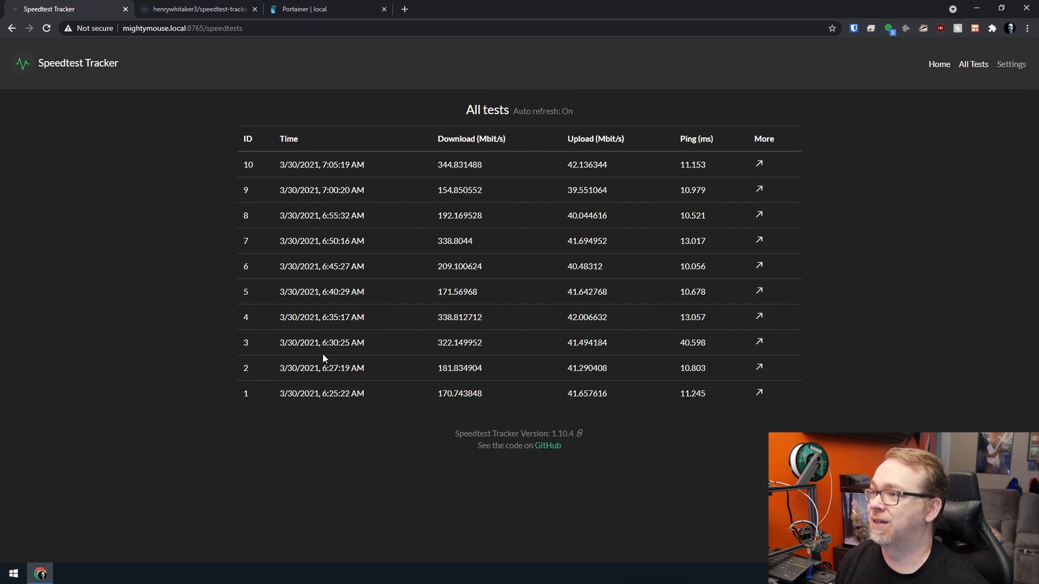
pyautogui.moveTo(473, 377)
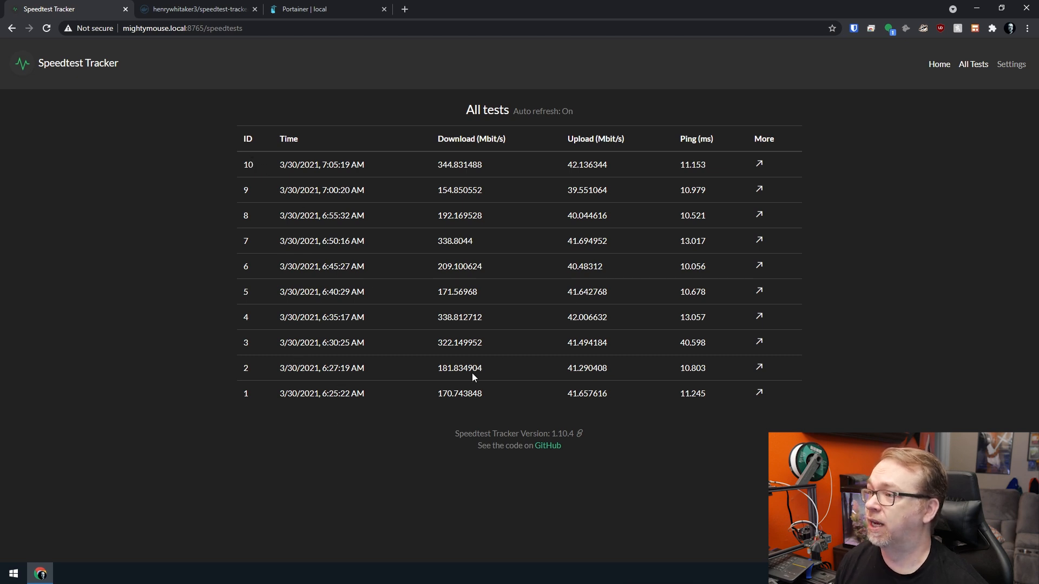
pyautogui.moveTo(801, 383)
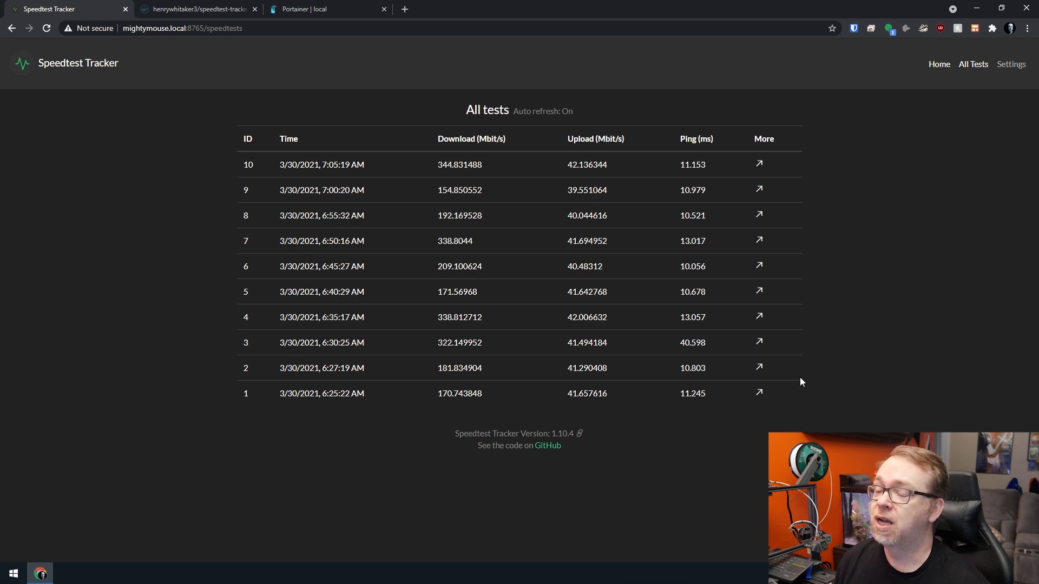
pyautogui.moveTo(759, 394)
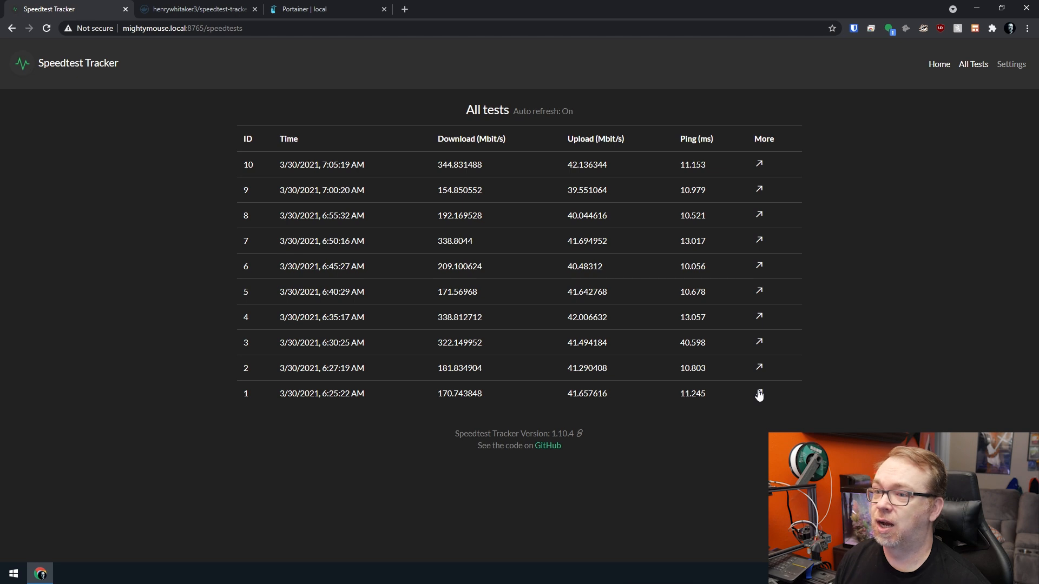
pyautogui.click(759, 393)
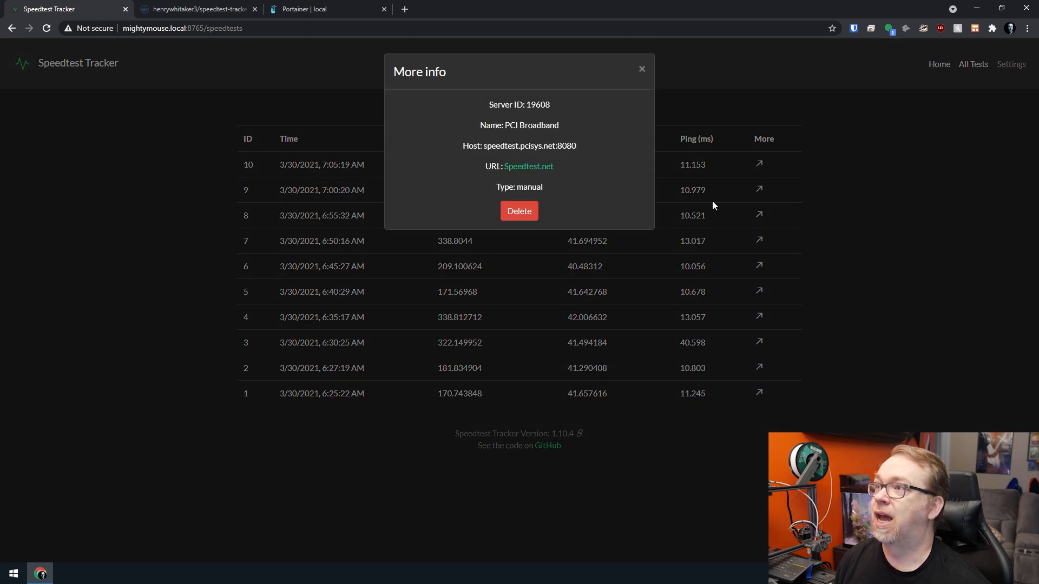
pyautogui.moveTo(517, 156)
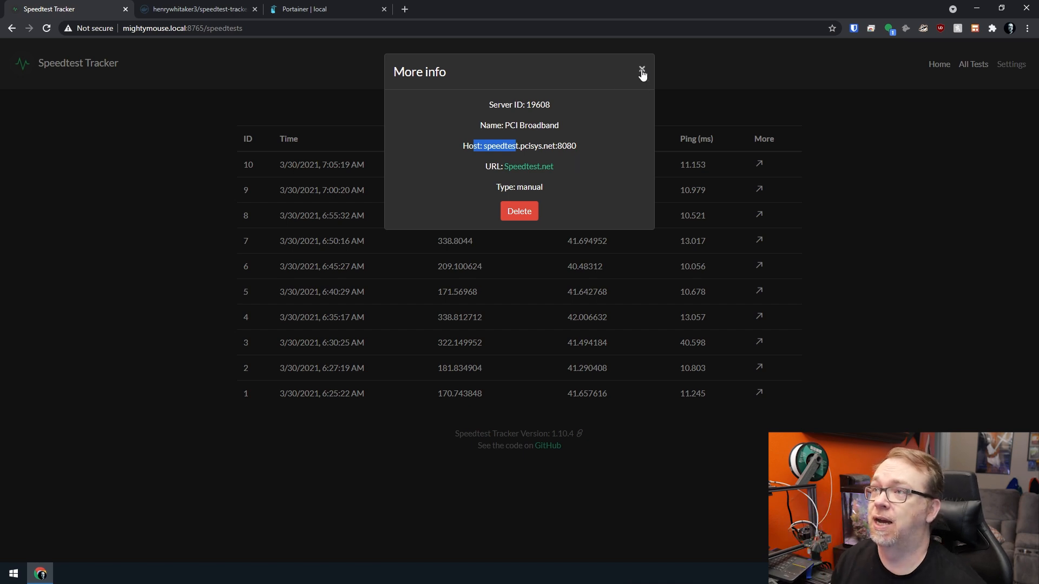
pyautogui.click(641, 70)
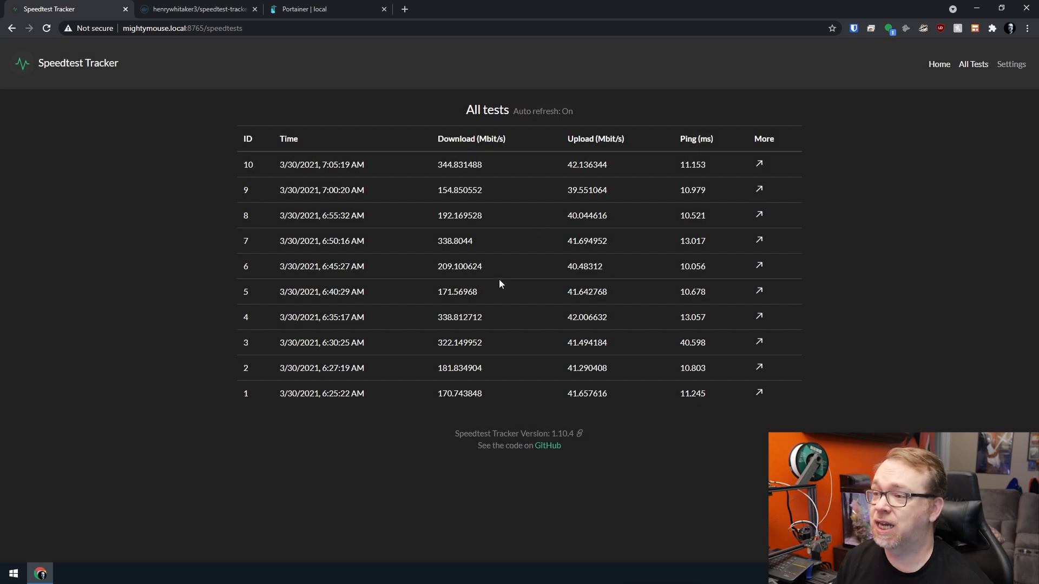
pyautogui.moveTo(1011, 64)
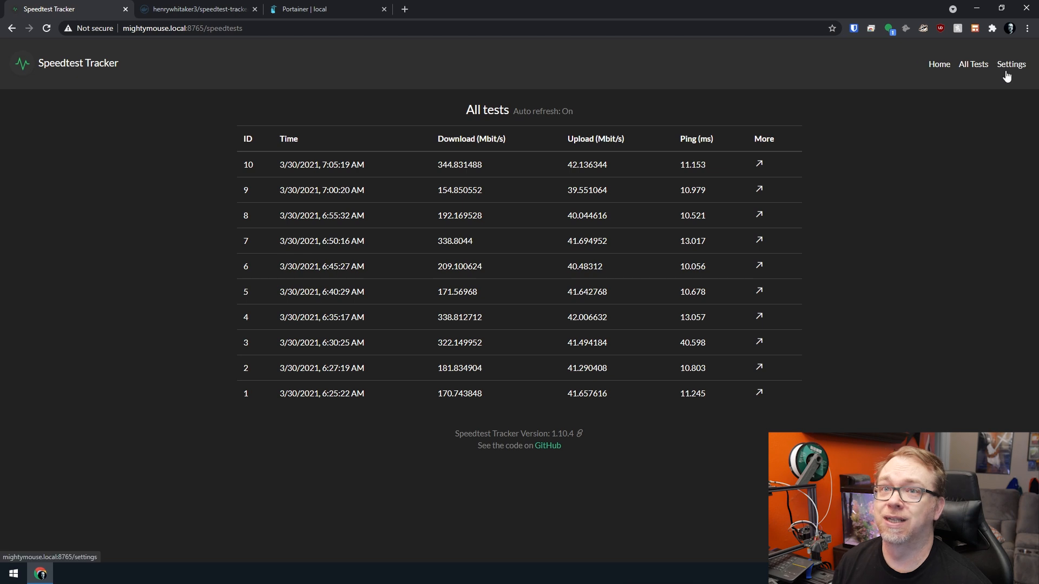
# Change the settings schedule from */5 to */30 and open the crontab guru help site.
pyautogui.click(1011, 65)
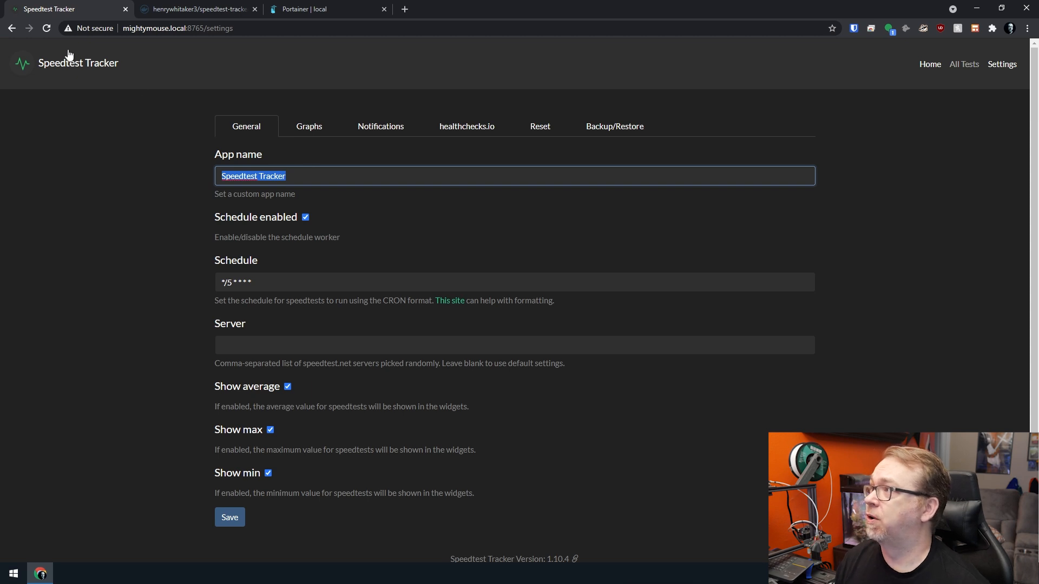
pyautogui.moveTo(199, 214)
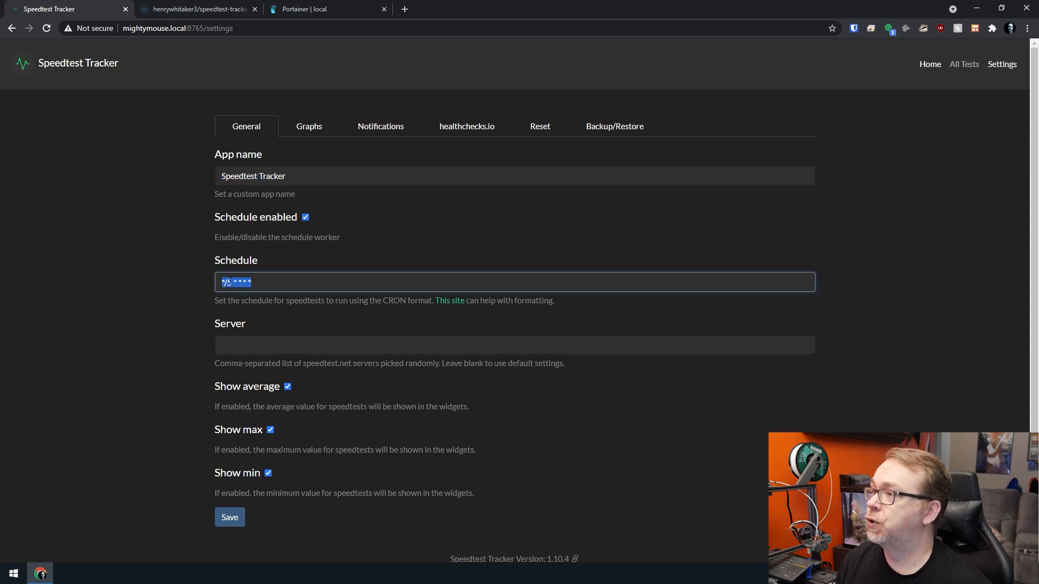
pyautogui.click(259, 281)
pyautogui.write('30')
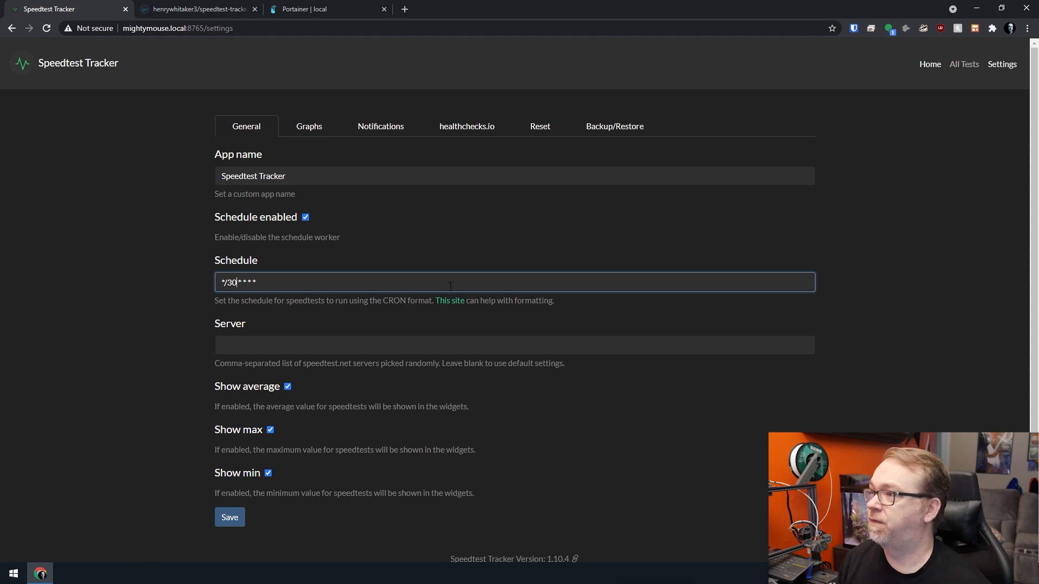
pyautogui.moveTo(449, 300)
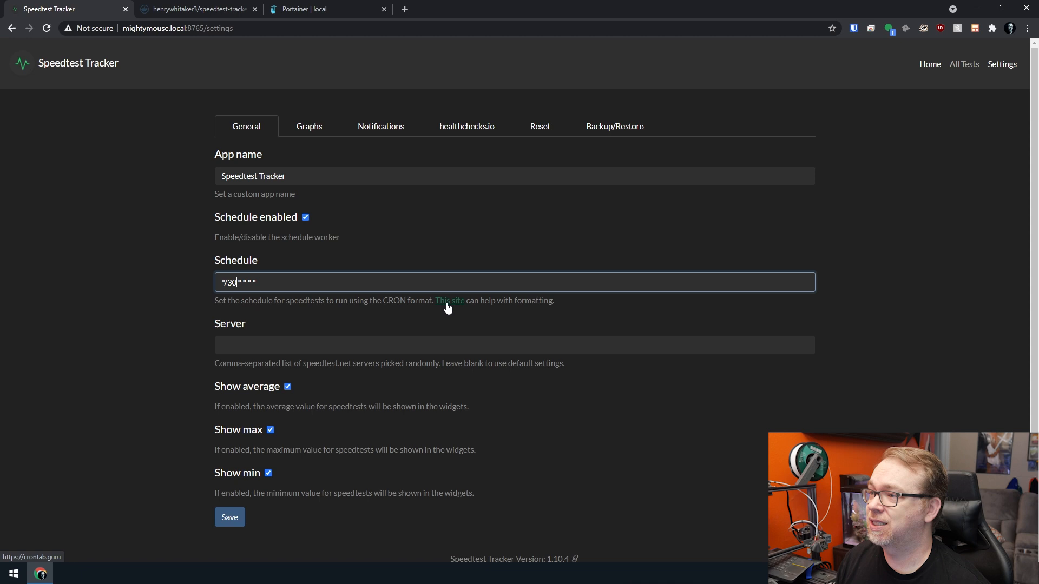
pyautogui.click(449, 300)
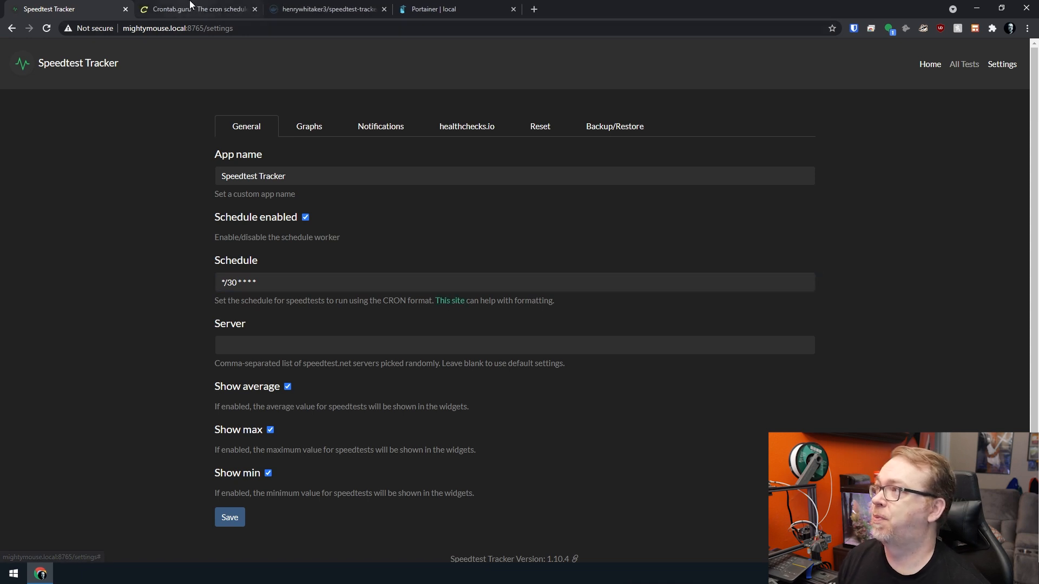
# In crontab guru, try /30 in the hour position, then clear the expression.
pyautogui.click(199, 9)
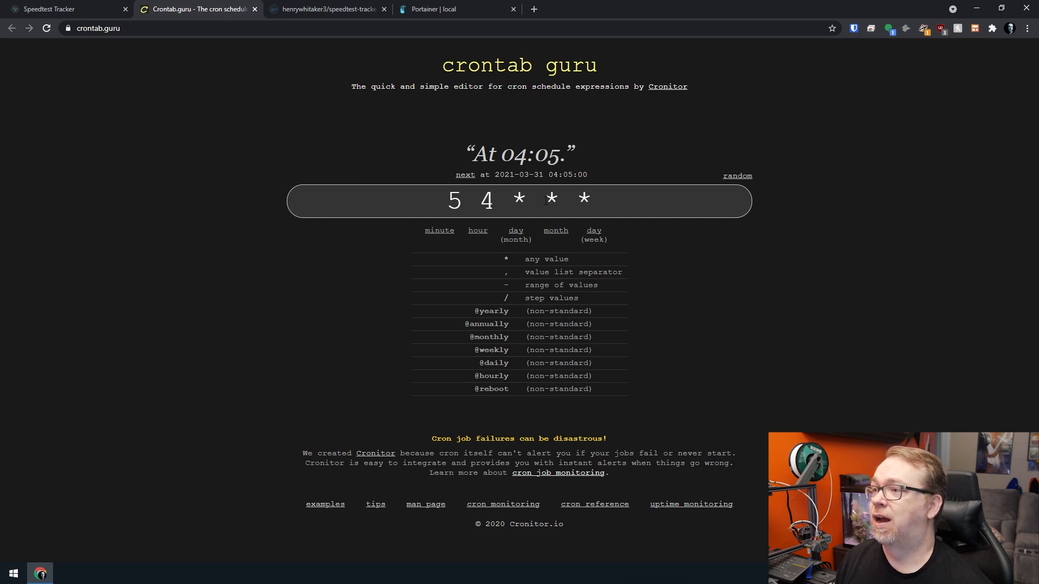
pyautogui.moveTo(538, 230)
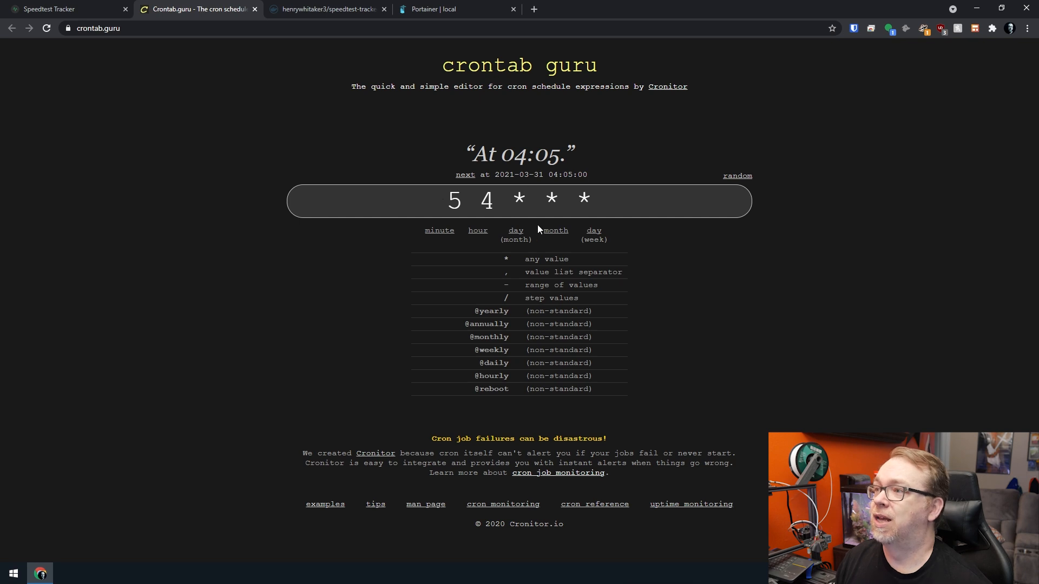
pyautogui.moveTo(562, 195)
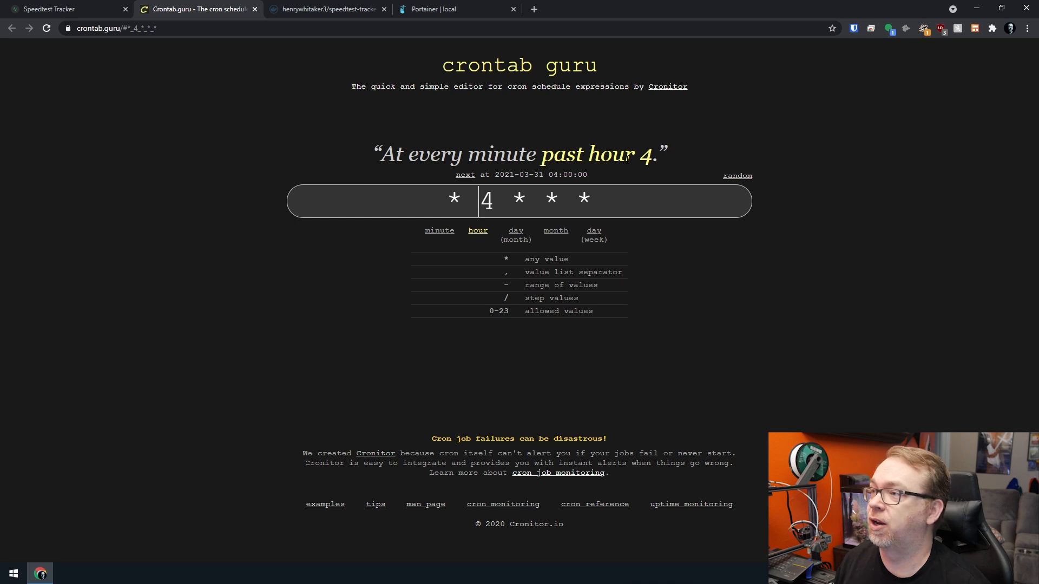
pyautogui.doubleClick(487, 200)
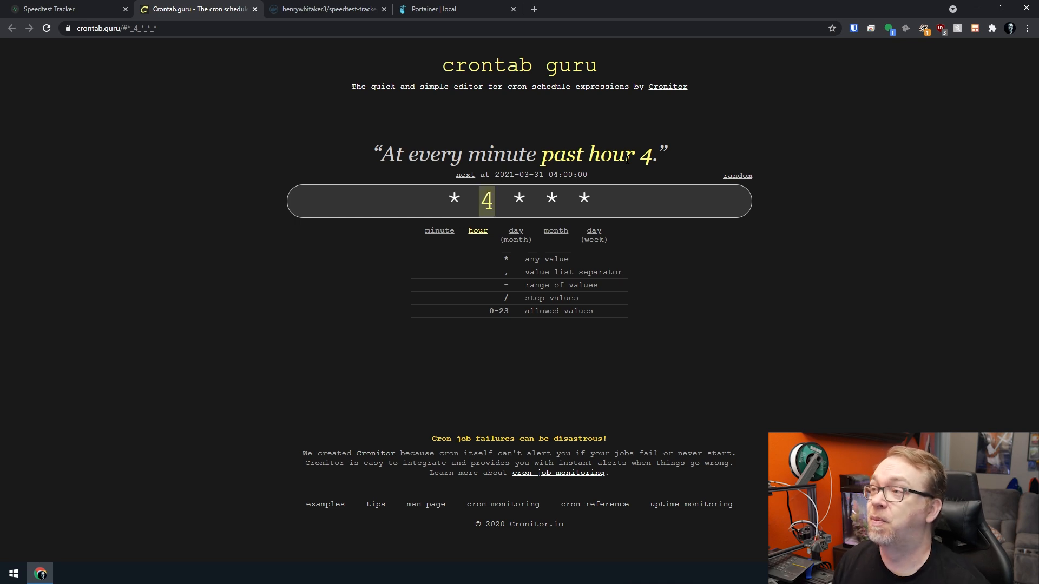
pyautogui.click(486, 198)
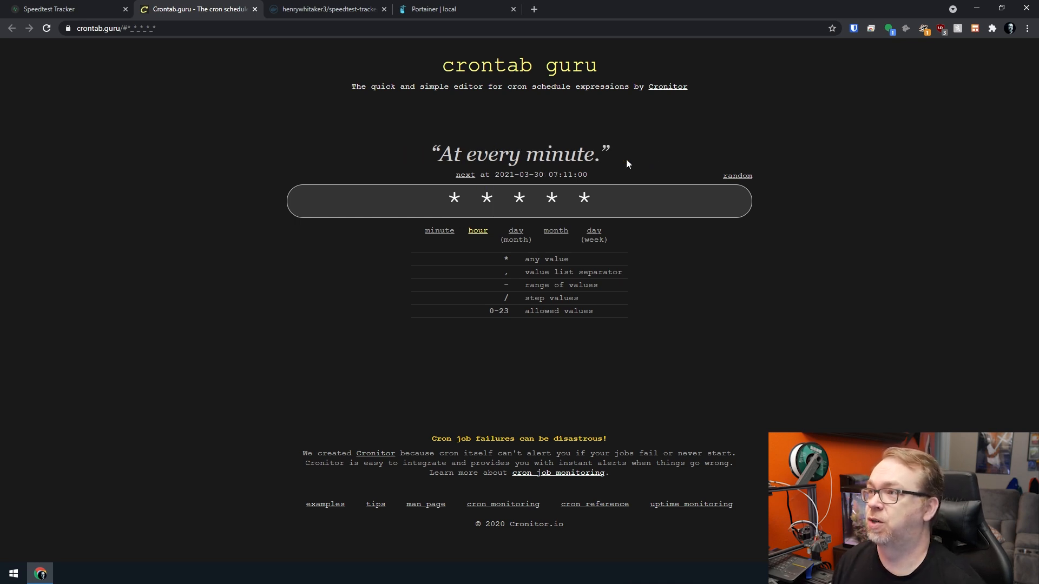
pyautogui.write('/30')
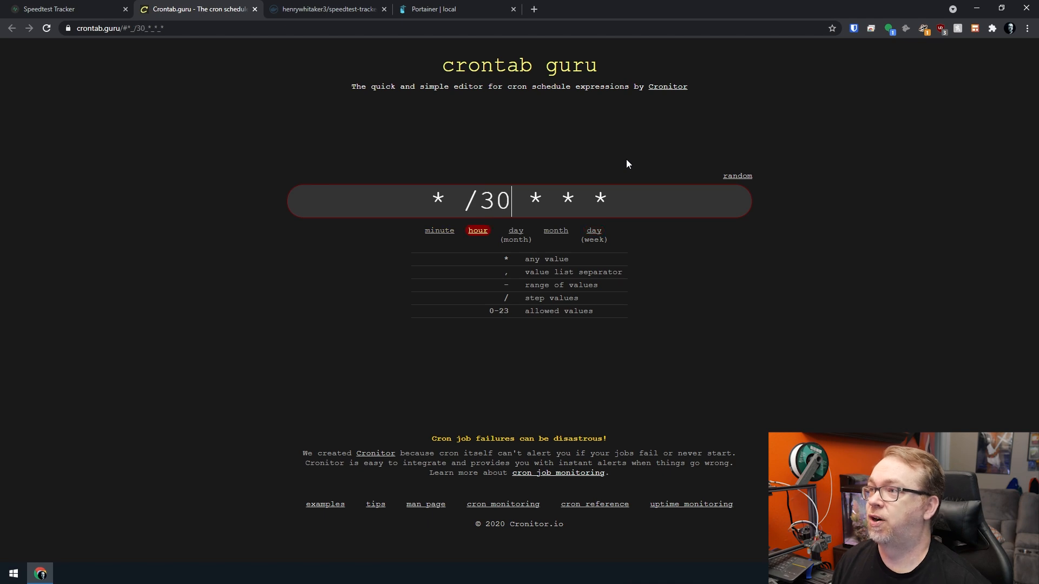
pyautogui.click(437, 200)
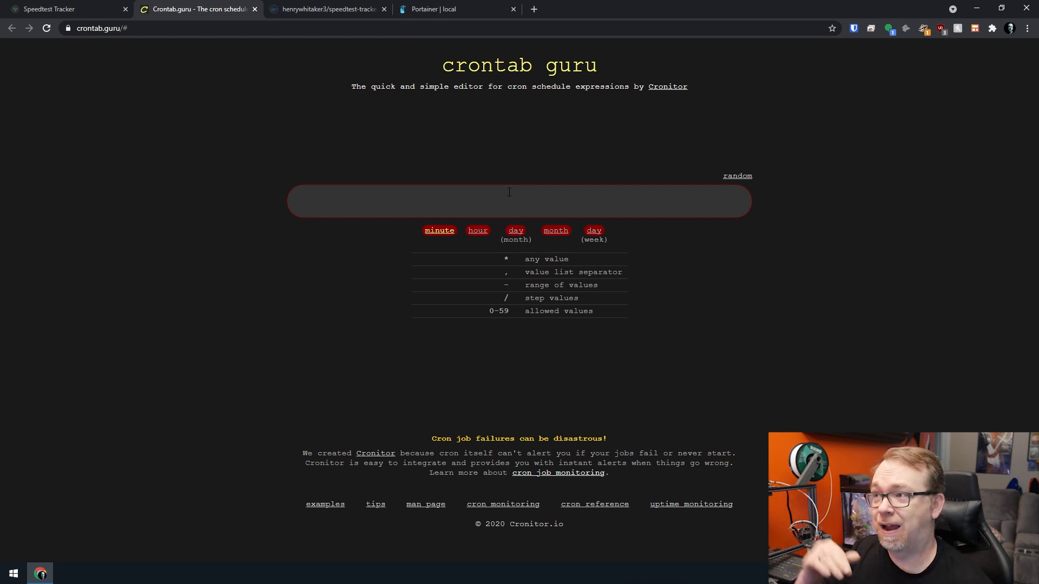
pyautogui.click(62, 9)
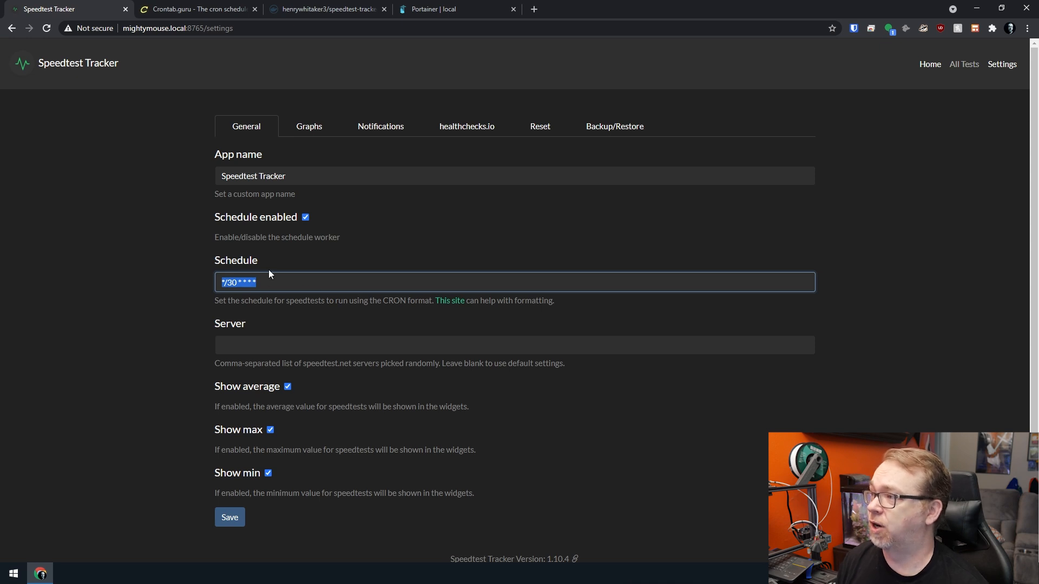
# Confirm in crontab guru that */30 * * * * means every 30th minute, then view graph settings.
pyautogui.click(196, 9)
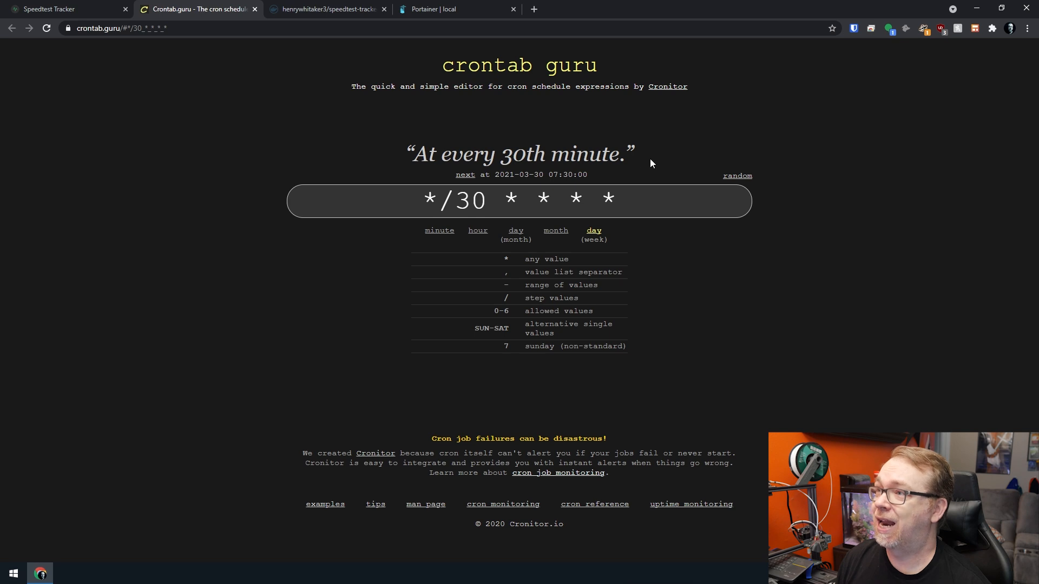
pyautogui.click(66, 8)
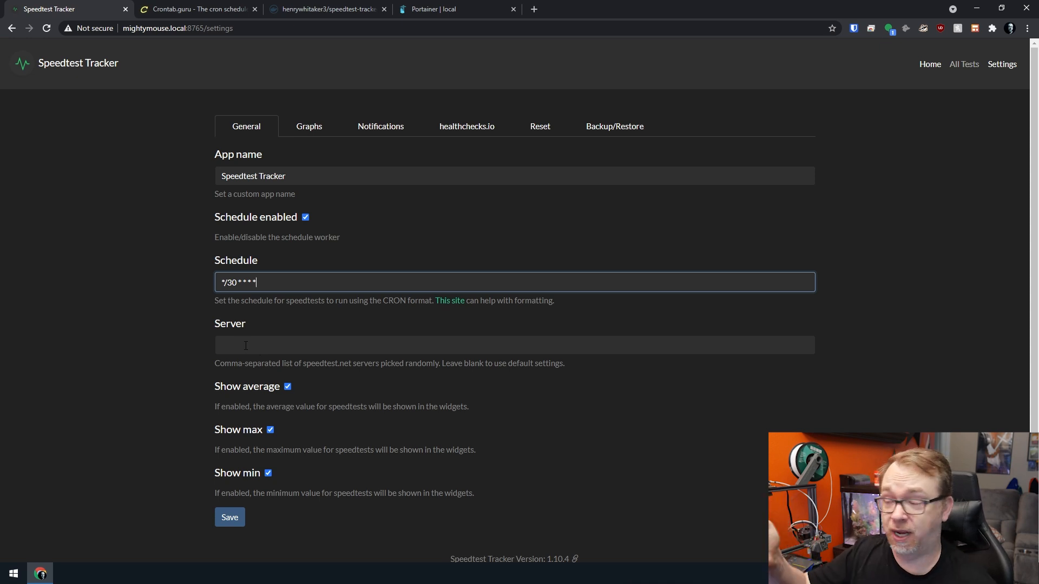
pyautogui.moveTo(422, 381)
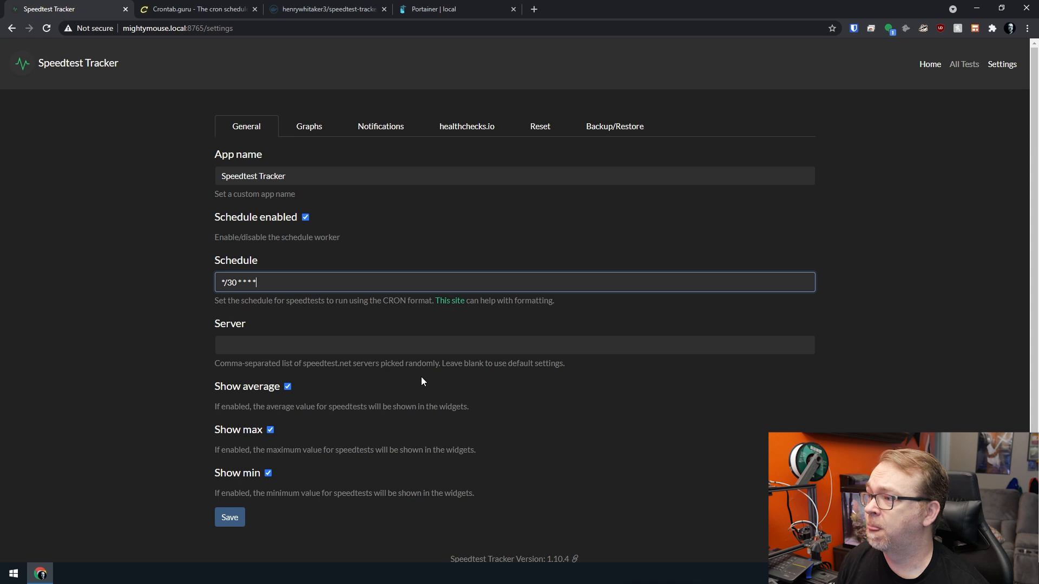
pyautogui.moveTo(257, 402)
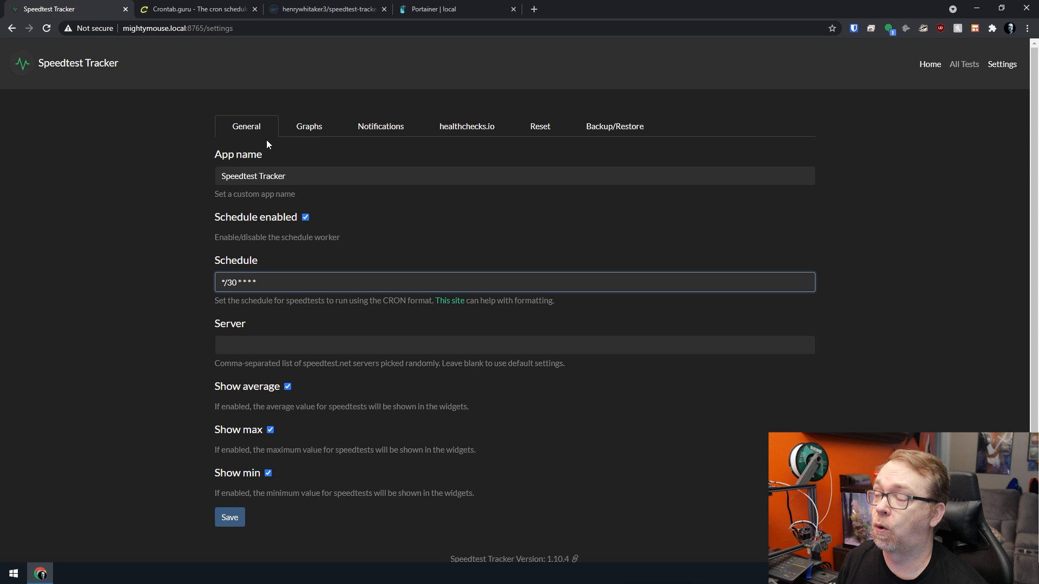
pyautogui.click(309, 126)
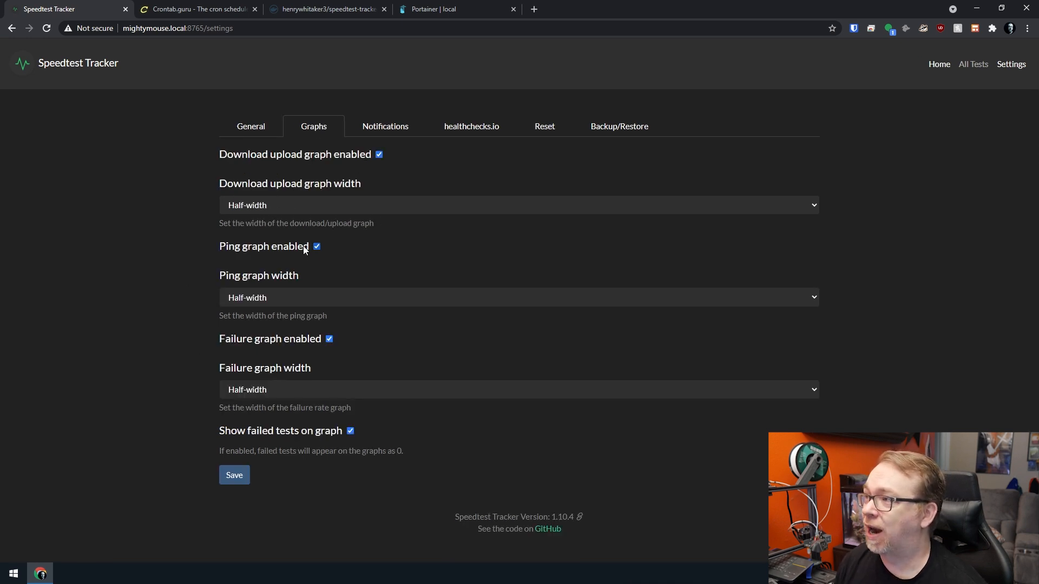
# Keep the download/upload and ping graphs at half-width.
pyautogui.click(518, 205)
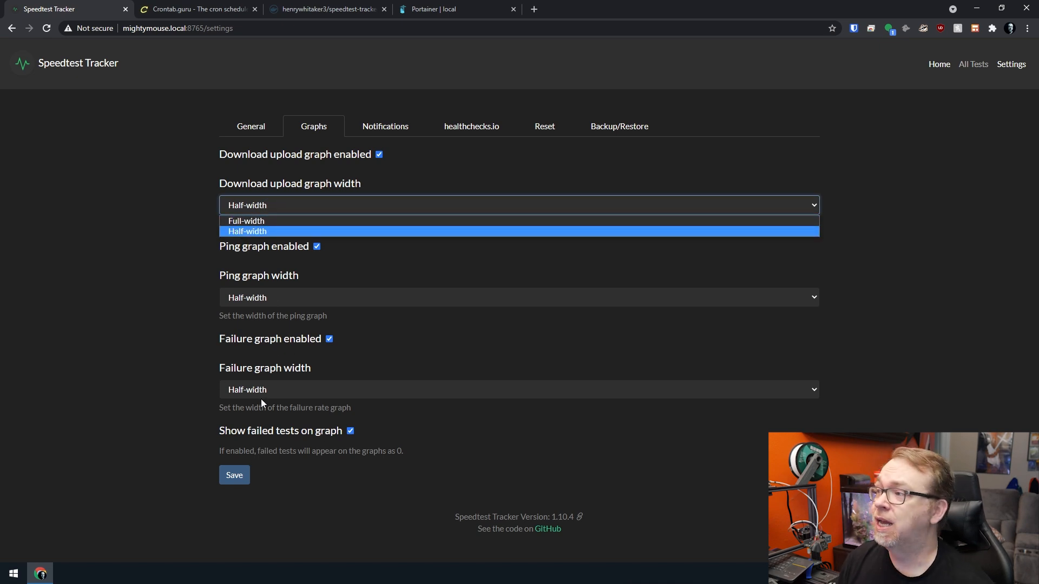
pyautogui.click(247, 231)
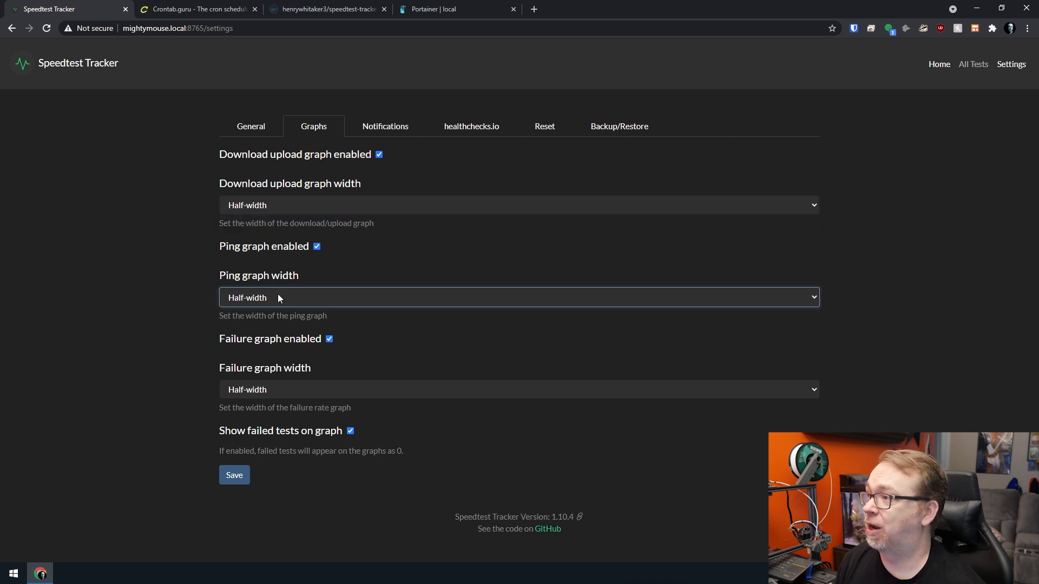
pyautogui.click(380, 126)
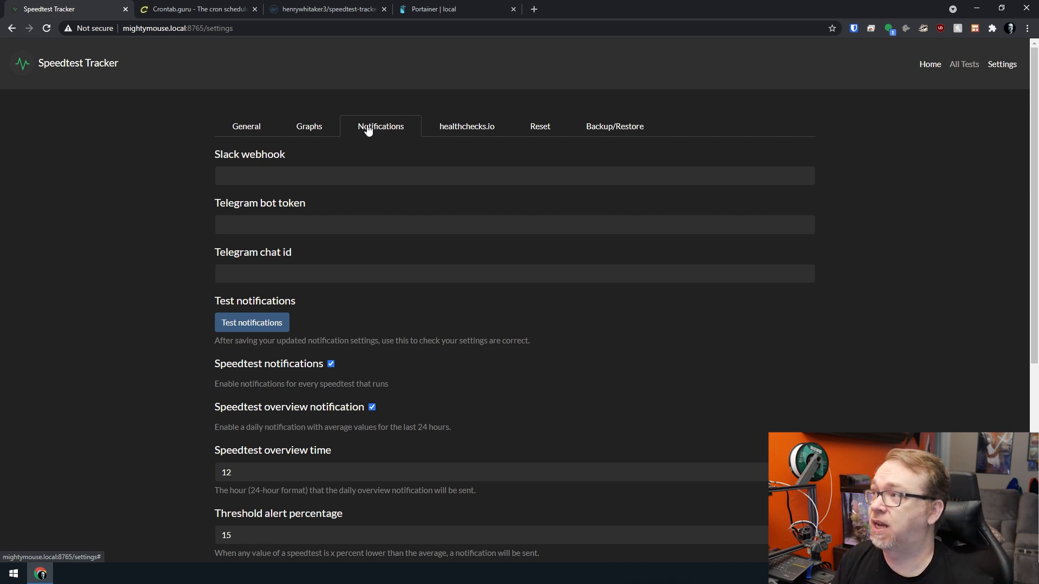
pyautogui.moveTo(294, 176)
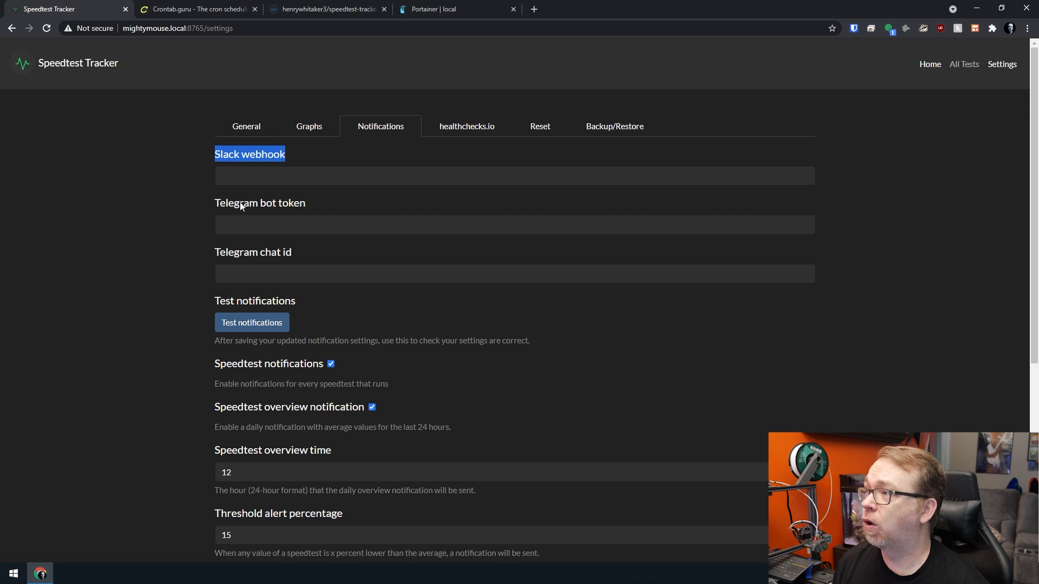
pyautogui.moveTo(270, 244)
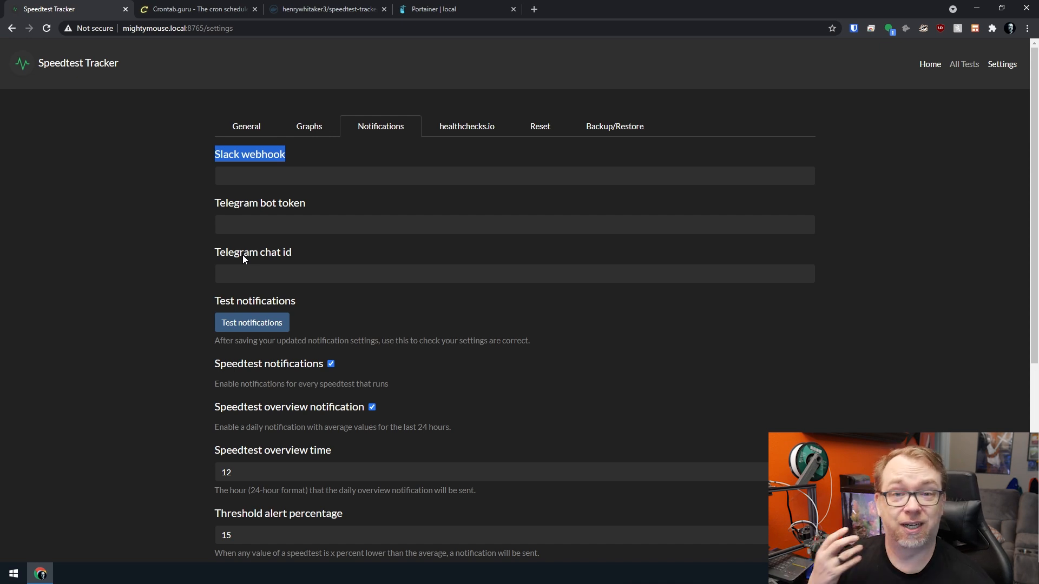
pyautogui.moveTo(289, 351)
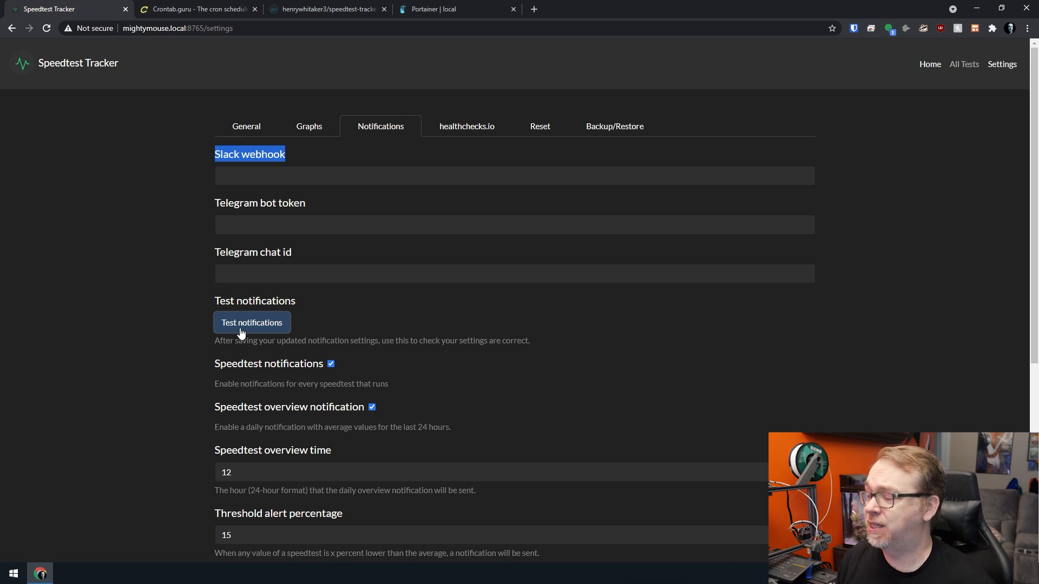
pyautogui.moveTo(260, 358)
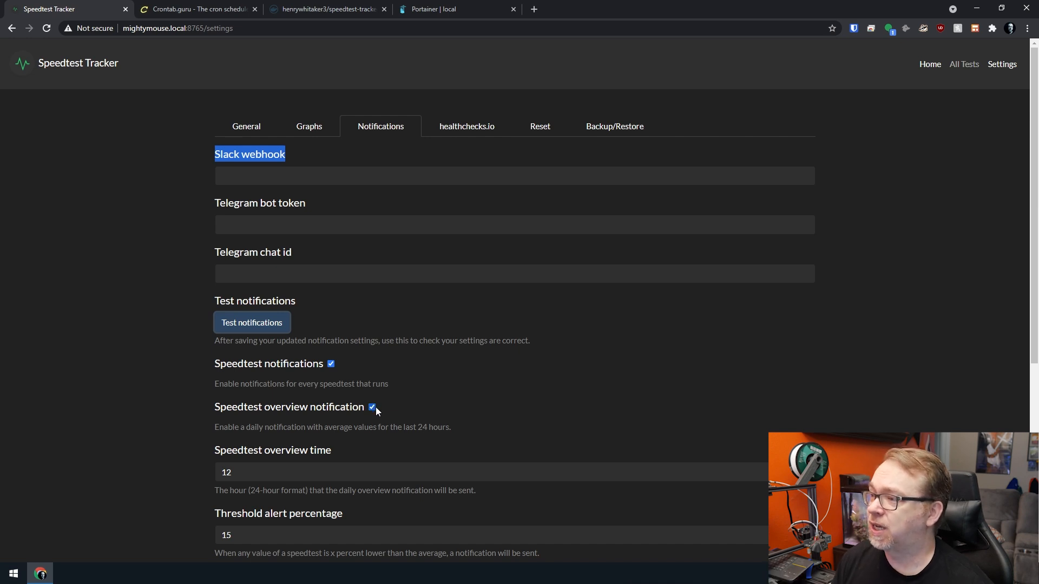
# Check the notification settings: overview hour 12, 15% threshold, absolute threshold alerts enabled.
pyautogui.click(372, 407)
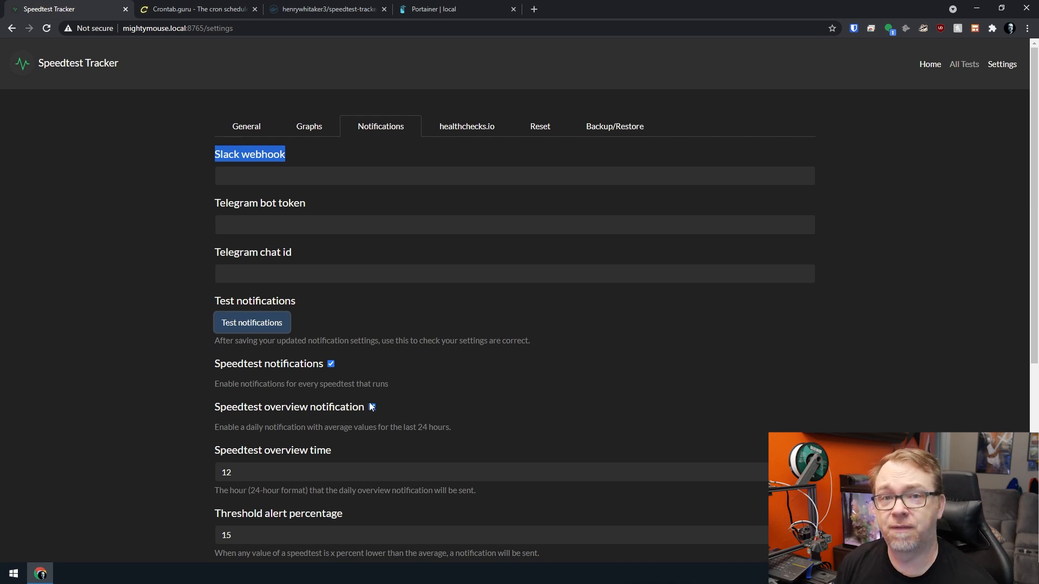
pyautogui.click(372, 407)
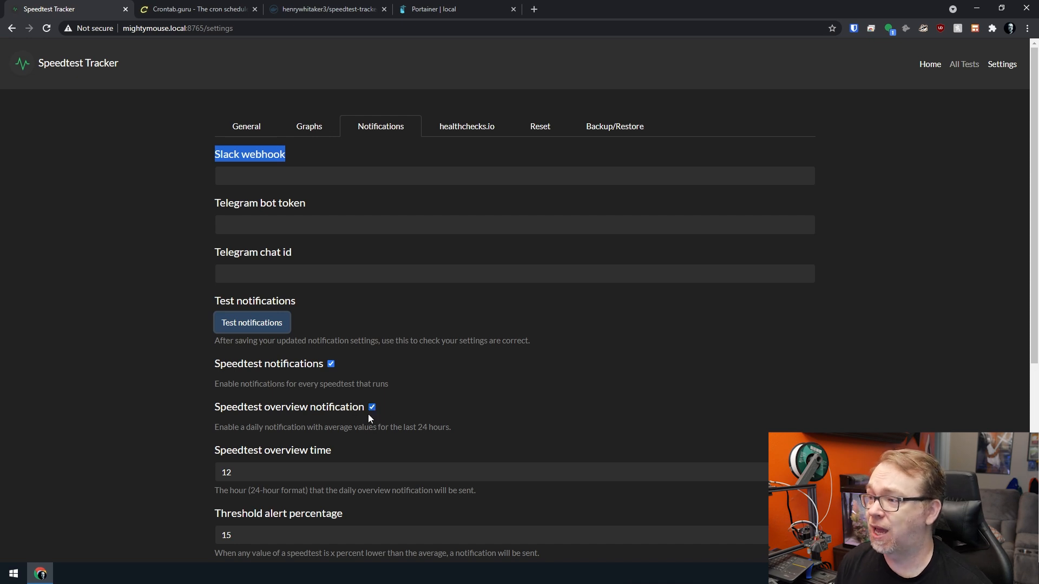
pyautogui.scroll(-3)
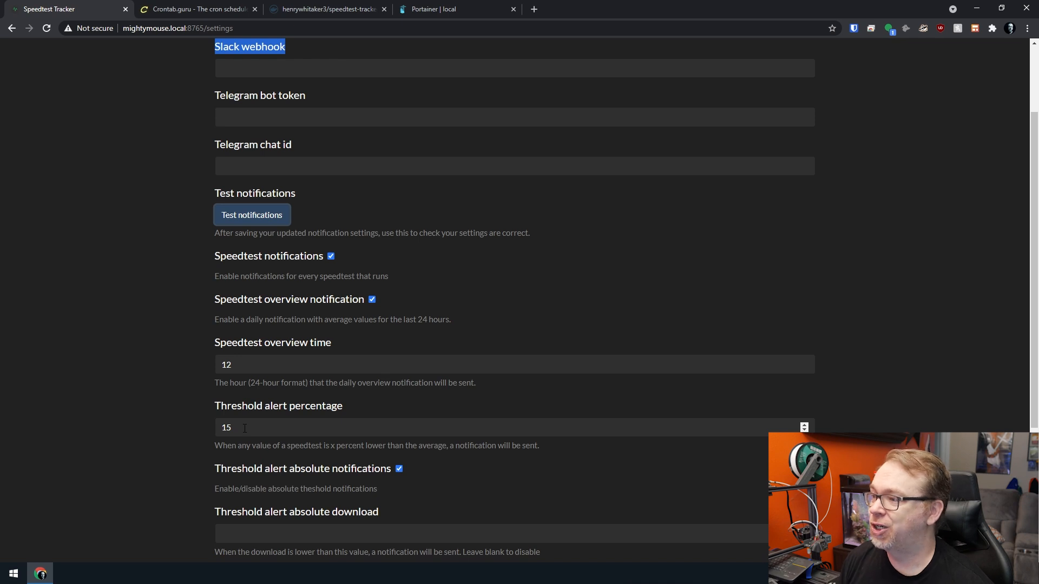
pyautogui.scroll(-3)
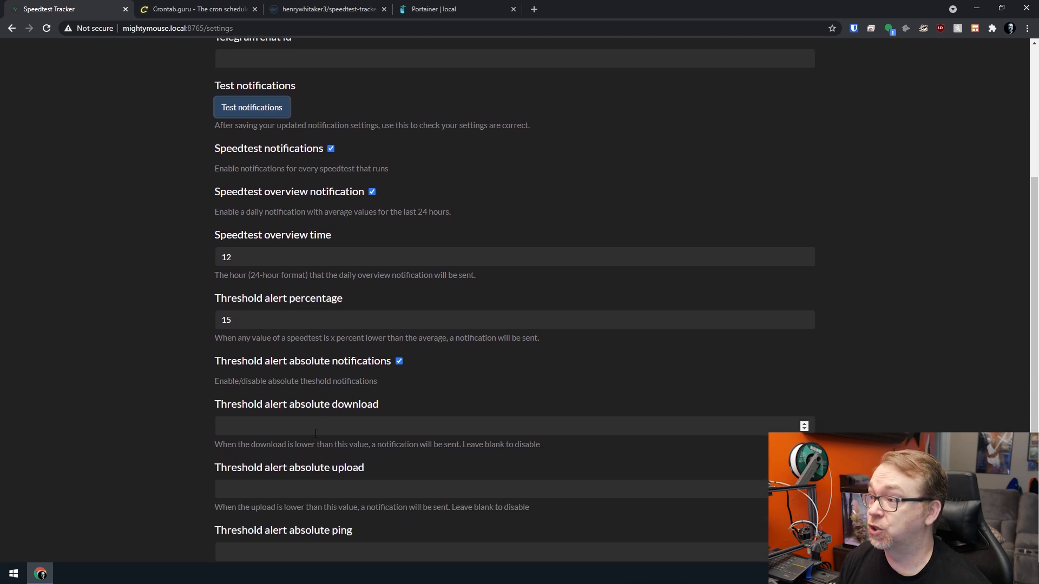
pyautogui.moveTo(330, 460)
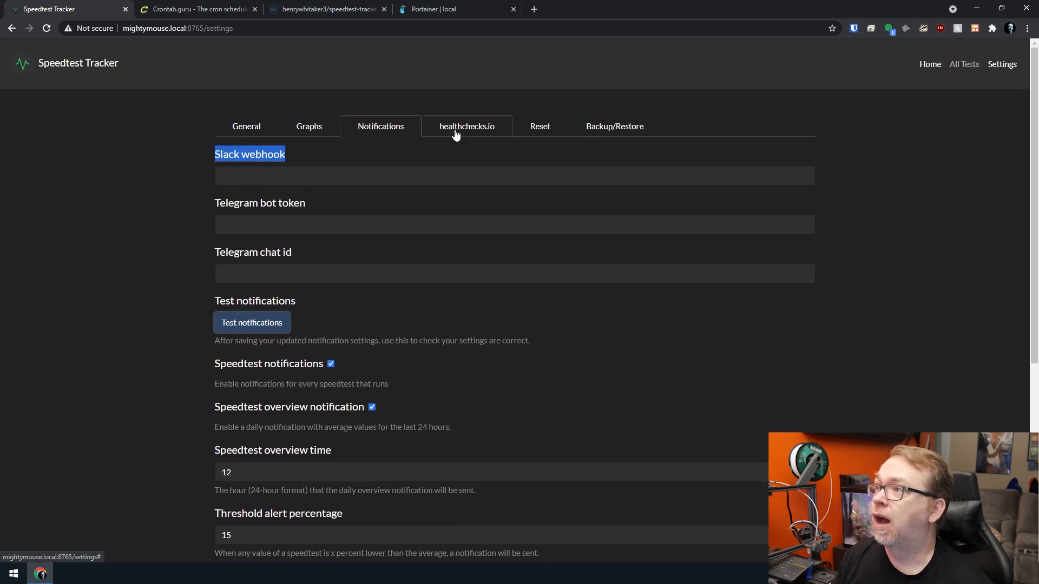
# Review the healthchecks.io integration (hc-ping.com URL, no UUID), then view the Reset page.
pyautogui.click(467, 126)
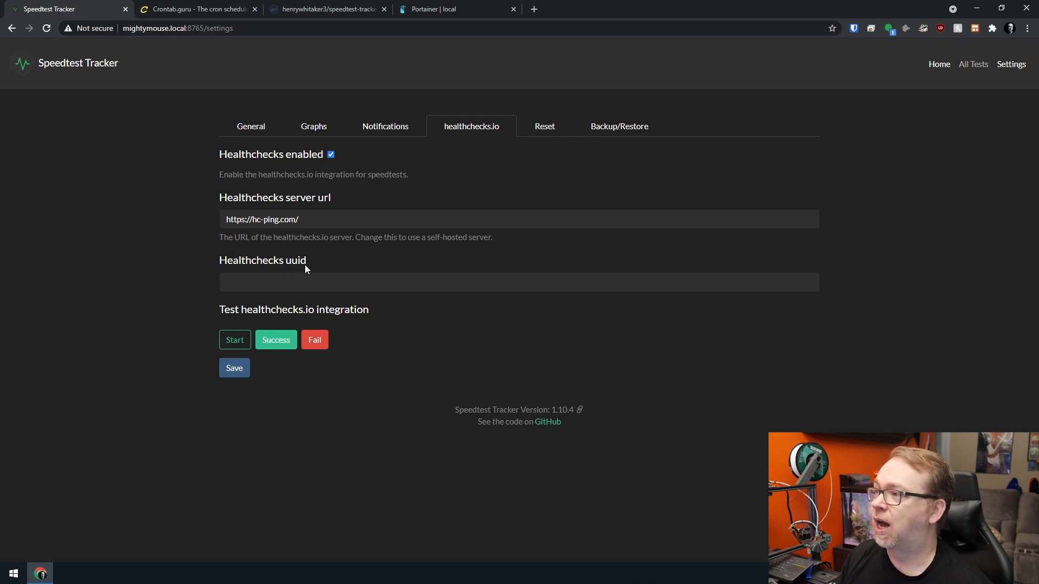
pyautogui.moveTo(272, 298)
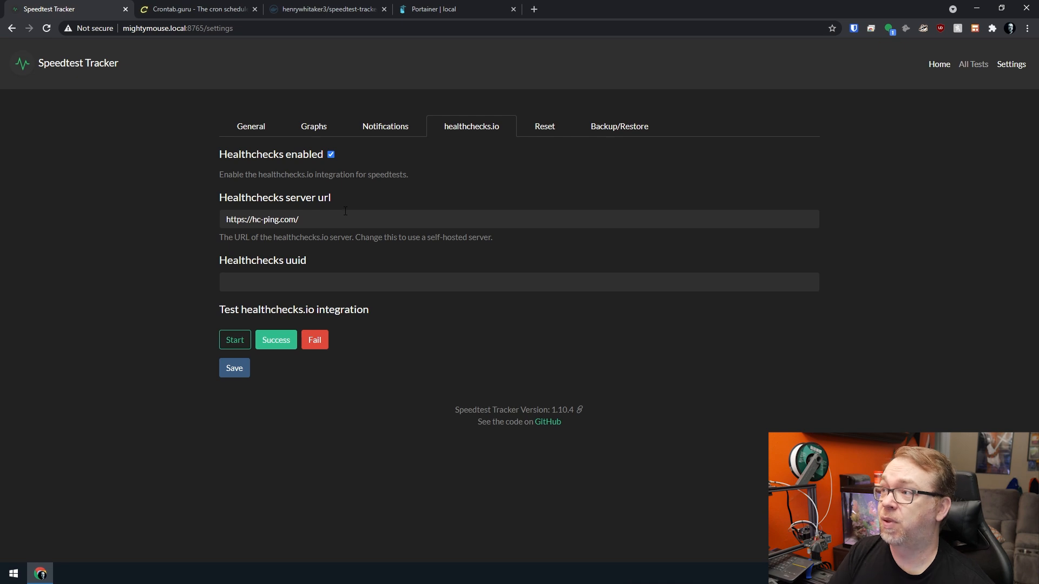
pyautogui.moveTo(443, 153)
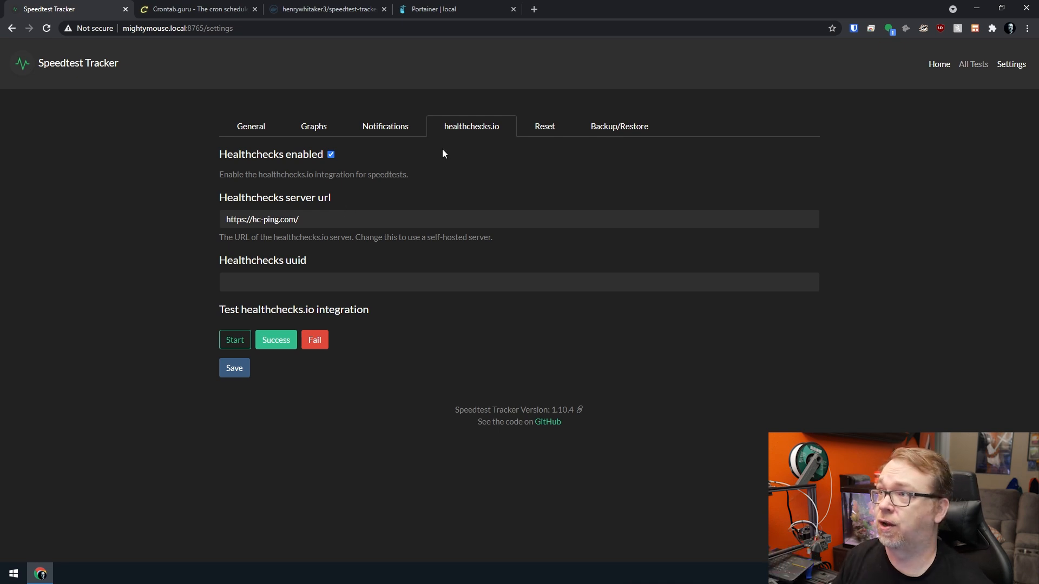
pyautogui.click(544, 126)
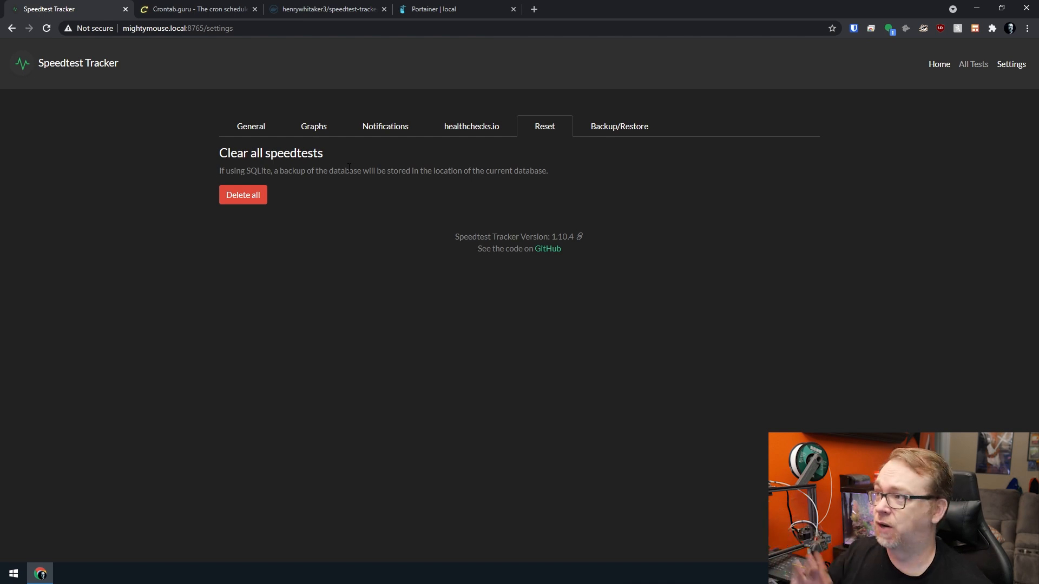
# View the JSON and CSV format options for backup and restore.
pyautogui.click(618, 126)
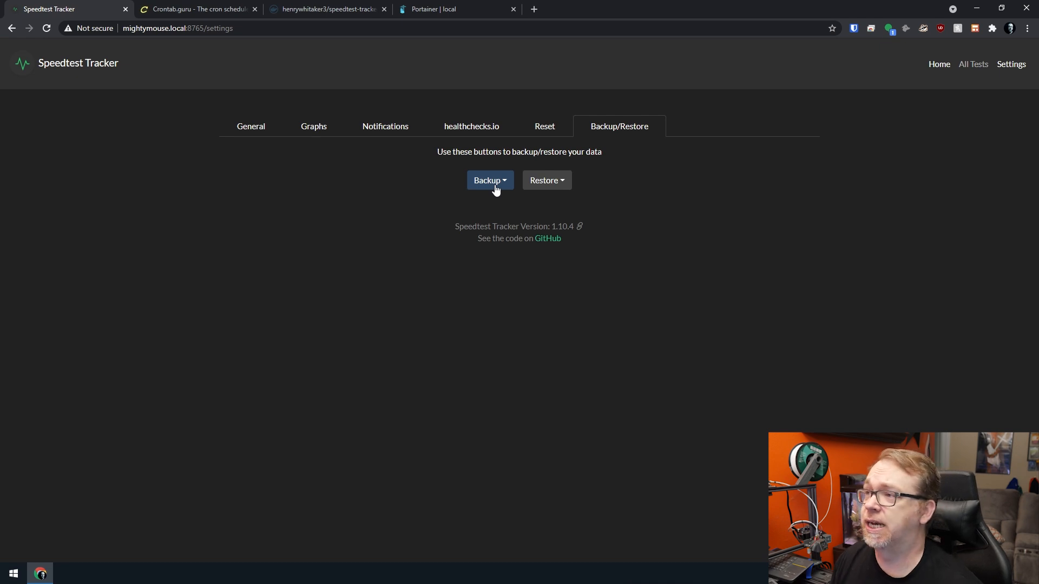
pyautogui.click(490, 180)
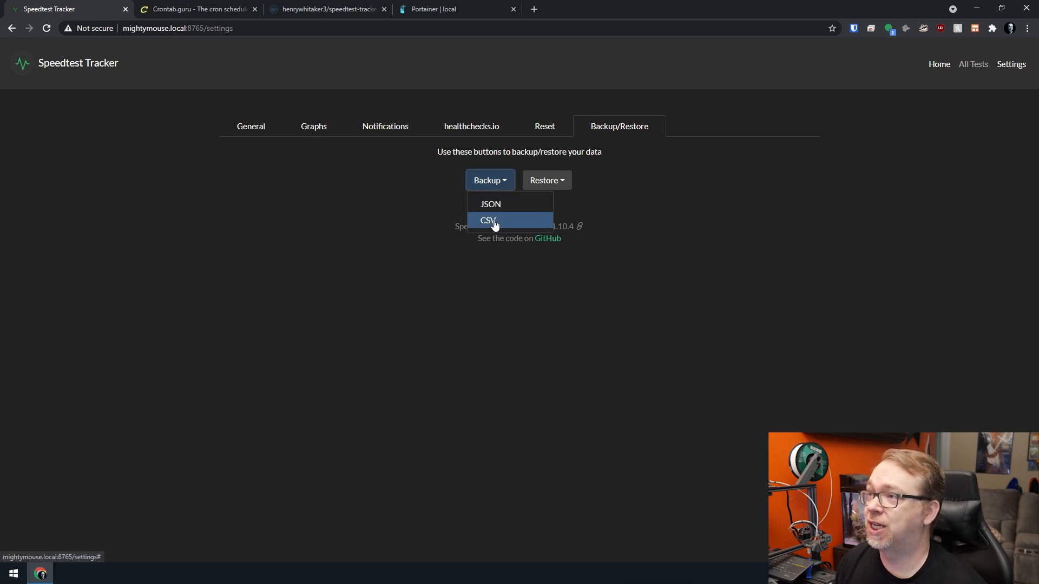
pyautogui.click(545, 180)
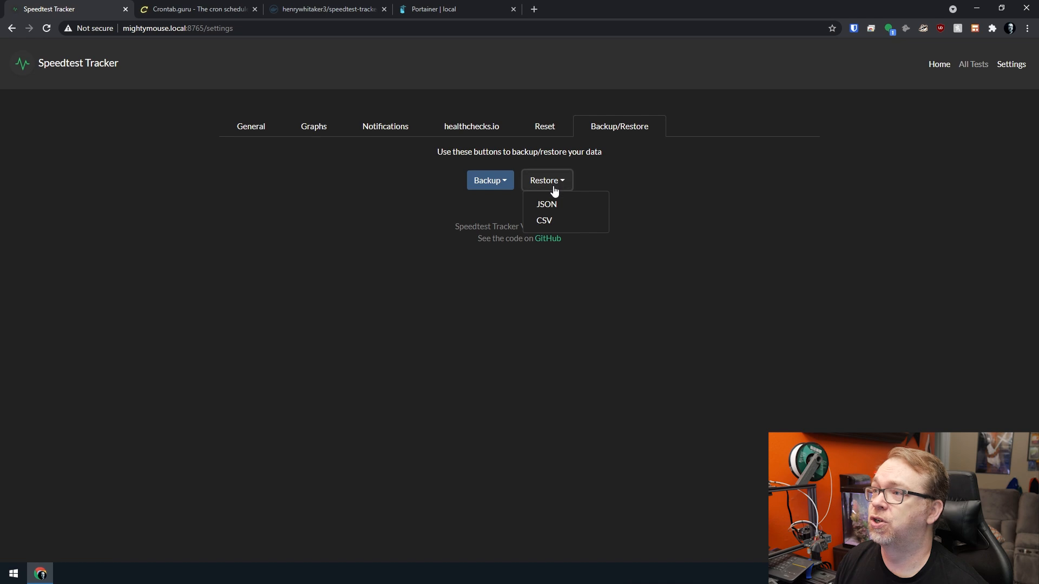
pyautogui.moveTo(699, 181)
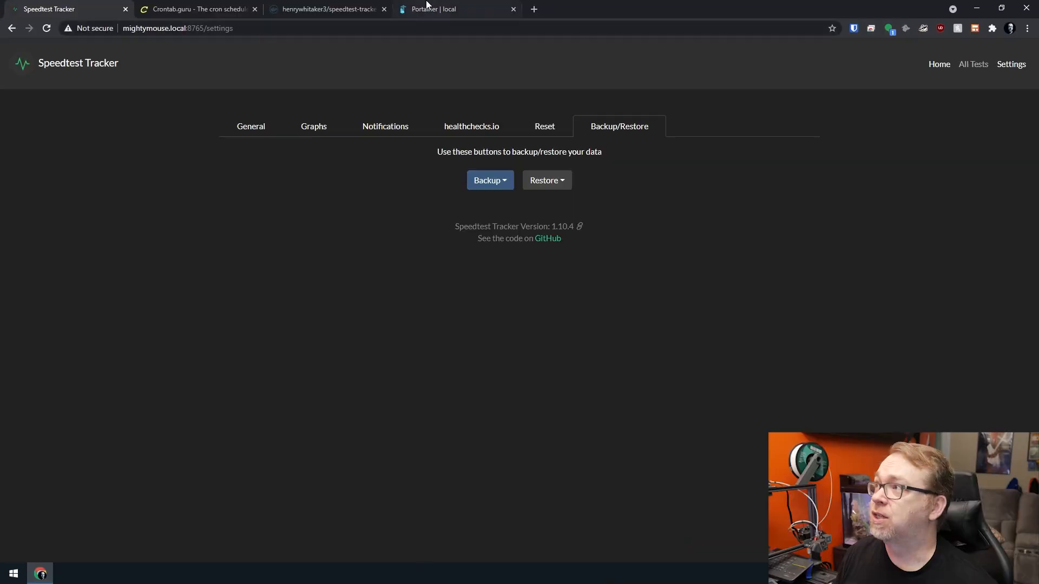
# Scroll the henrywhitaker3/speedtest-tracker Docker Hub page and visit the linked demo site.
pyautogui.click(324, 9)
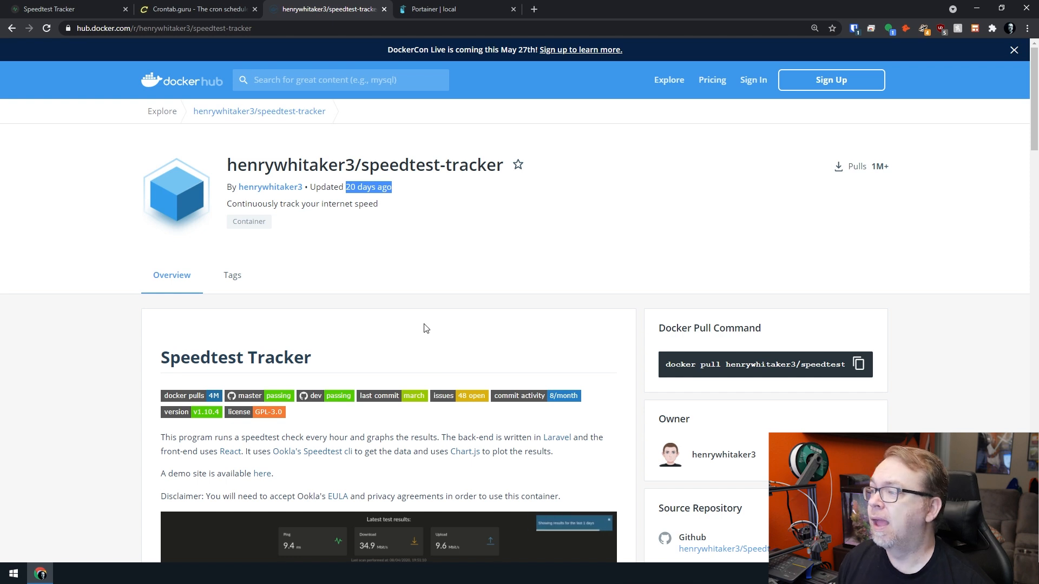
pyautogui.scroll(-3)
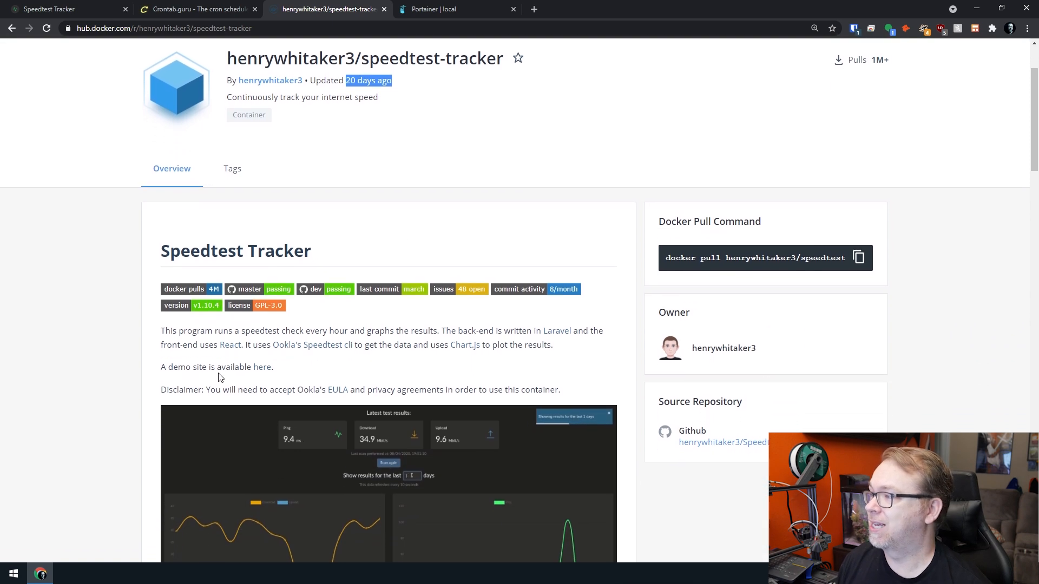
pyautogui.click(262, 367)
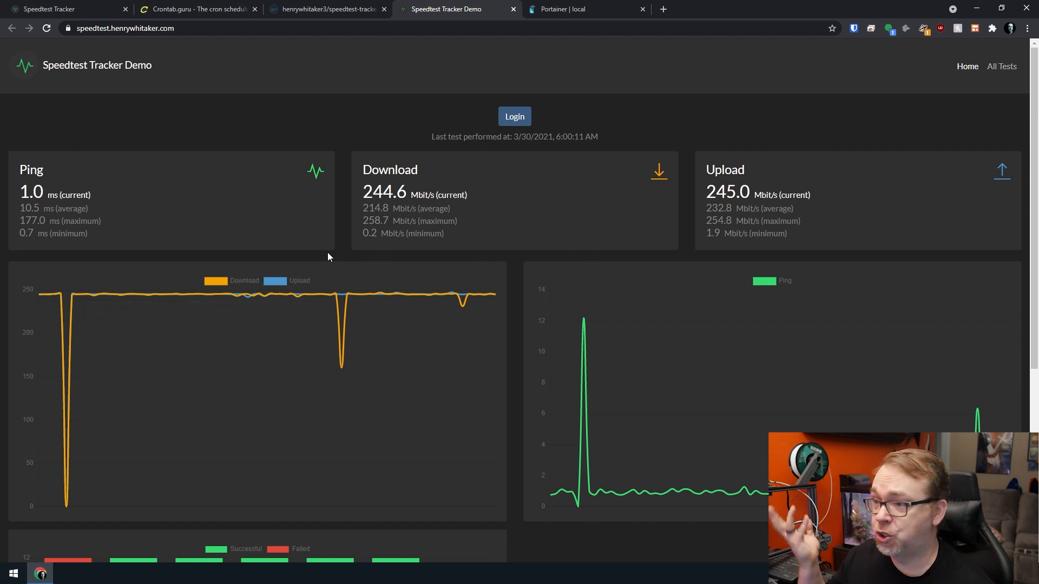
pyautogui.moveTo(436, 274)
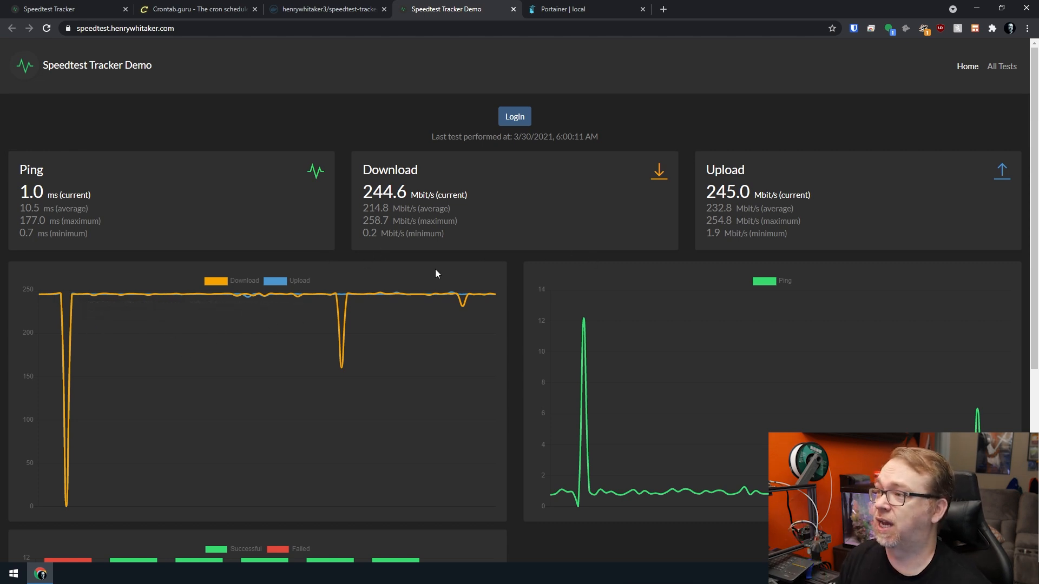
pyautogui.scroll(-3)
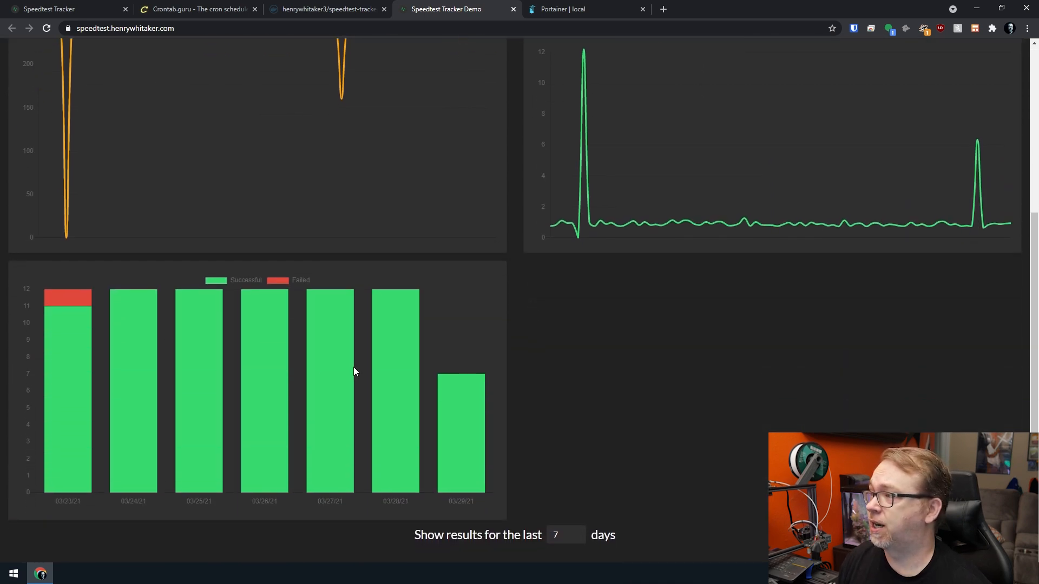
pyautogui.moveTo(67, 298)
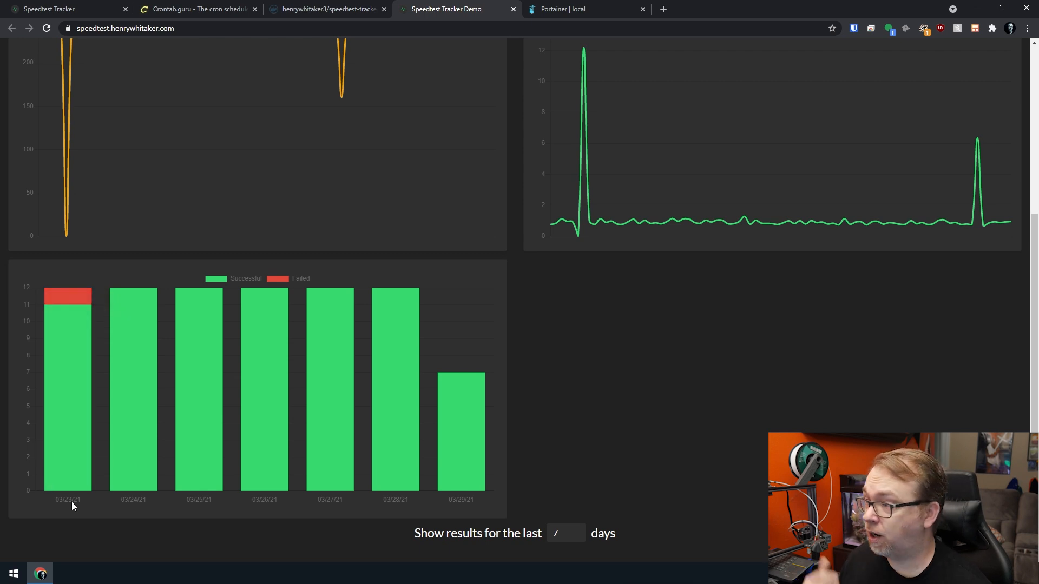
pyautogui.moveTo(462, 431)
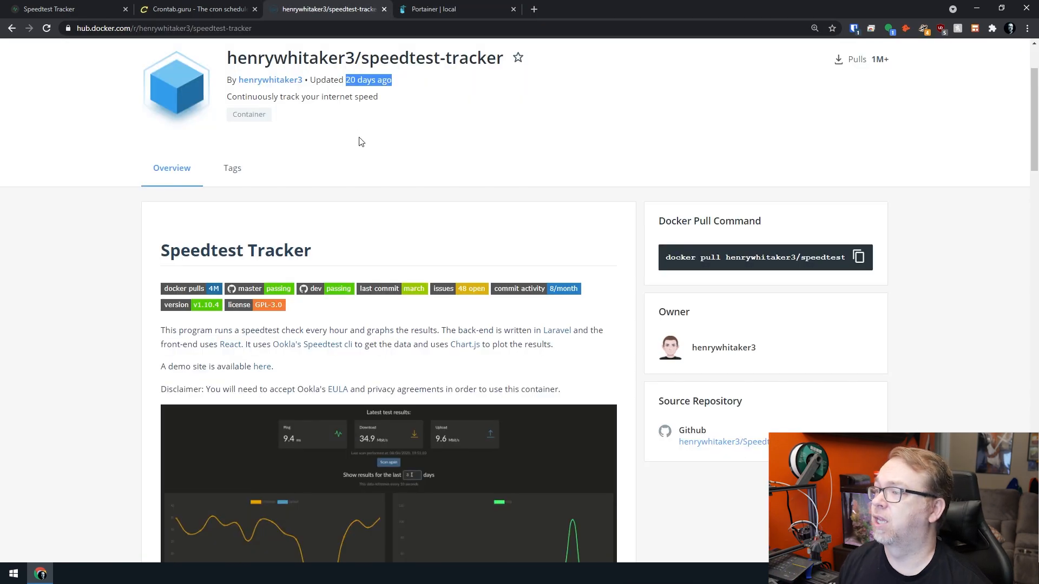
# Review the docker create and compose examples, selecting the compose version line.
pyautogui.scroll(-3)
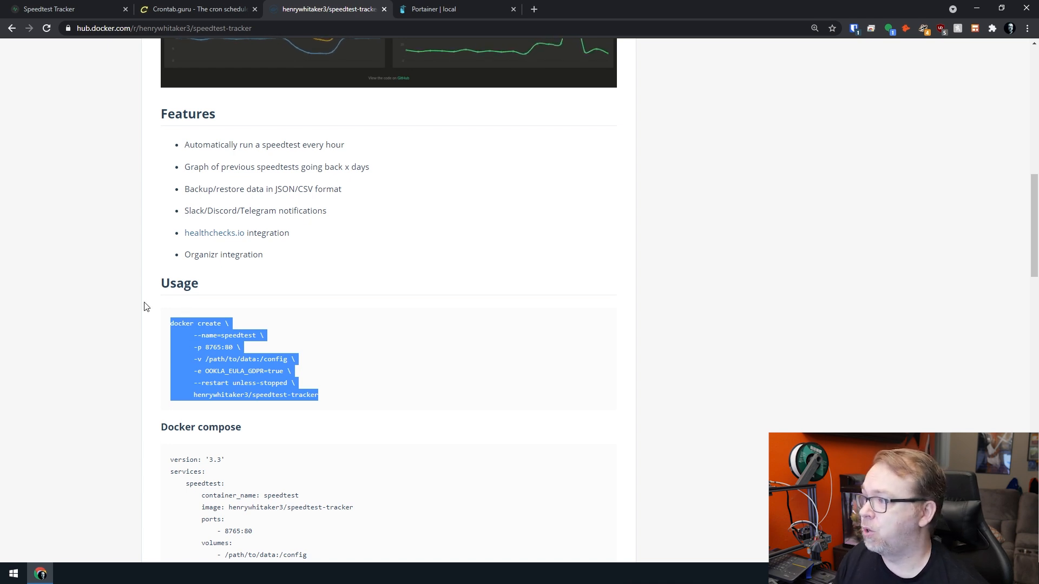
pyautogui.scroll(-3)
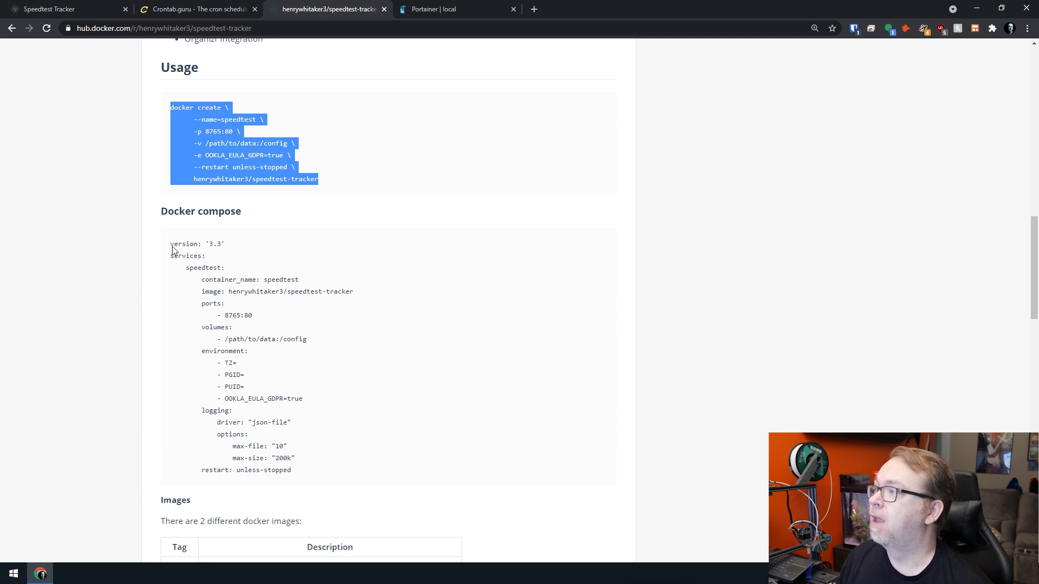
pyautogui.moveTo(170, 243); pyautogui.dragTo(253, 280)
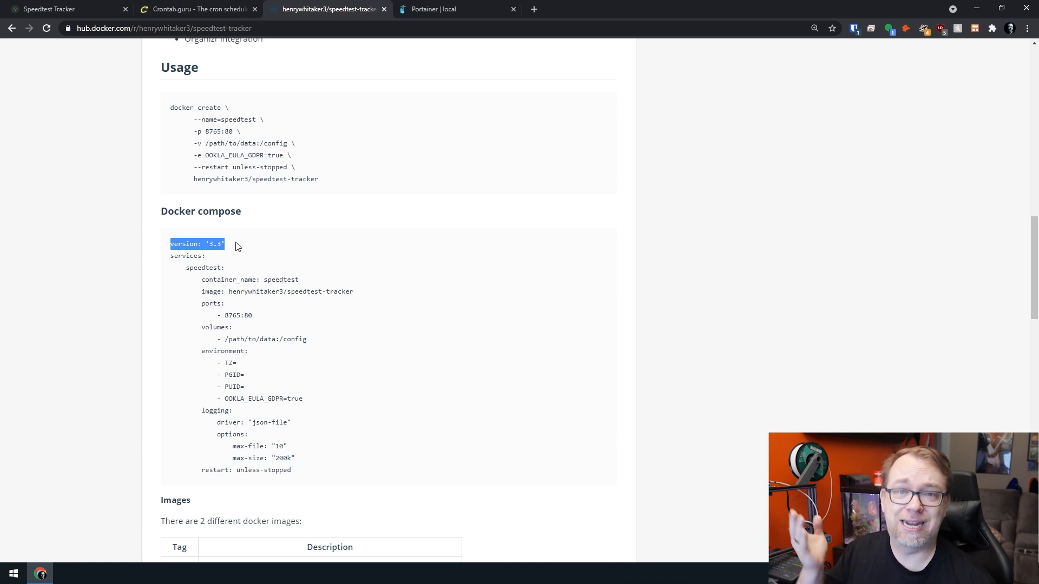
pyautogui.moveTo(233, 247)
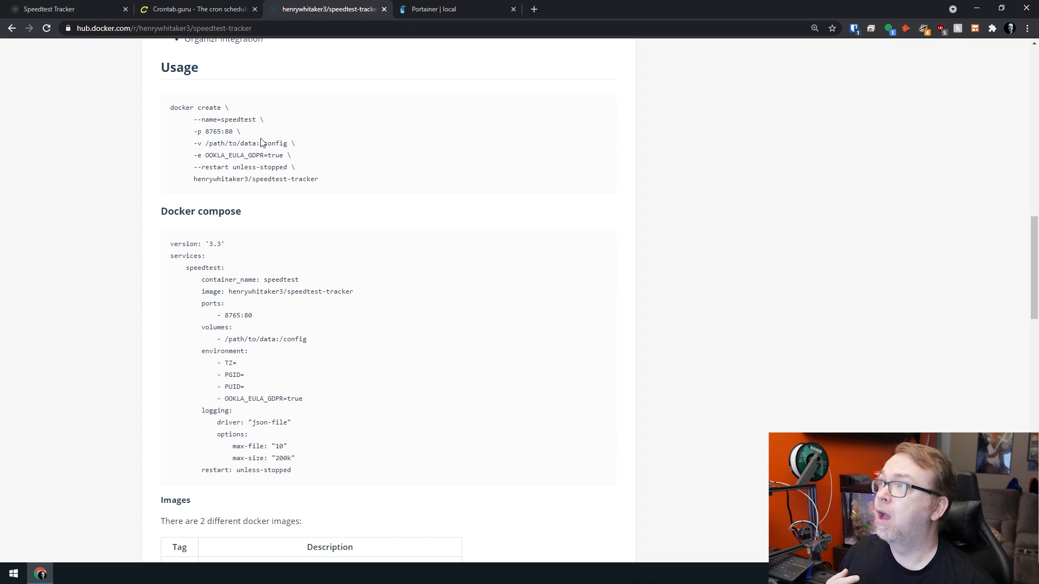
pyautogui.click(455, 9)
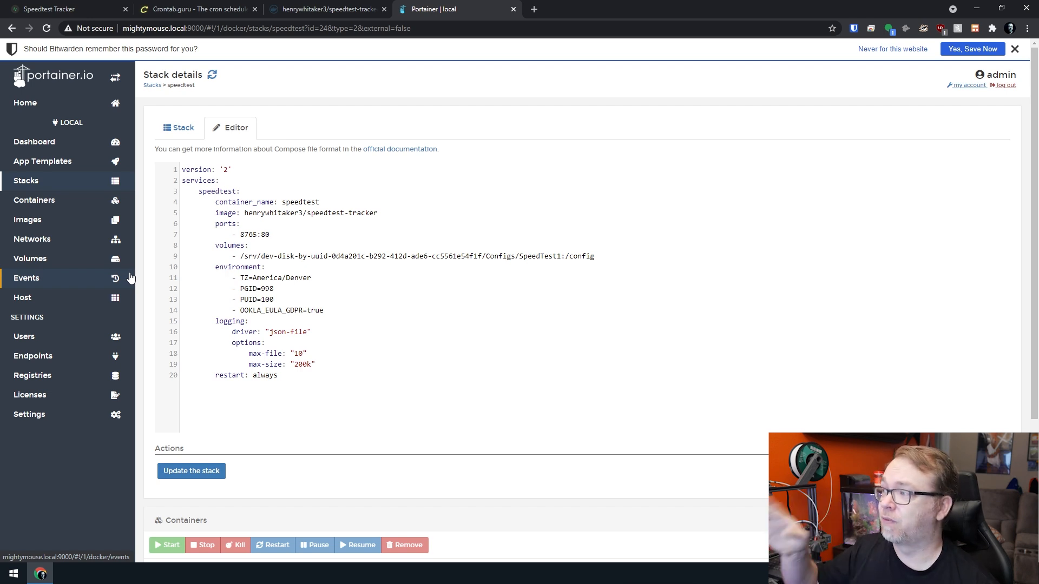
pyautogui.moveTo(92, 401)
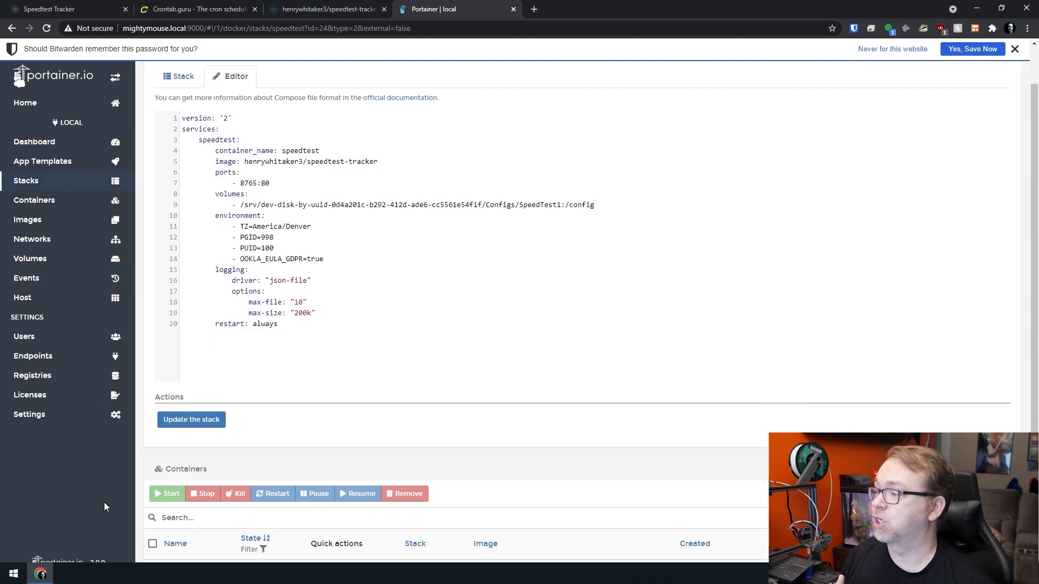
# Scroll the speedtest stack's compose file and select the henrywhitaker3/speedtest-tracker image name.
pyautogui.scroll(-3)
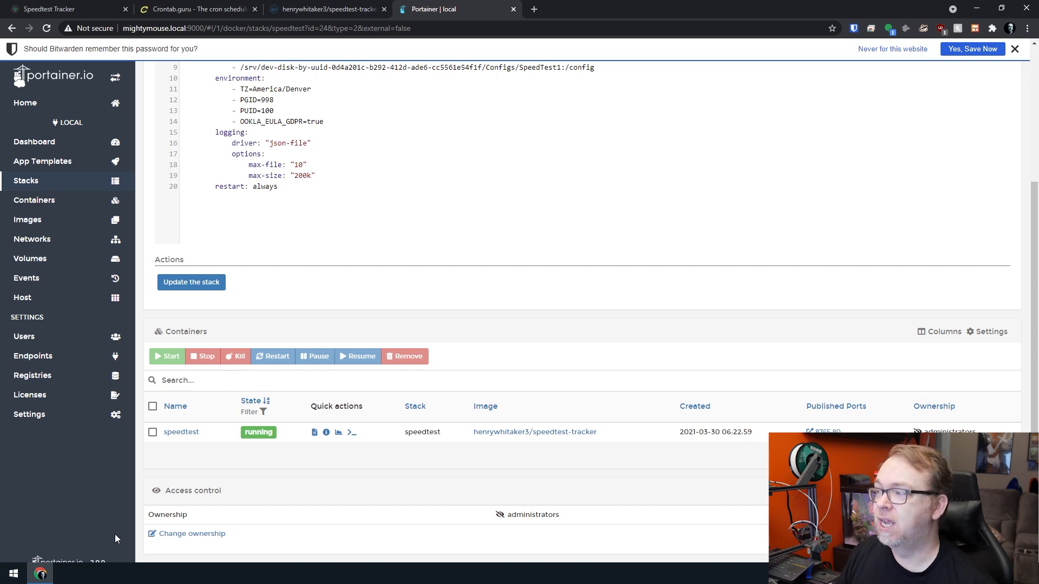
pyautogui.scroll(3)
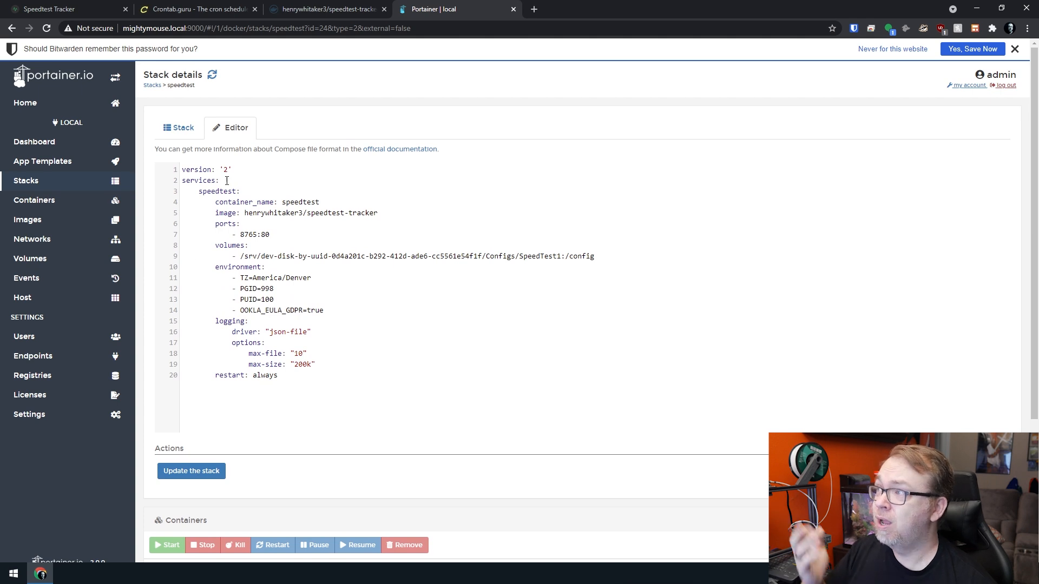
pyautogui.doubleClick(226, 169)
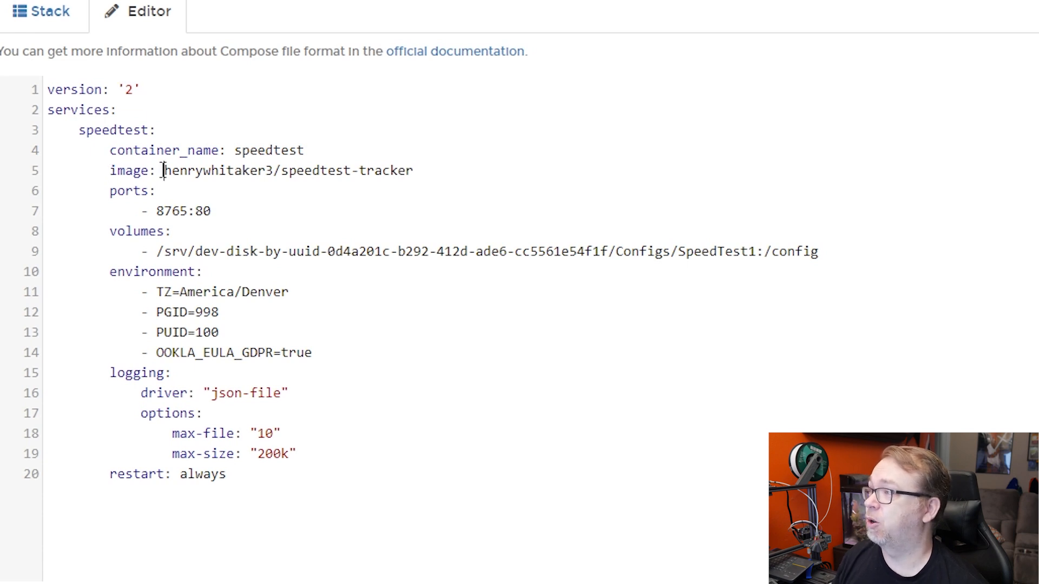
pyautogui.doubleClick(345, 170)
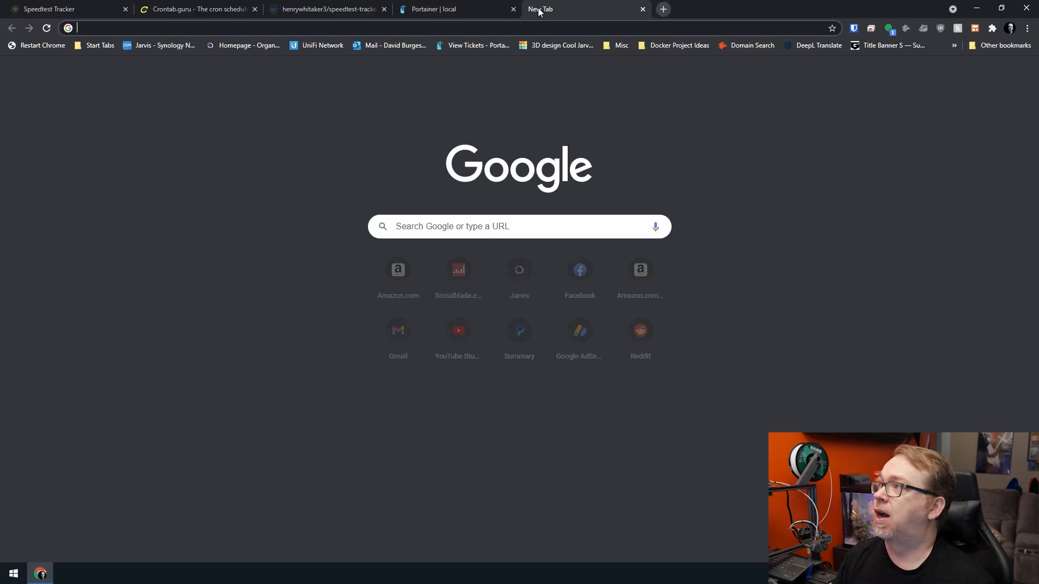
# Log in to openmediavault at mightymouse.local to look up the Configs folder path.
pyautogui.write('miog')
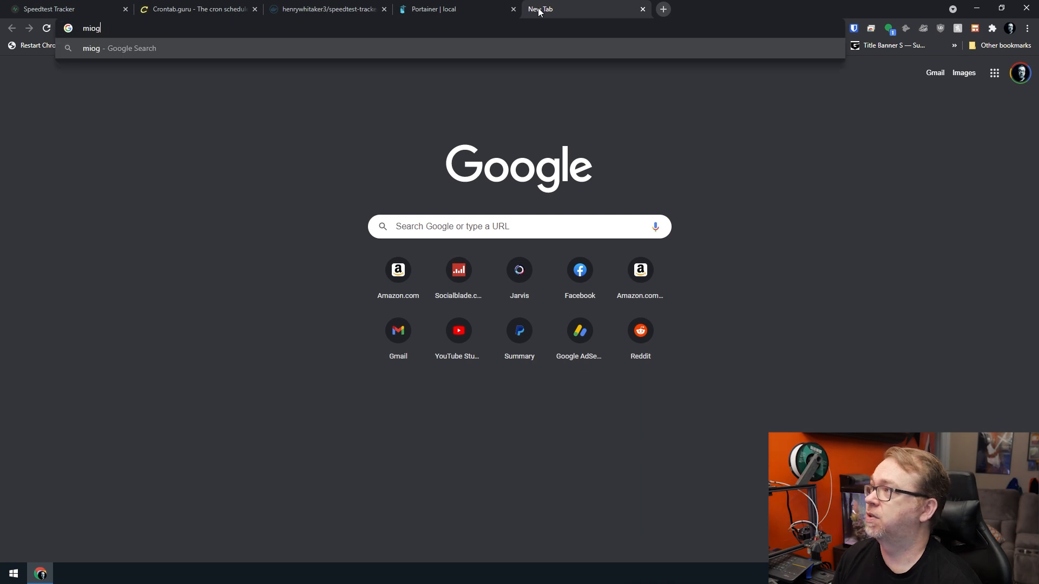
pyautogui.write('mightymouse.local/')
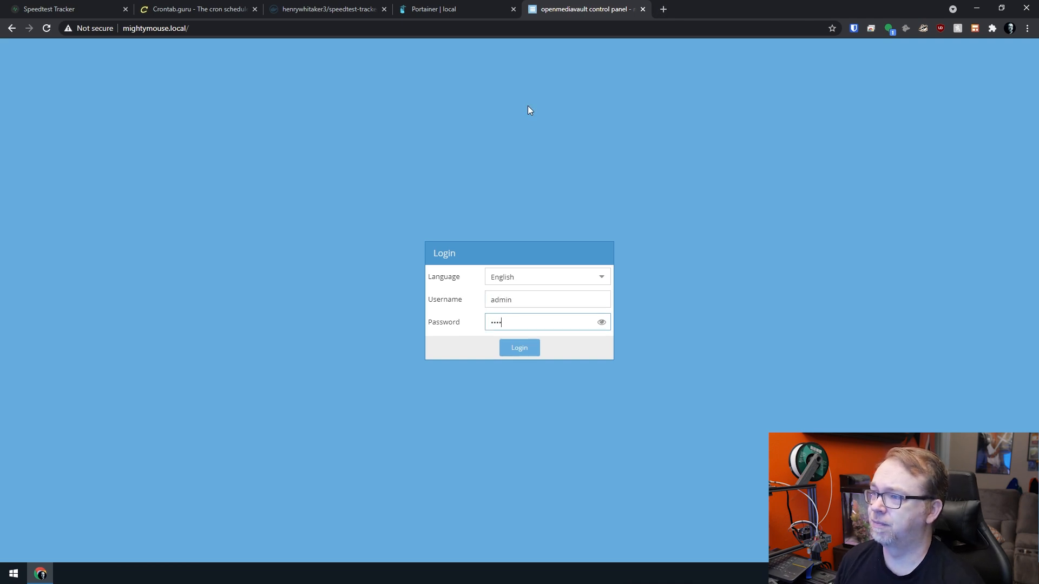
pyautogui.click(519, 348)
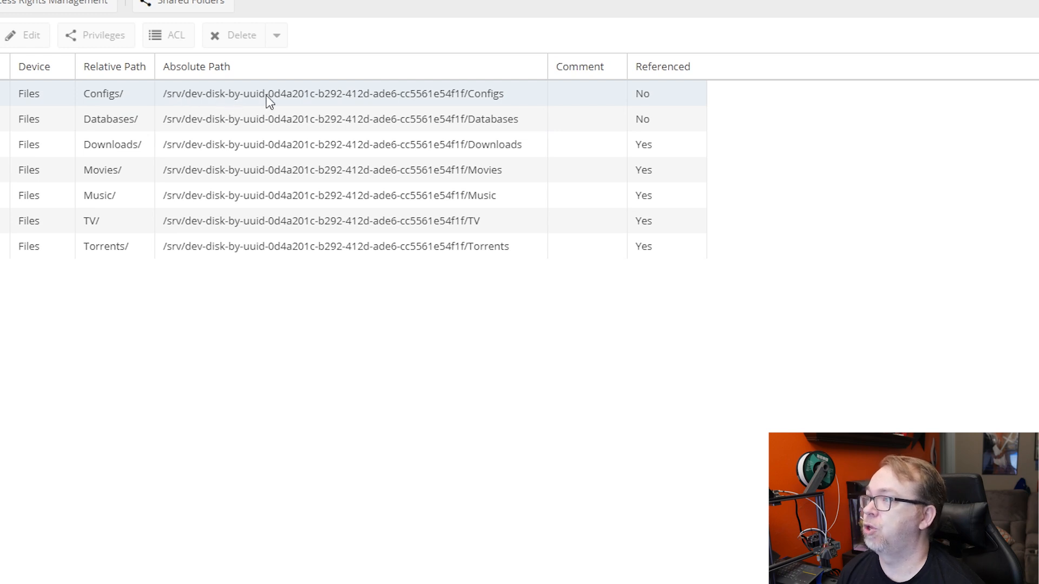
pyautogui.moveTo(479, 100)
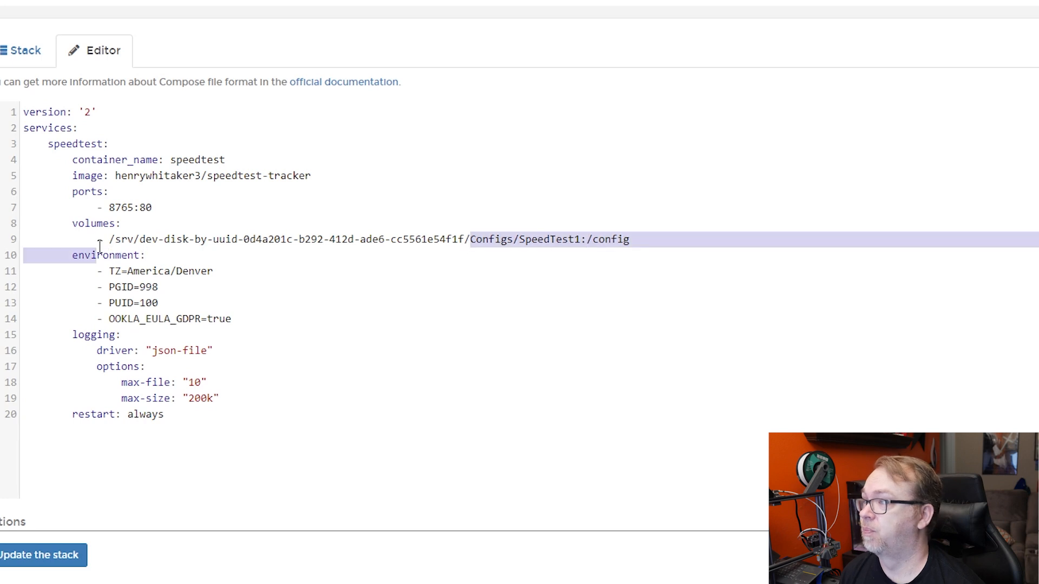
pyautogui.doubleClick(493, 239)
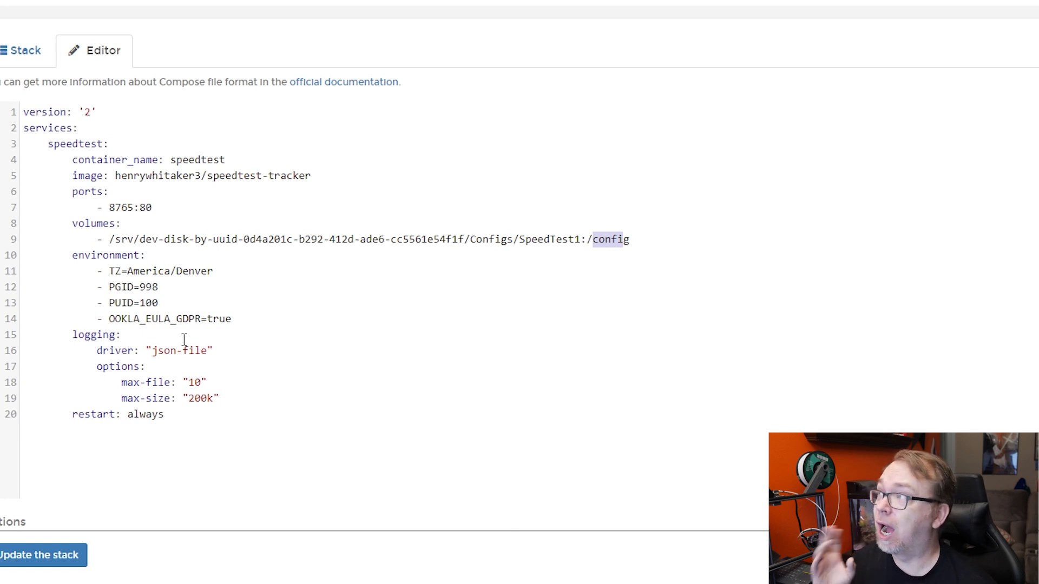
pyautogui.scroll(-3)
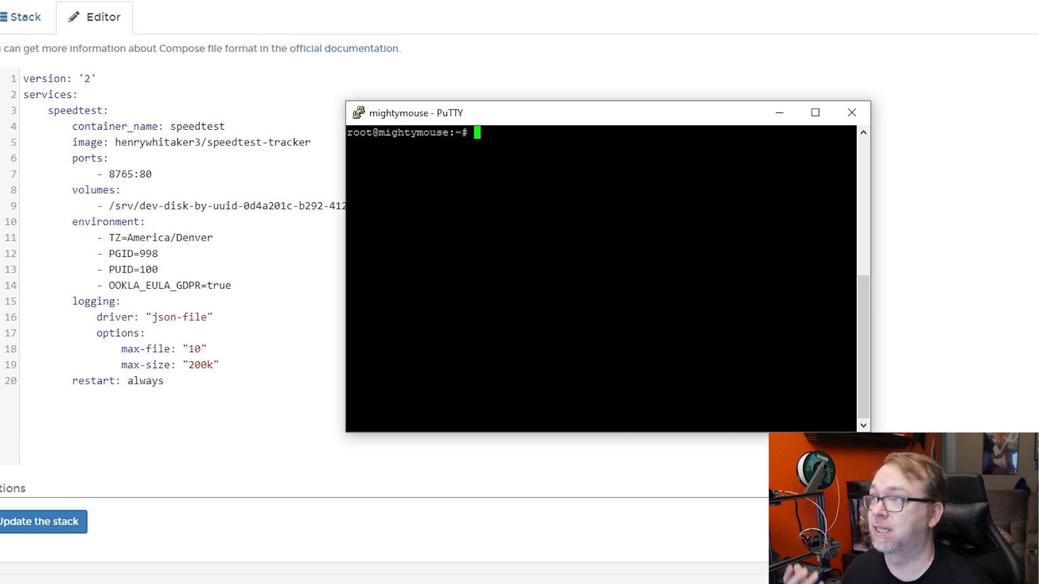
# Enlarge PuTTY's terminal font through Window > Appearance settings and enter 'id admin'.
pyautogui.write('*/30 * * *')
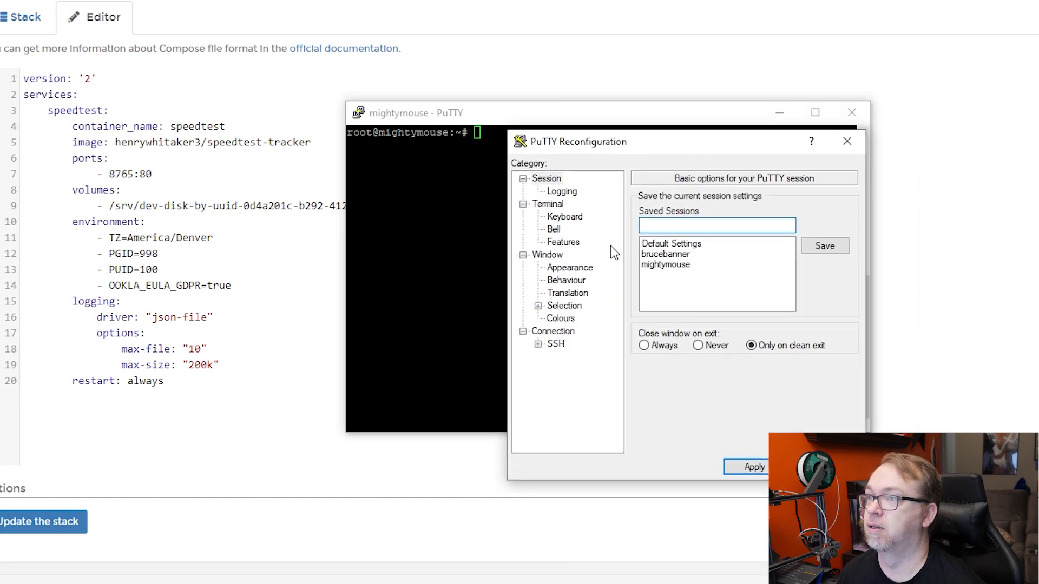
pyautogui.click(569, 268)
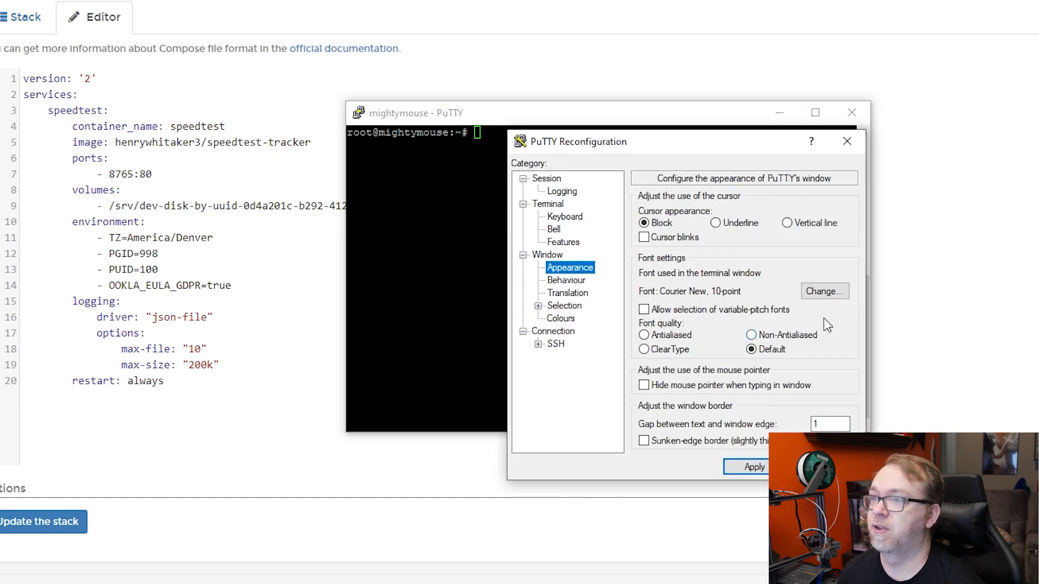
pyautogui.click(823, 291)
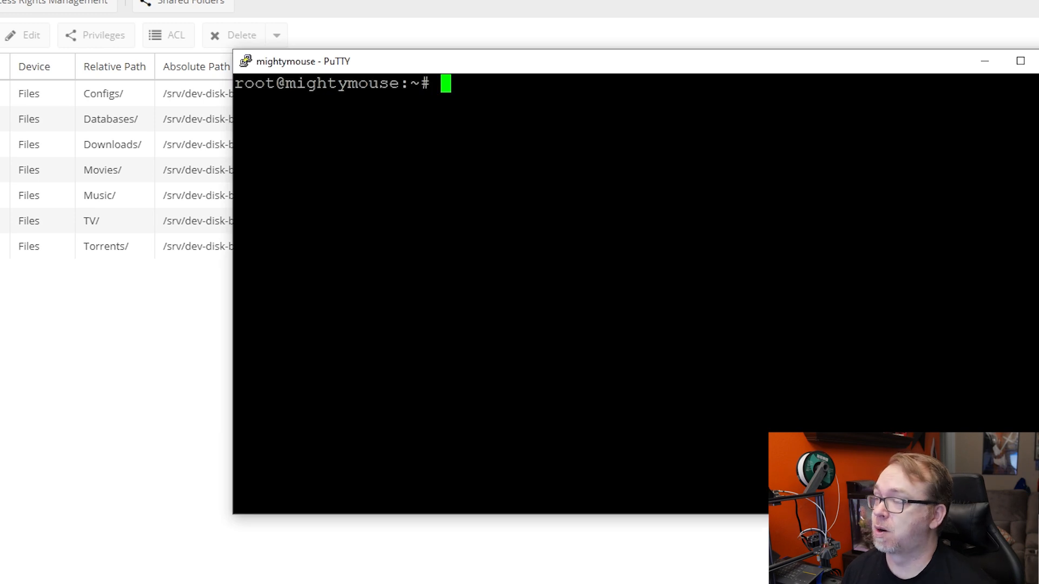
pyautogui.write('id admin')
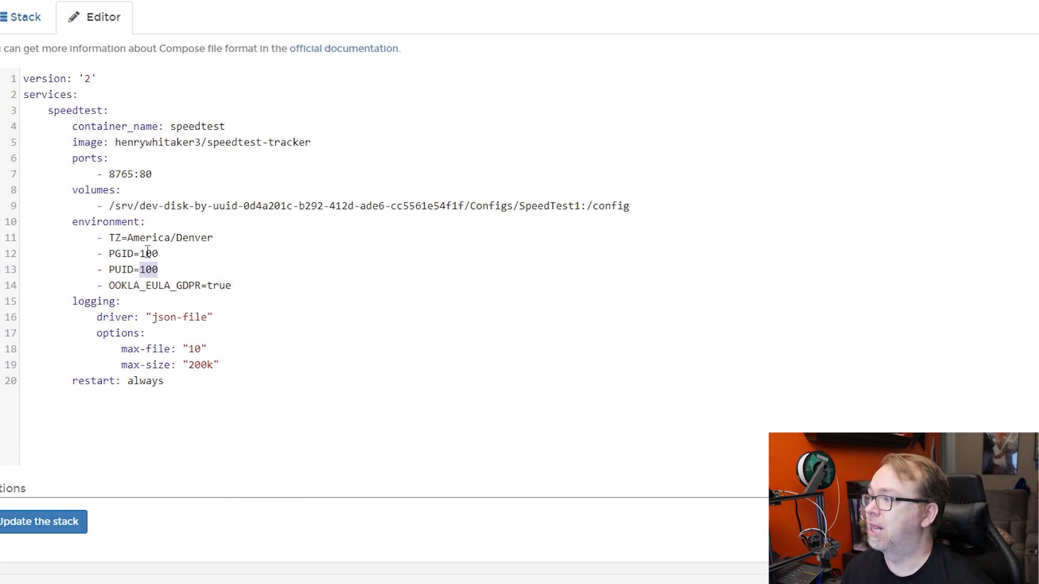
# Swap the IDs in the compose file so PGID is 100 and PUID is 998.
pyautogui.write('998')
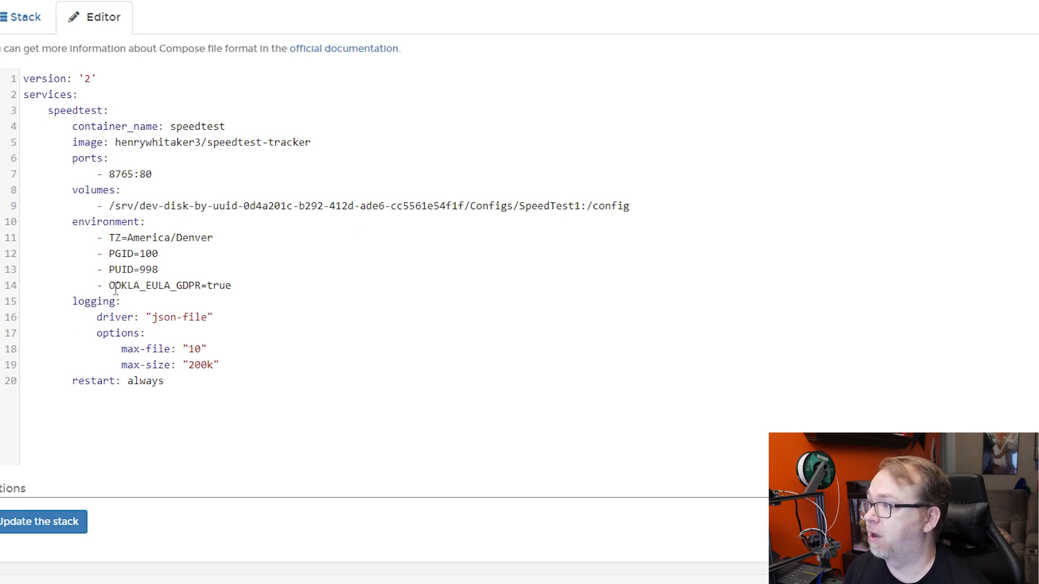
pyautogui.doubleClick(140, 285)
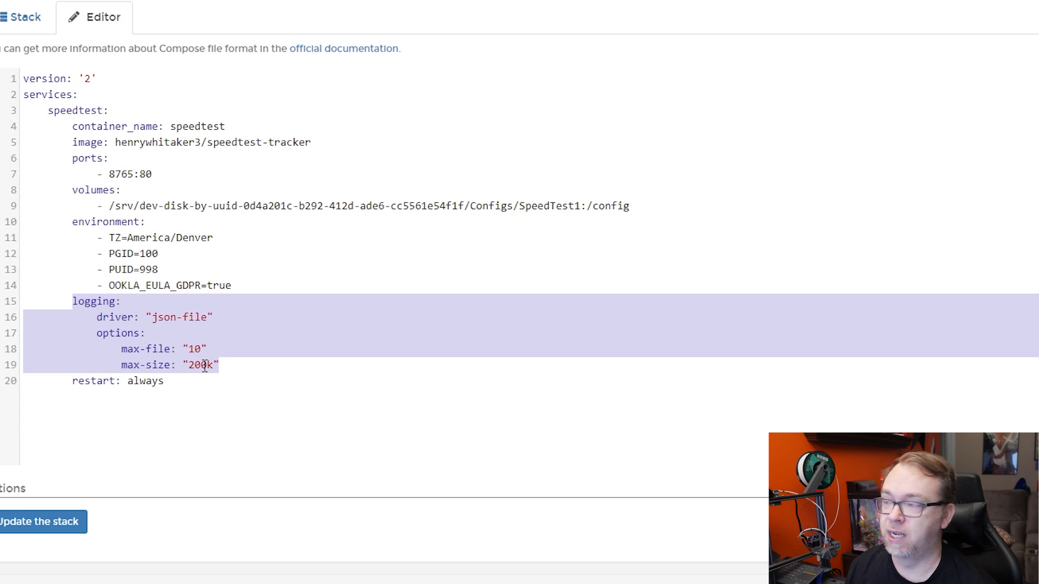
pyautogui.click(181, 365)
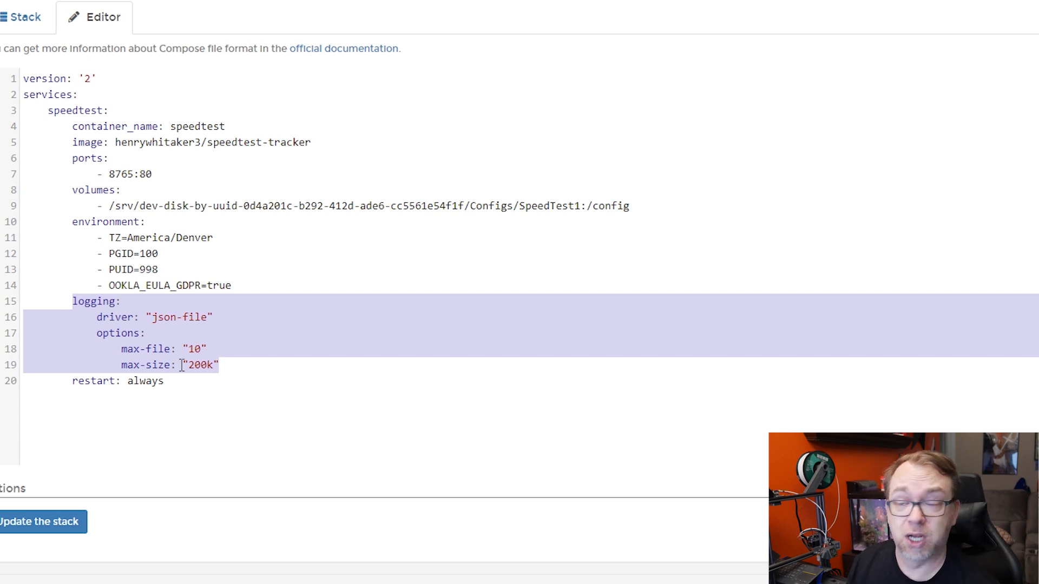
pyautogui.moveTo(201, 387)
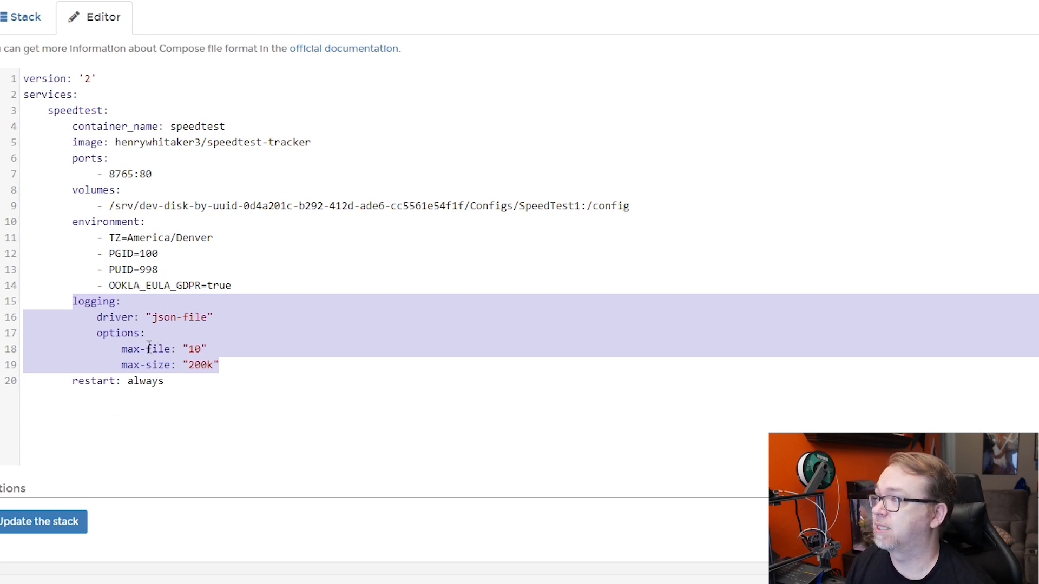
# Change the compose file version line from '2' to '3.3'.
pyautogui.click(91, 78)
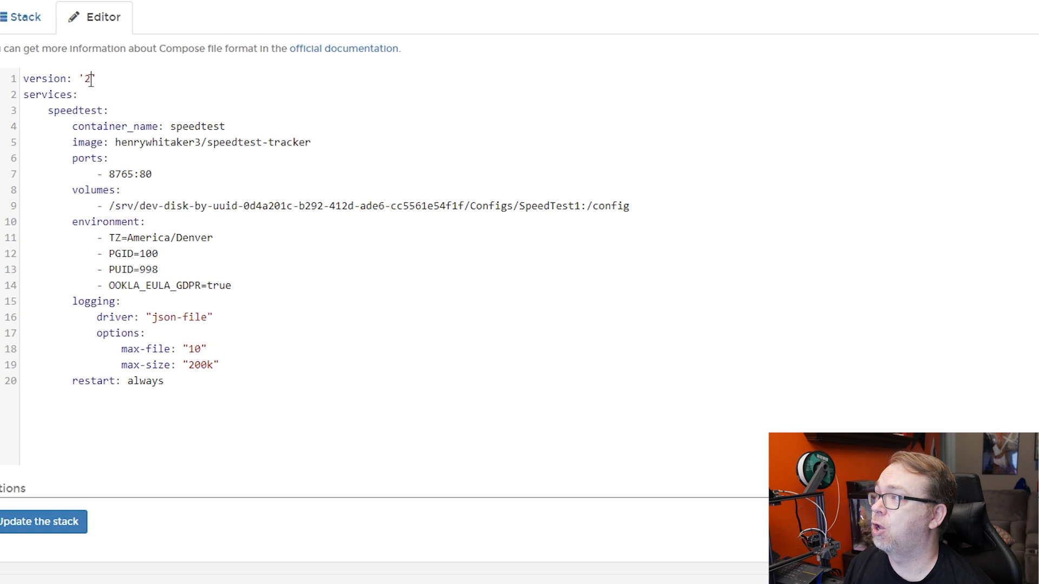
pyautogui.write('.3')
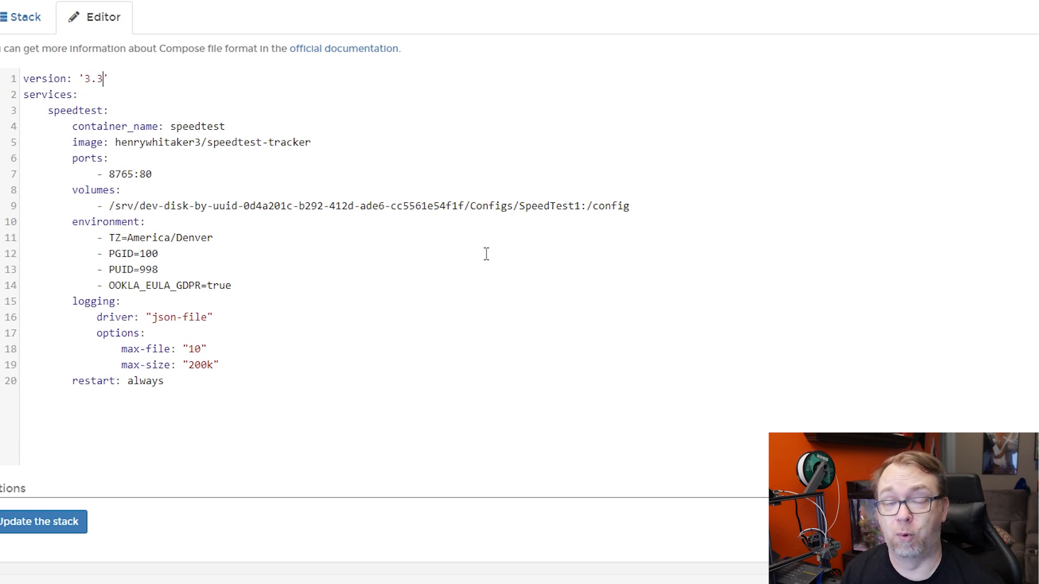
pyautogui.write('2')
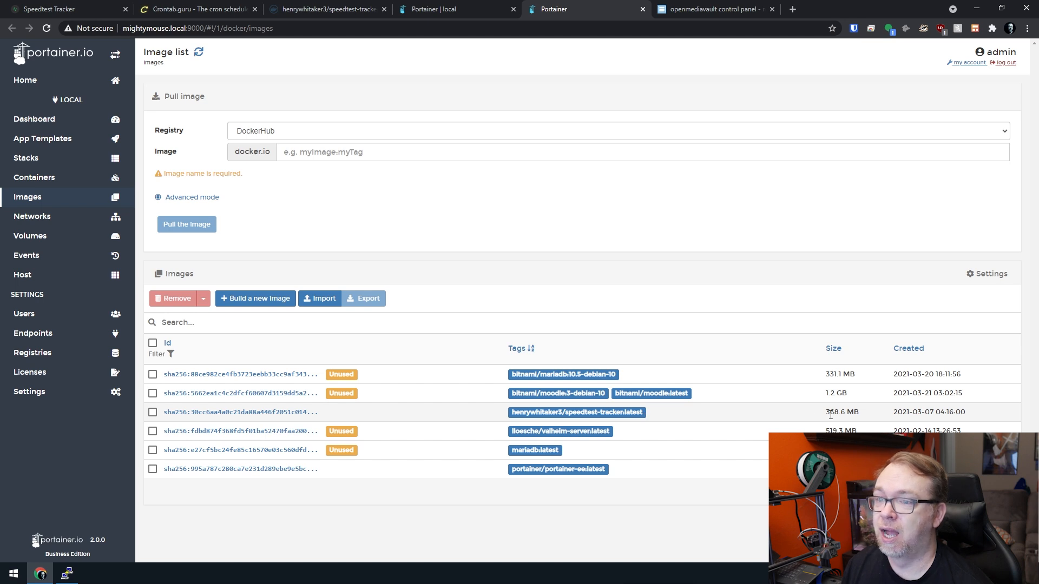
# Update the stack, pause log auto-refresh, and scroll through the speedtest container's startup logs.
pyautogui.doubleClick(841, 412)
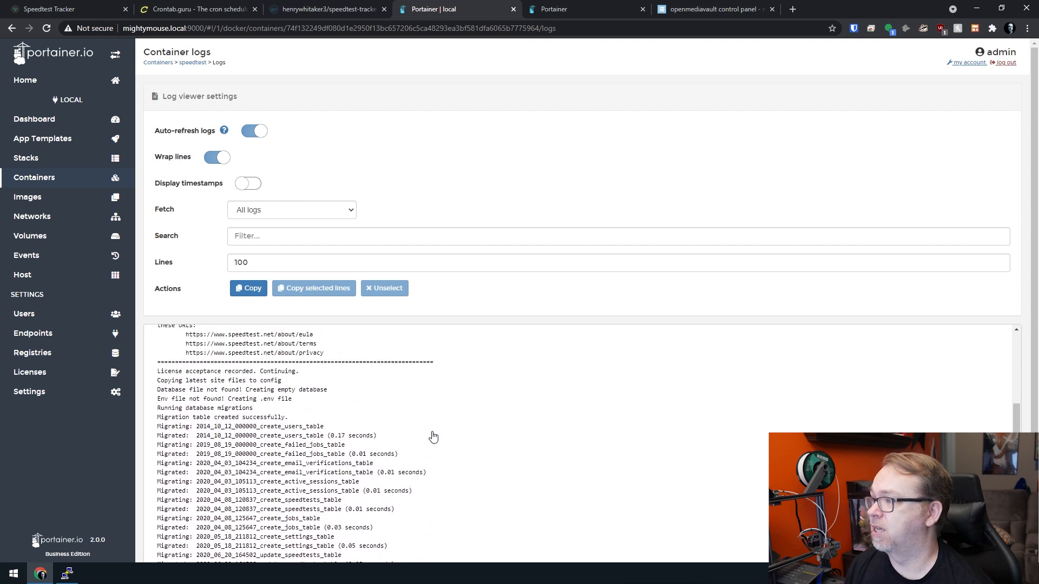
pyautogui.scroll(-3)
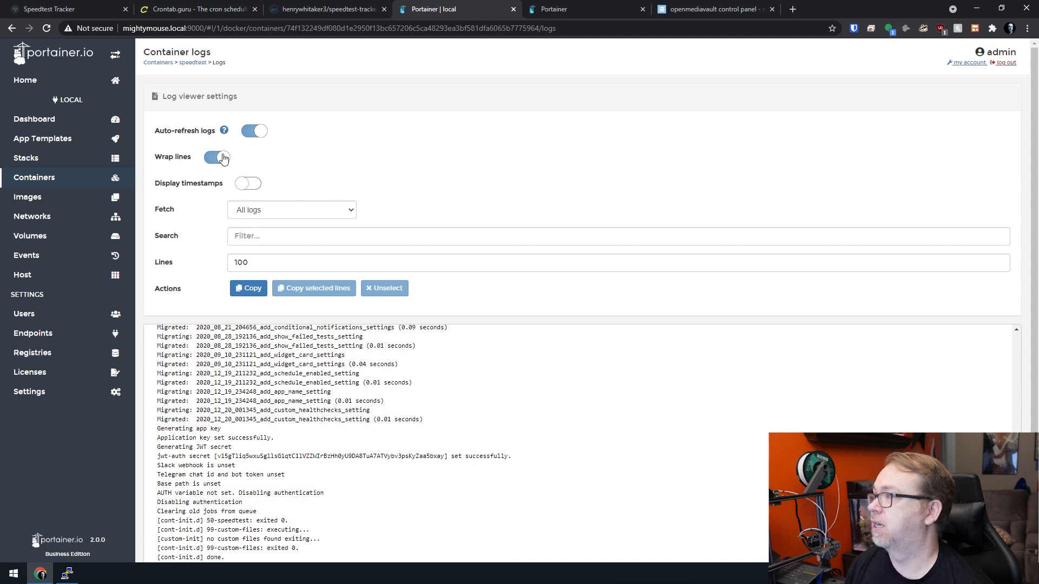
pyautogui.click(254, 131)
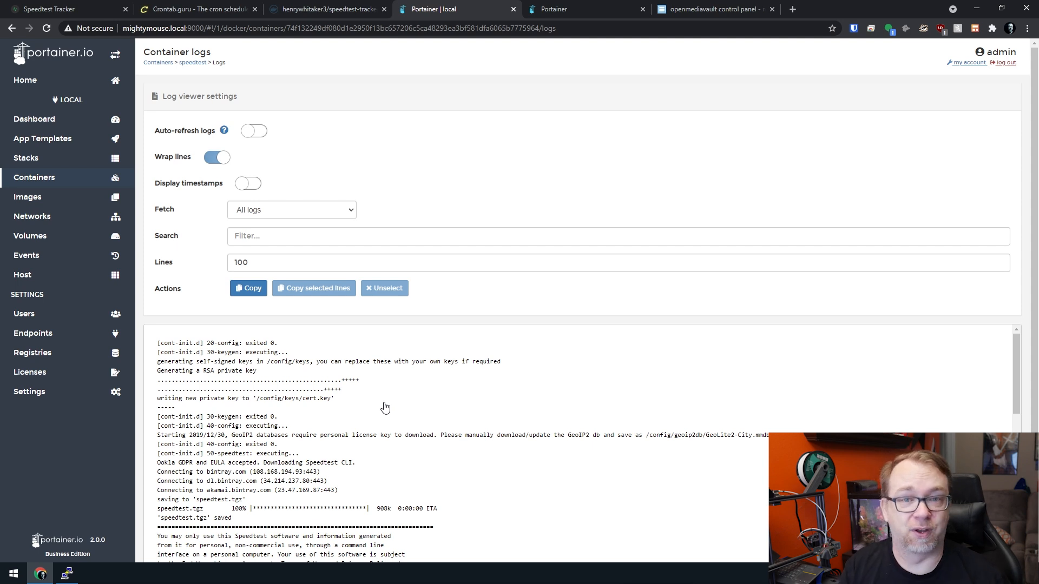
pyautogui.moveTo(490, 324)
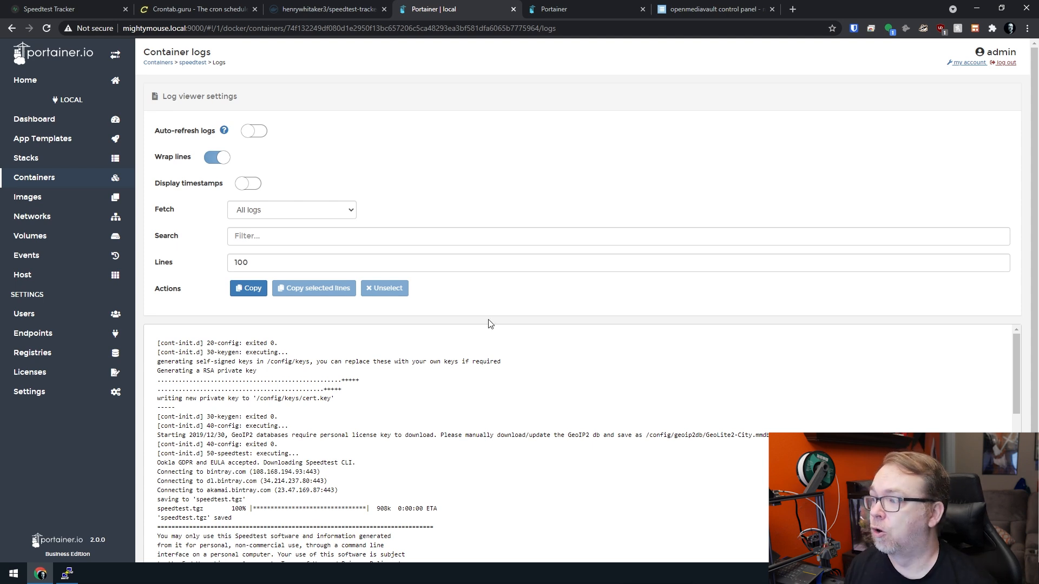
pyautogui.scroll(-3)
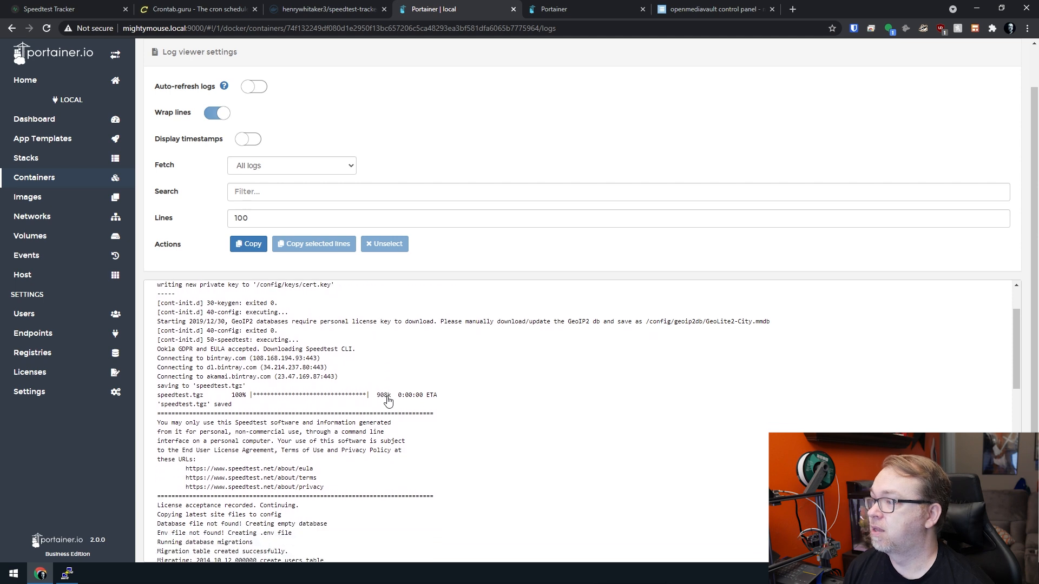
pyautogui.scroll(-3)
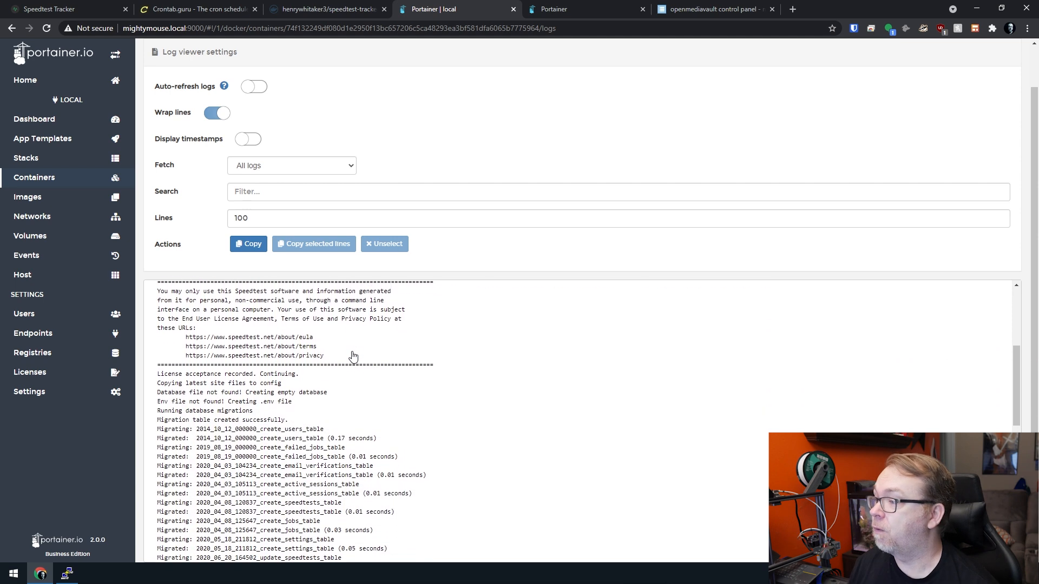
pyautogui.scroll(-3)
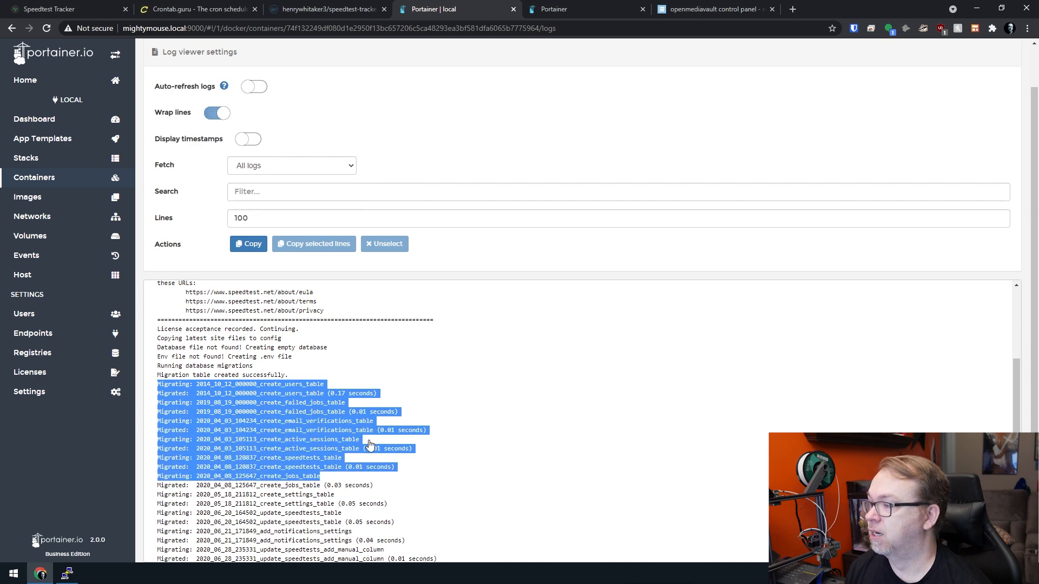
pyautogui.scroll(-3)
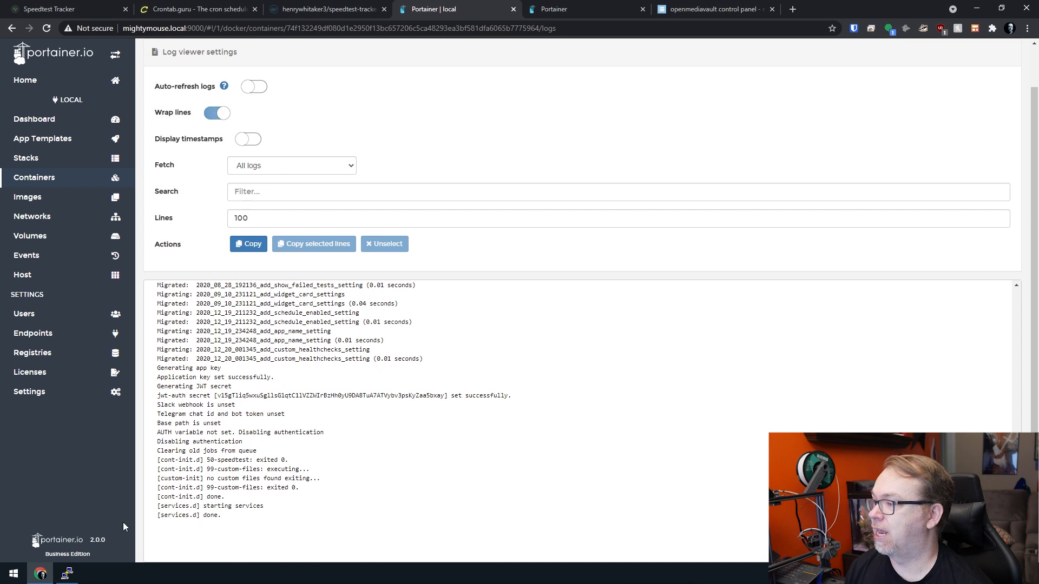
pyautogui.moveTo(231, 523)
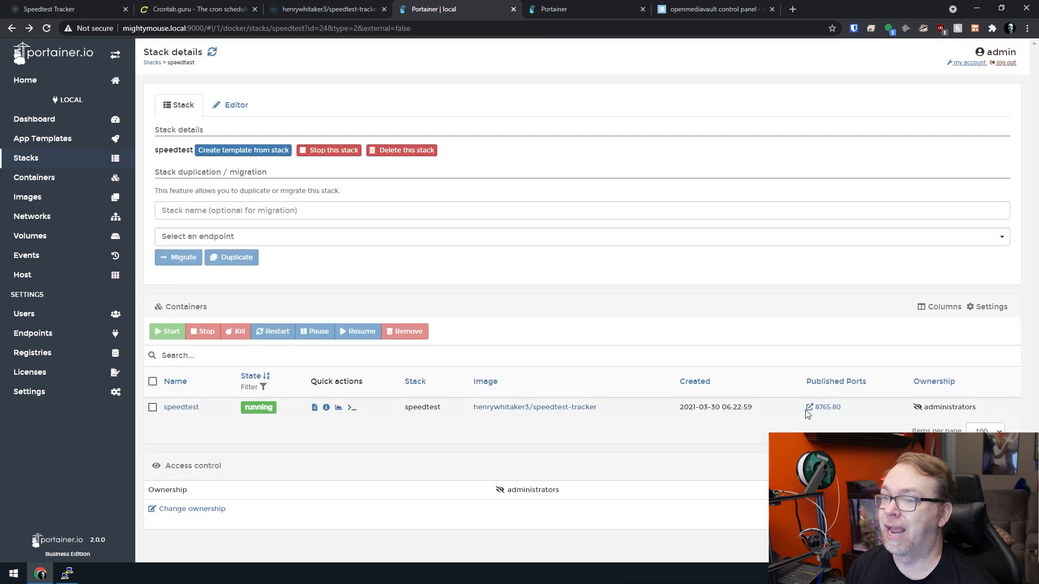
pyautogui.moveTo(824, 407)
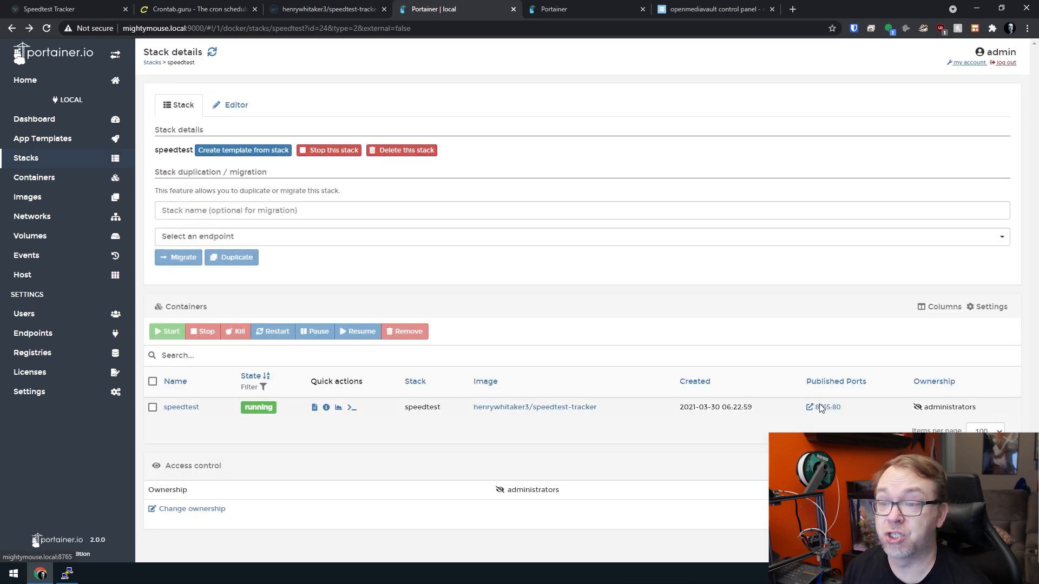
# Set the local endpoint's public IP to mightymouse.local, then open Speedtest Tracker on port 8765.
pyautogui.click(576, 9)
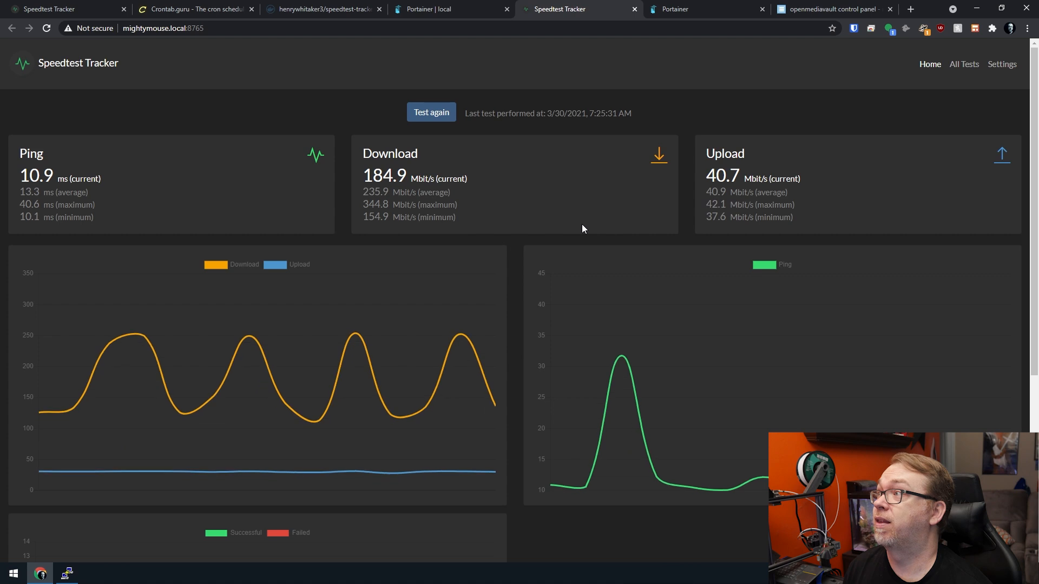
pyautogui.click(447, 9)
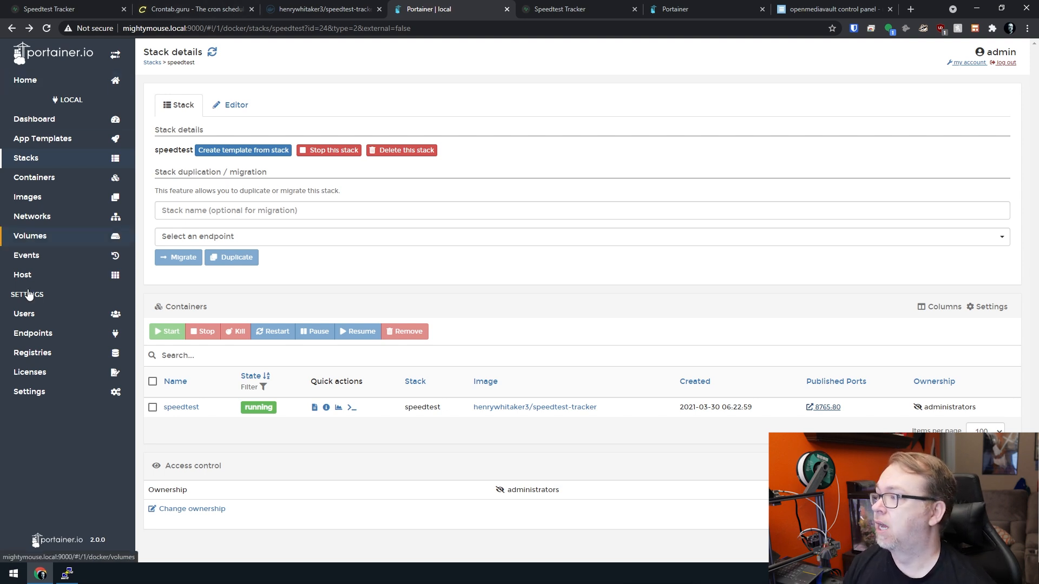
pyautogui.click(33, 333)
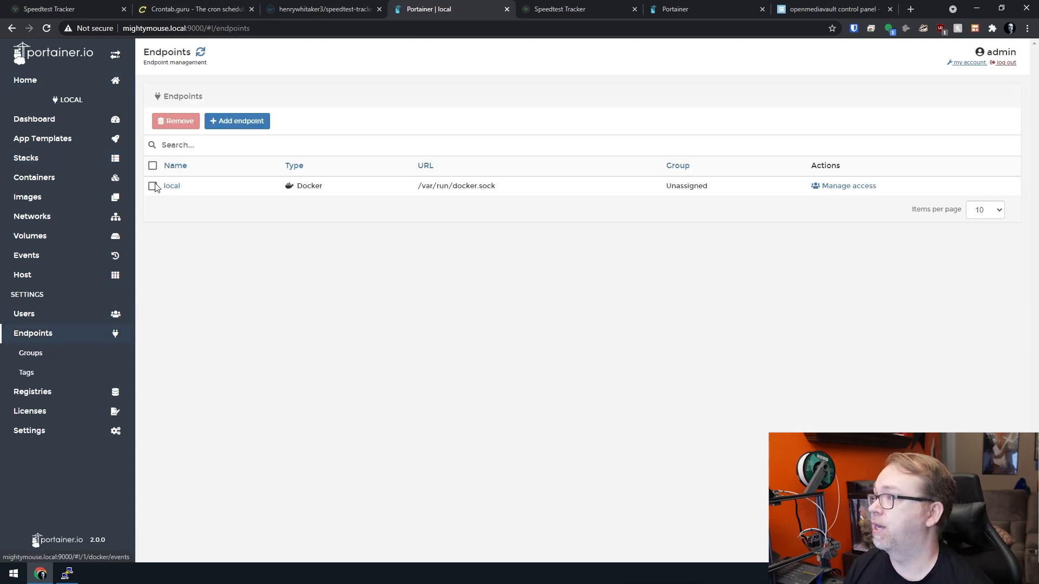
pyautogui.click(171, 185)
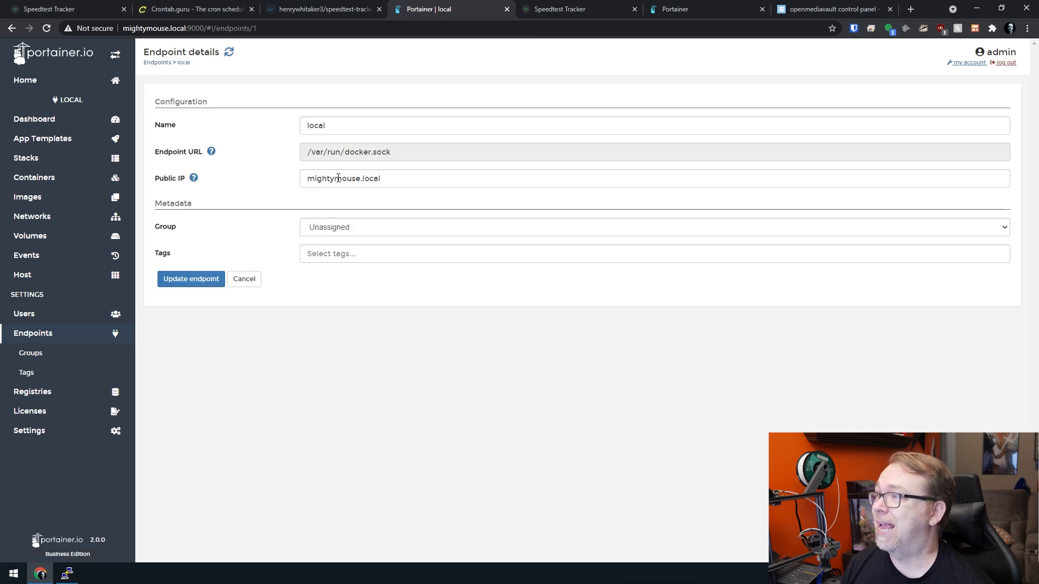
pyautogui.click(342, 178)
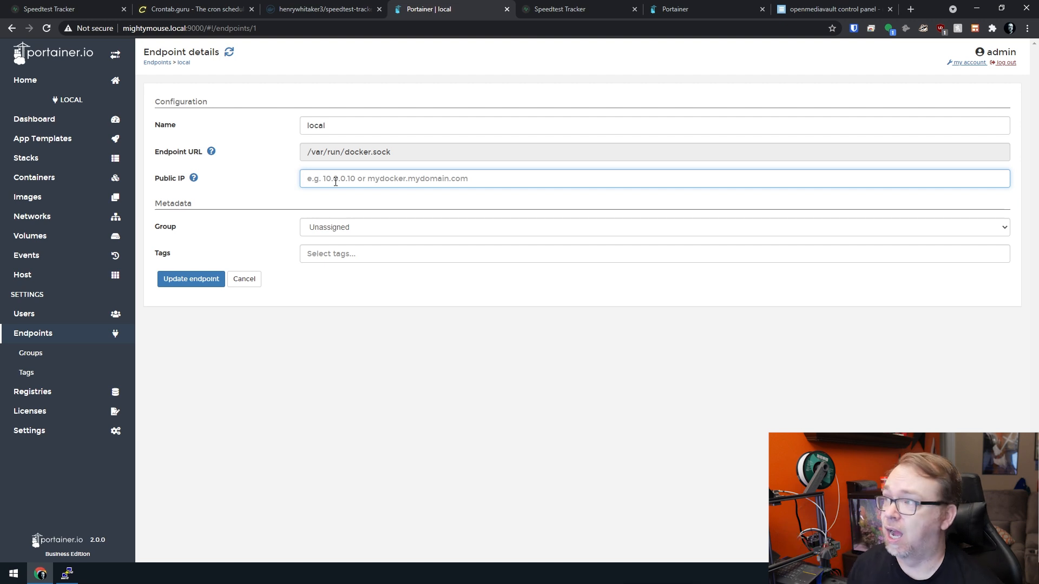
pyautogui.write('mightymouse.local')
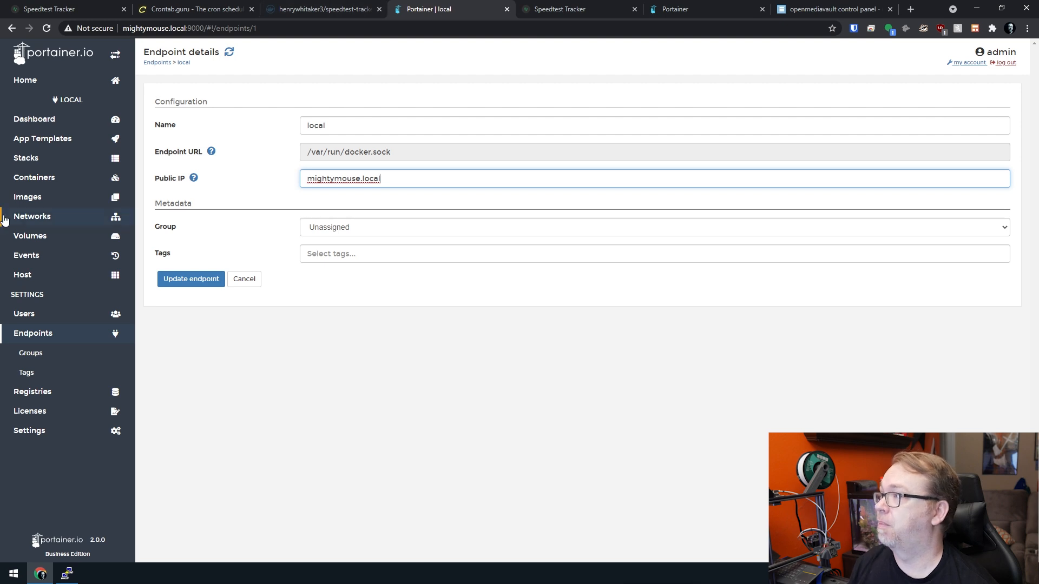
pyautogui.click(33, 177)
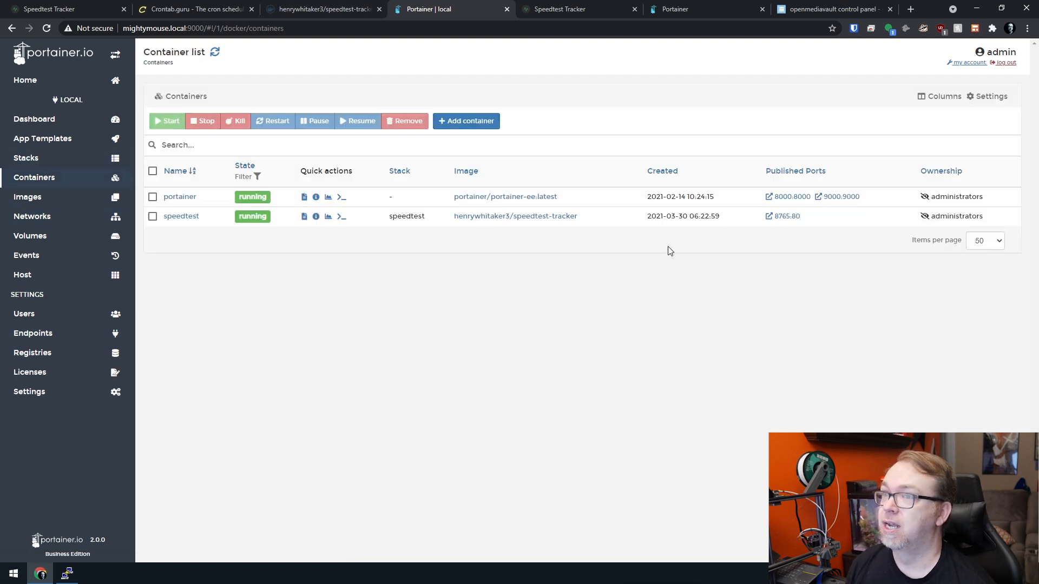
pyautogui.click(495, 8)
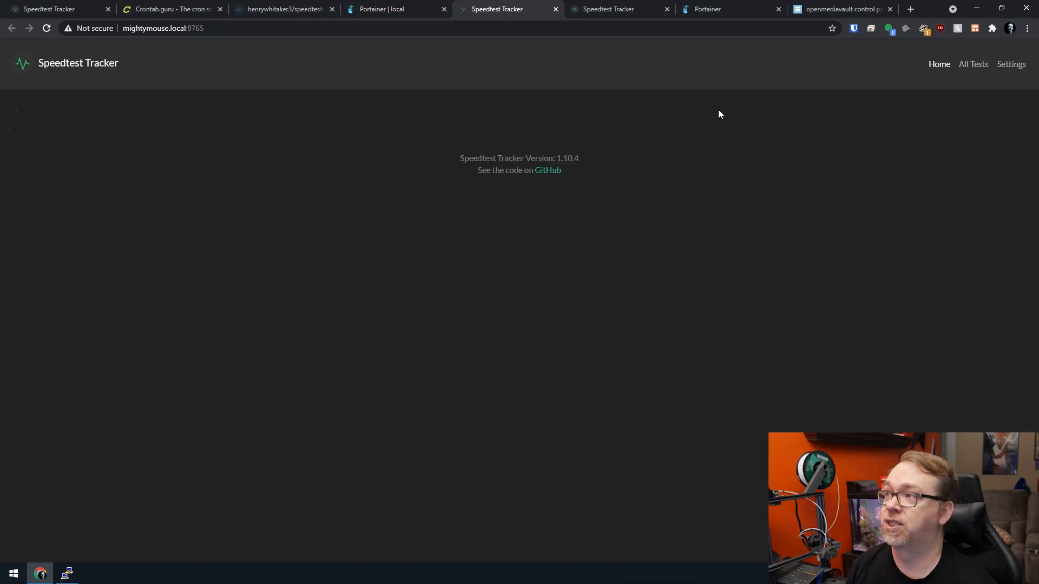